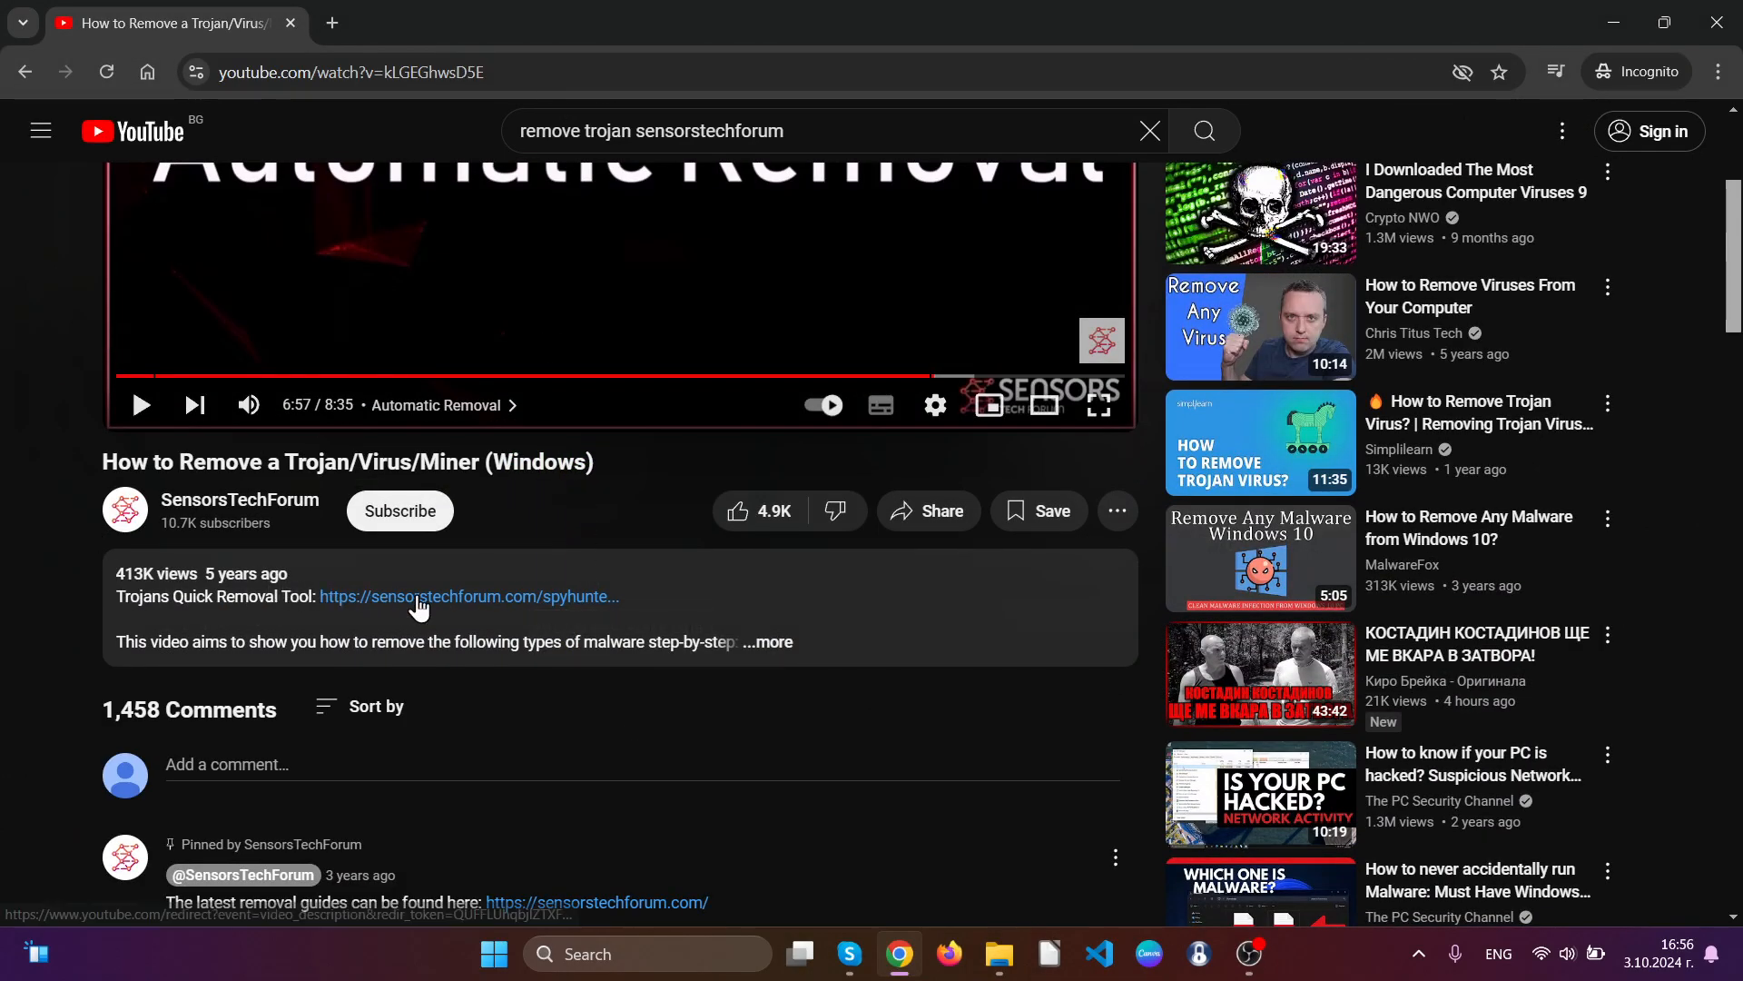
Download the SpyHunter 5 installer from SensorsTechForum to the Desktop and launch it.
click(418, 596)
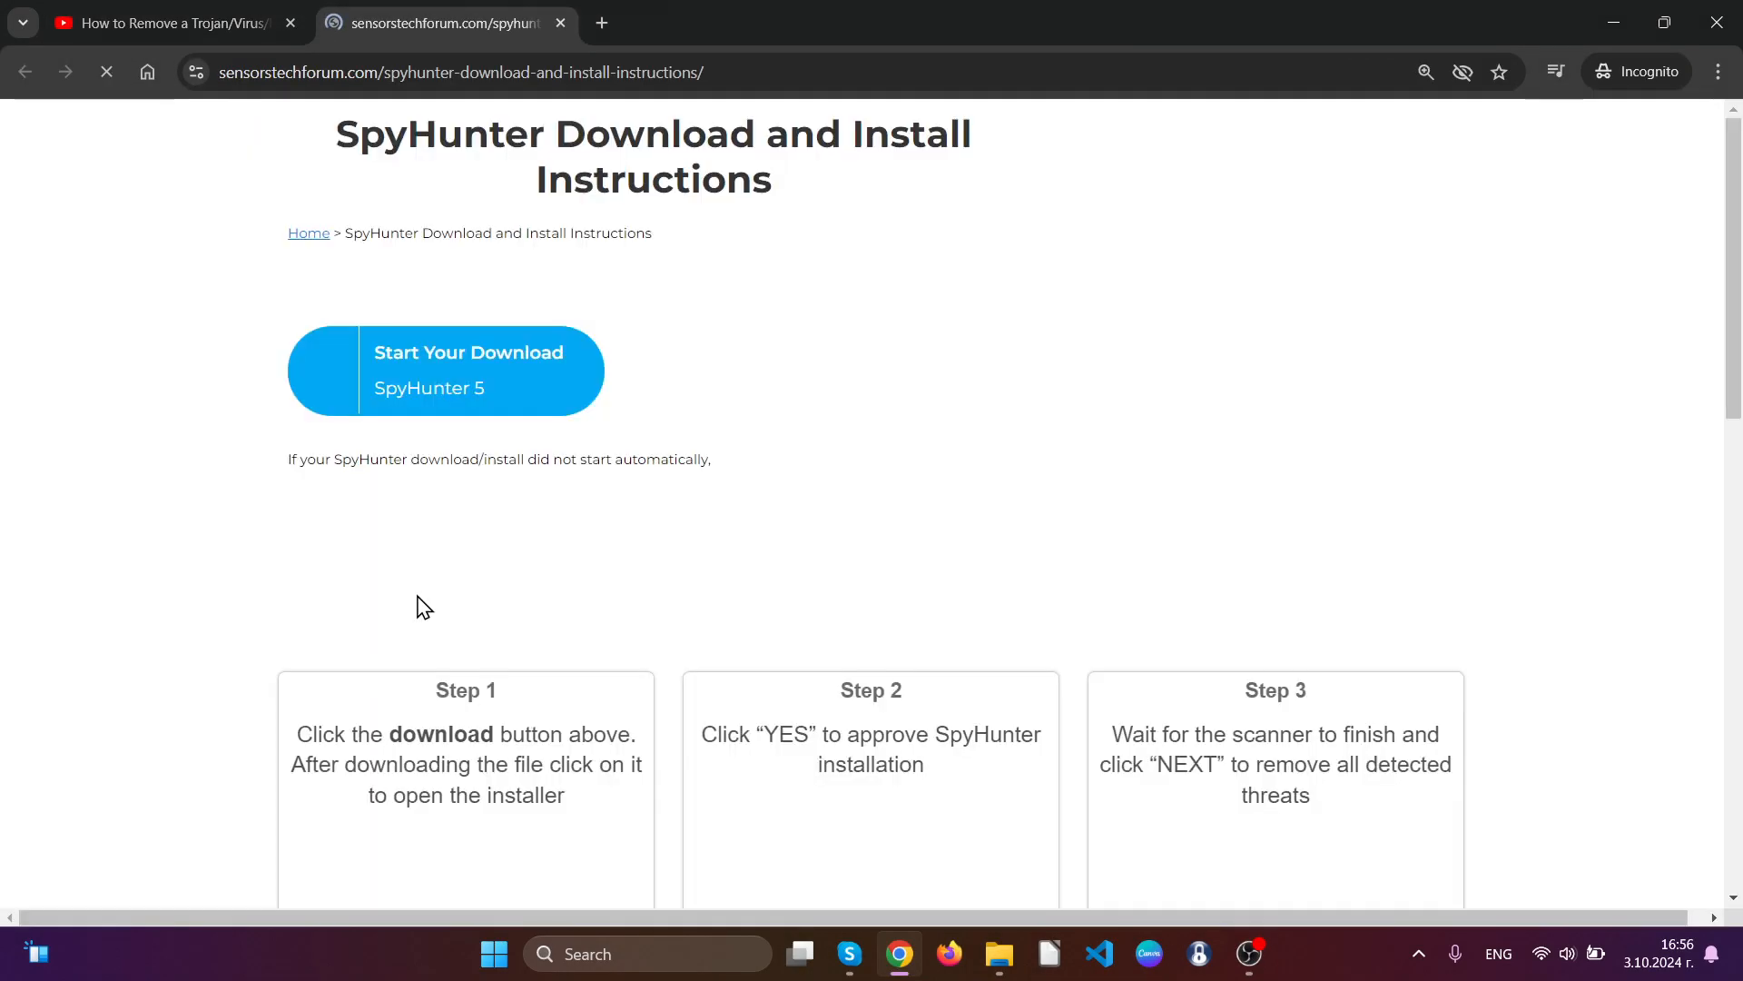
click(468, 371)
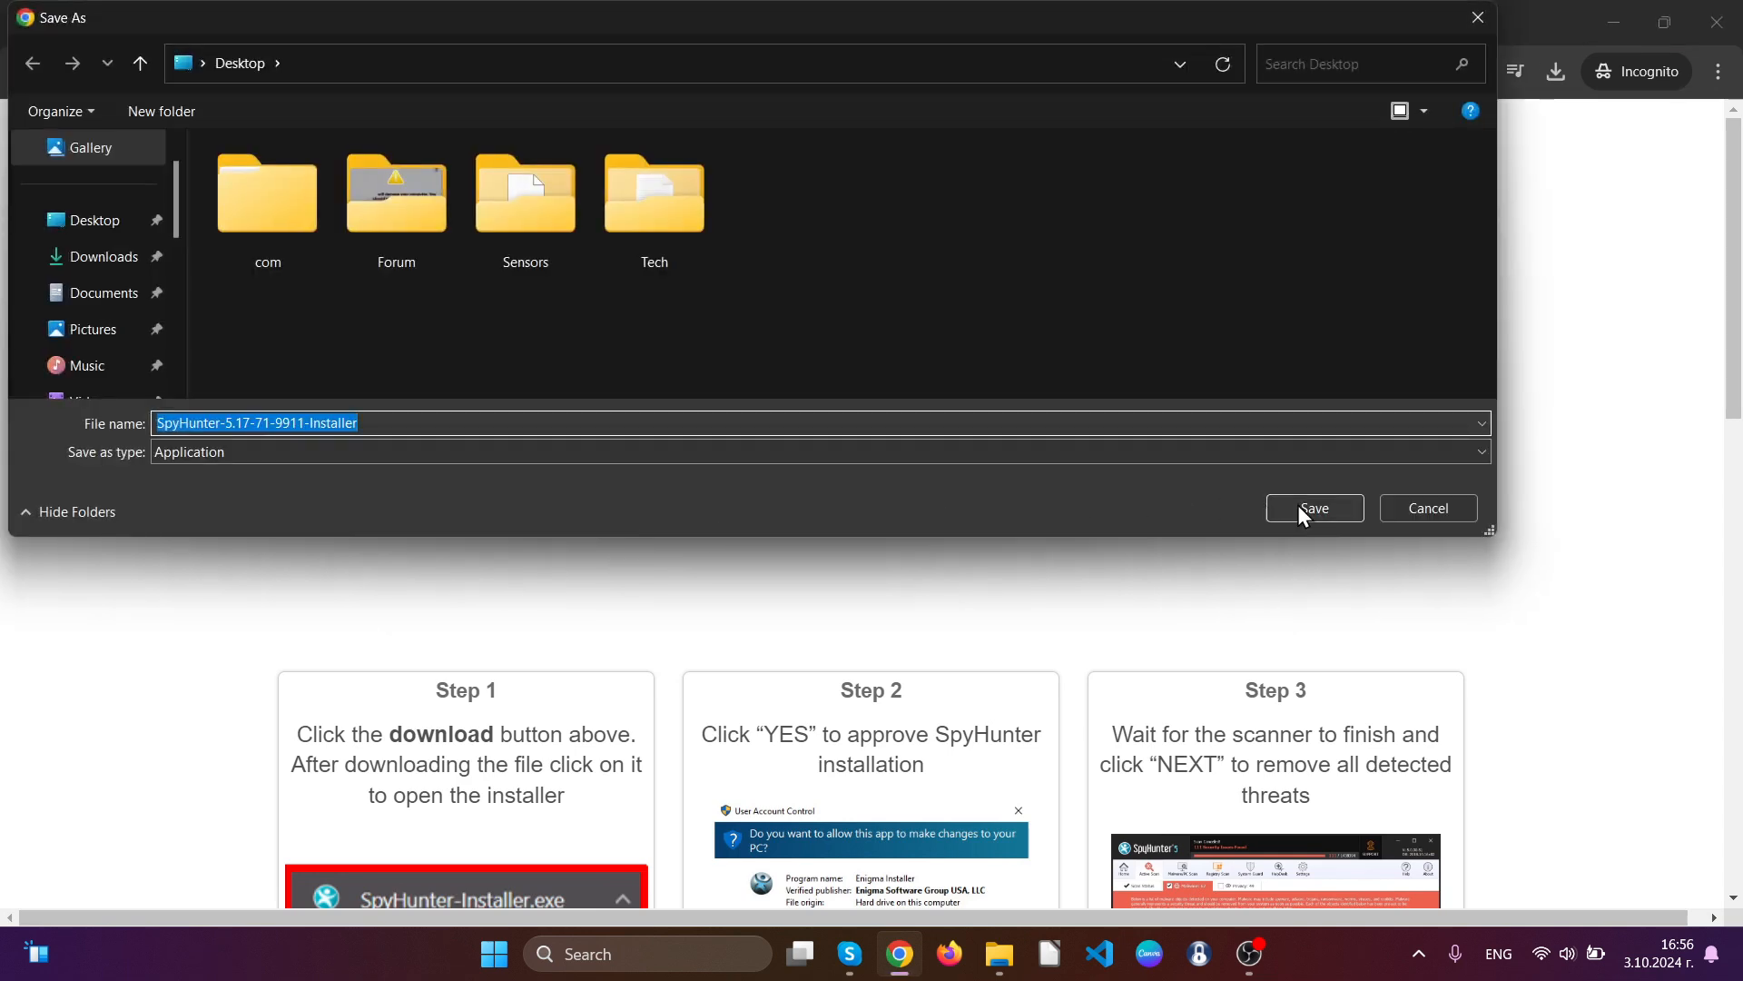
click(1314, 508)
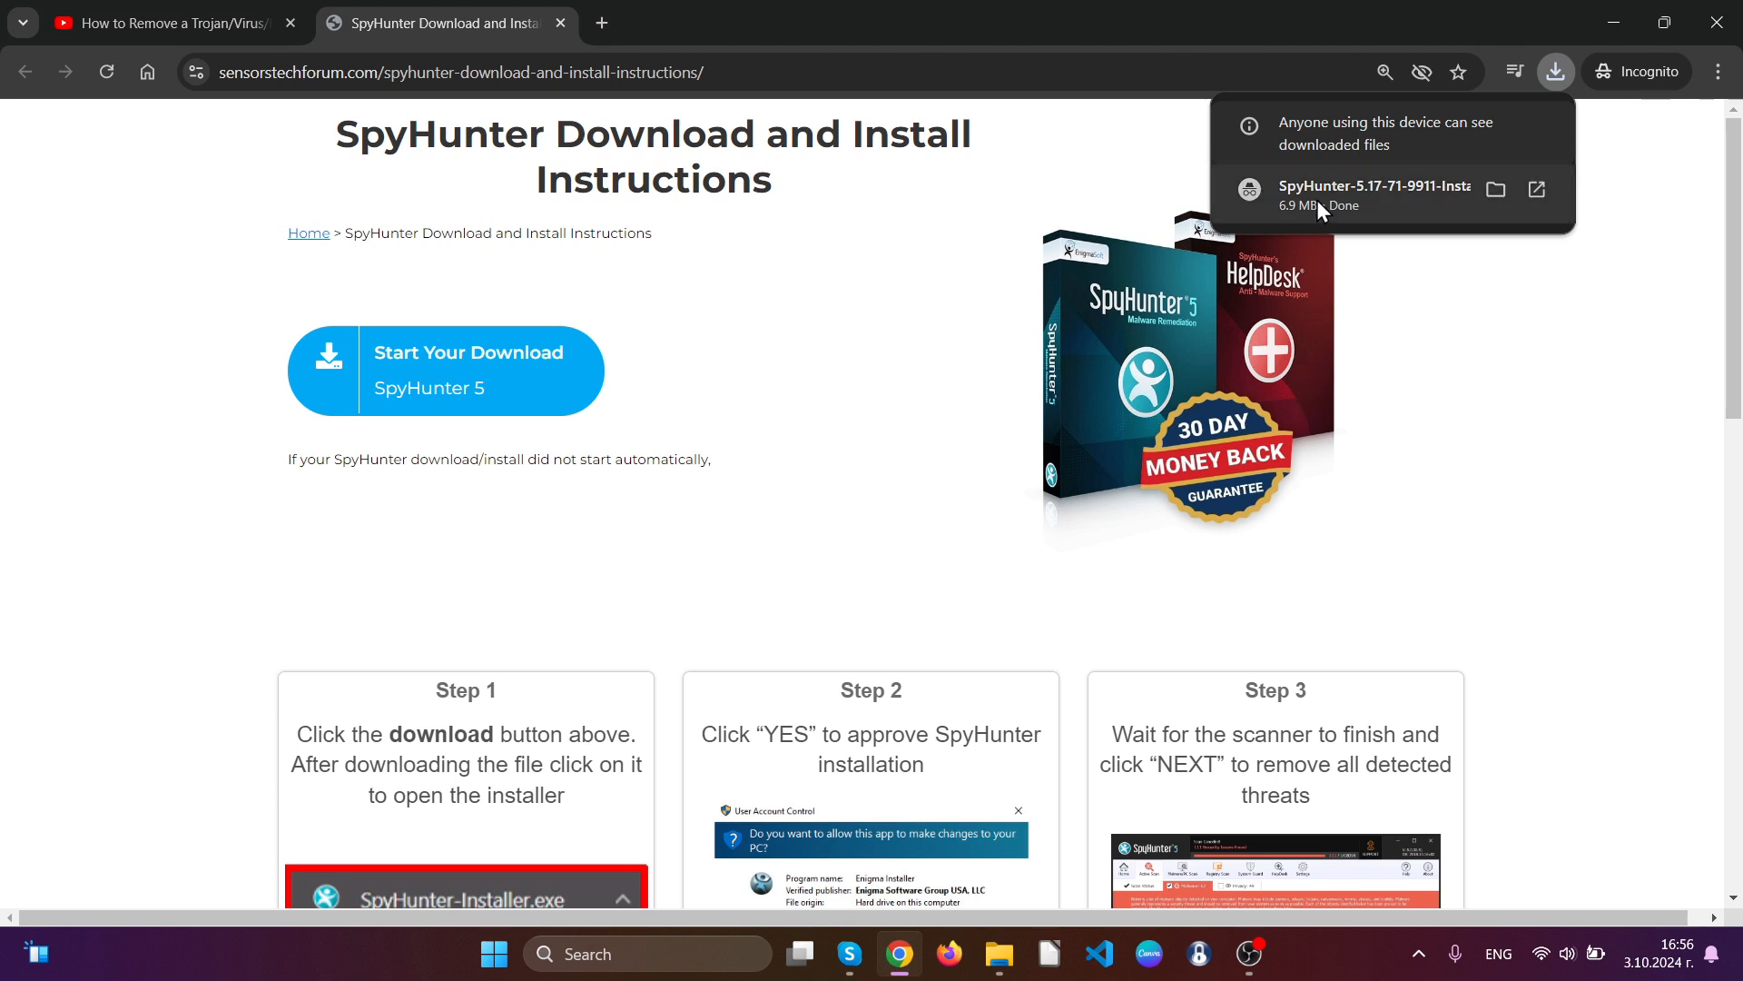
click(830, 627)
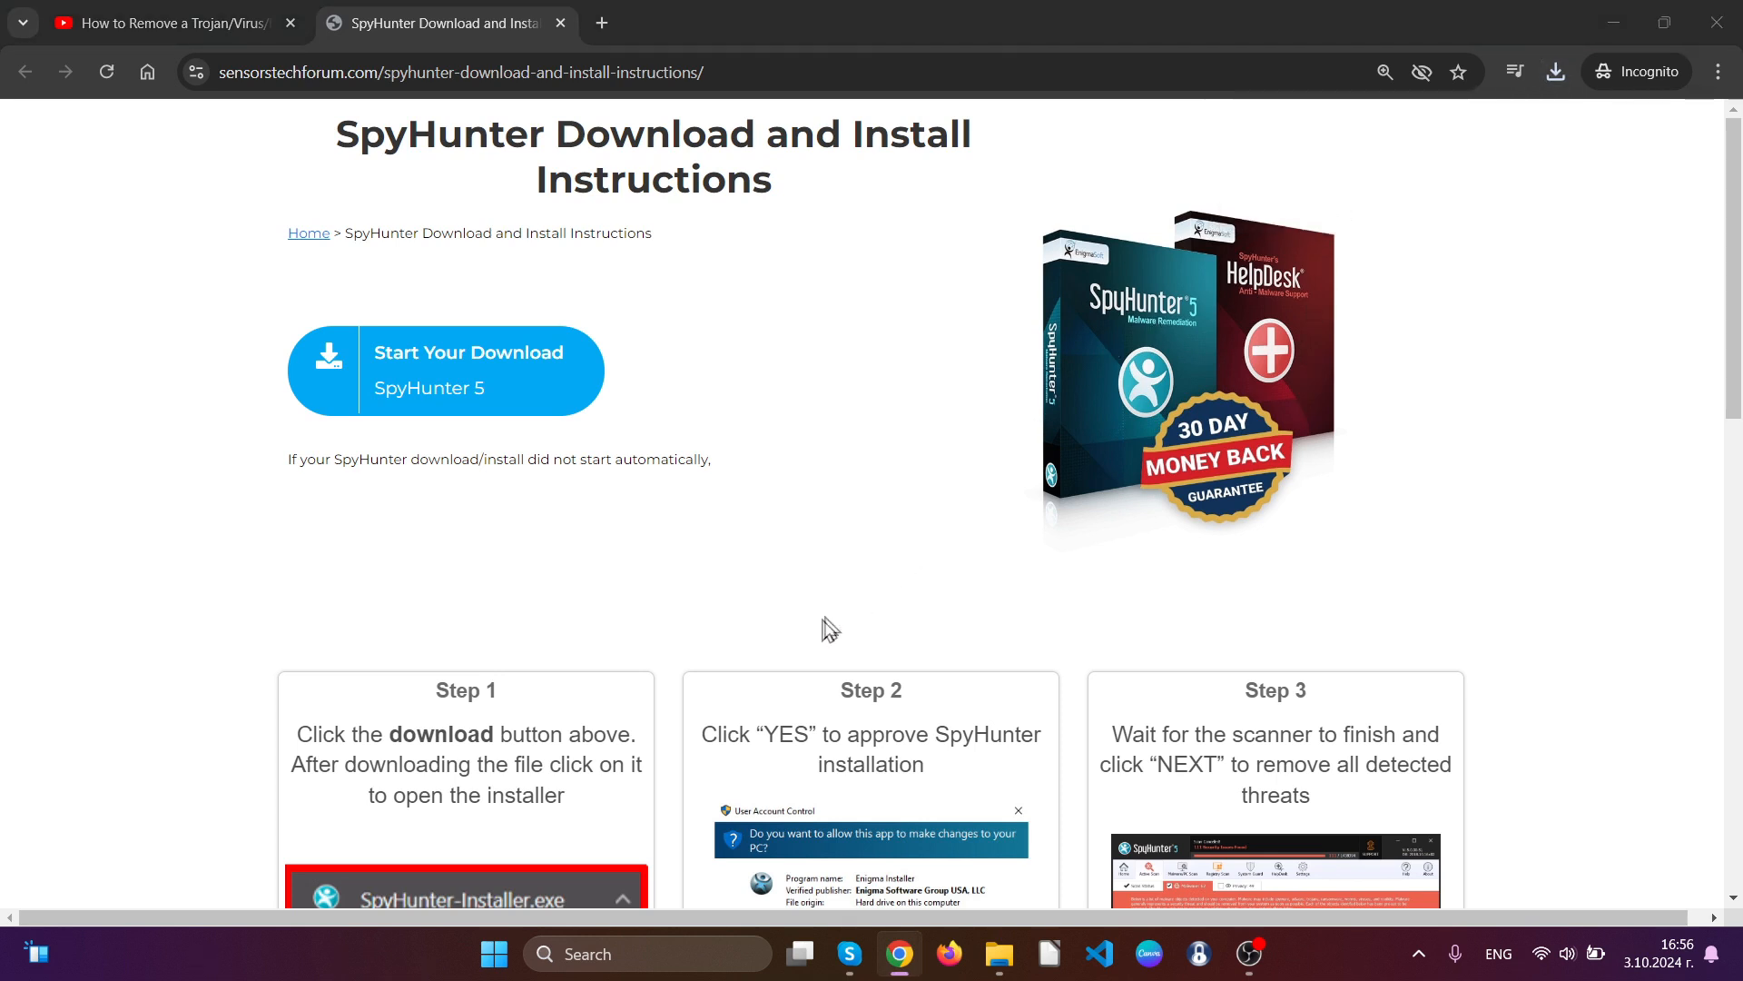
Install SpyHunter 5 in English after accepting the EULA and Privacy Policy.
click(461, 898)
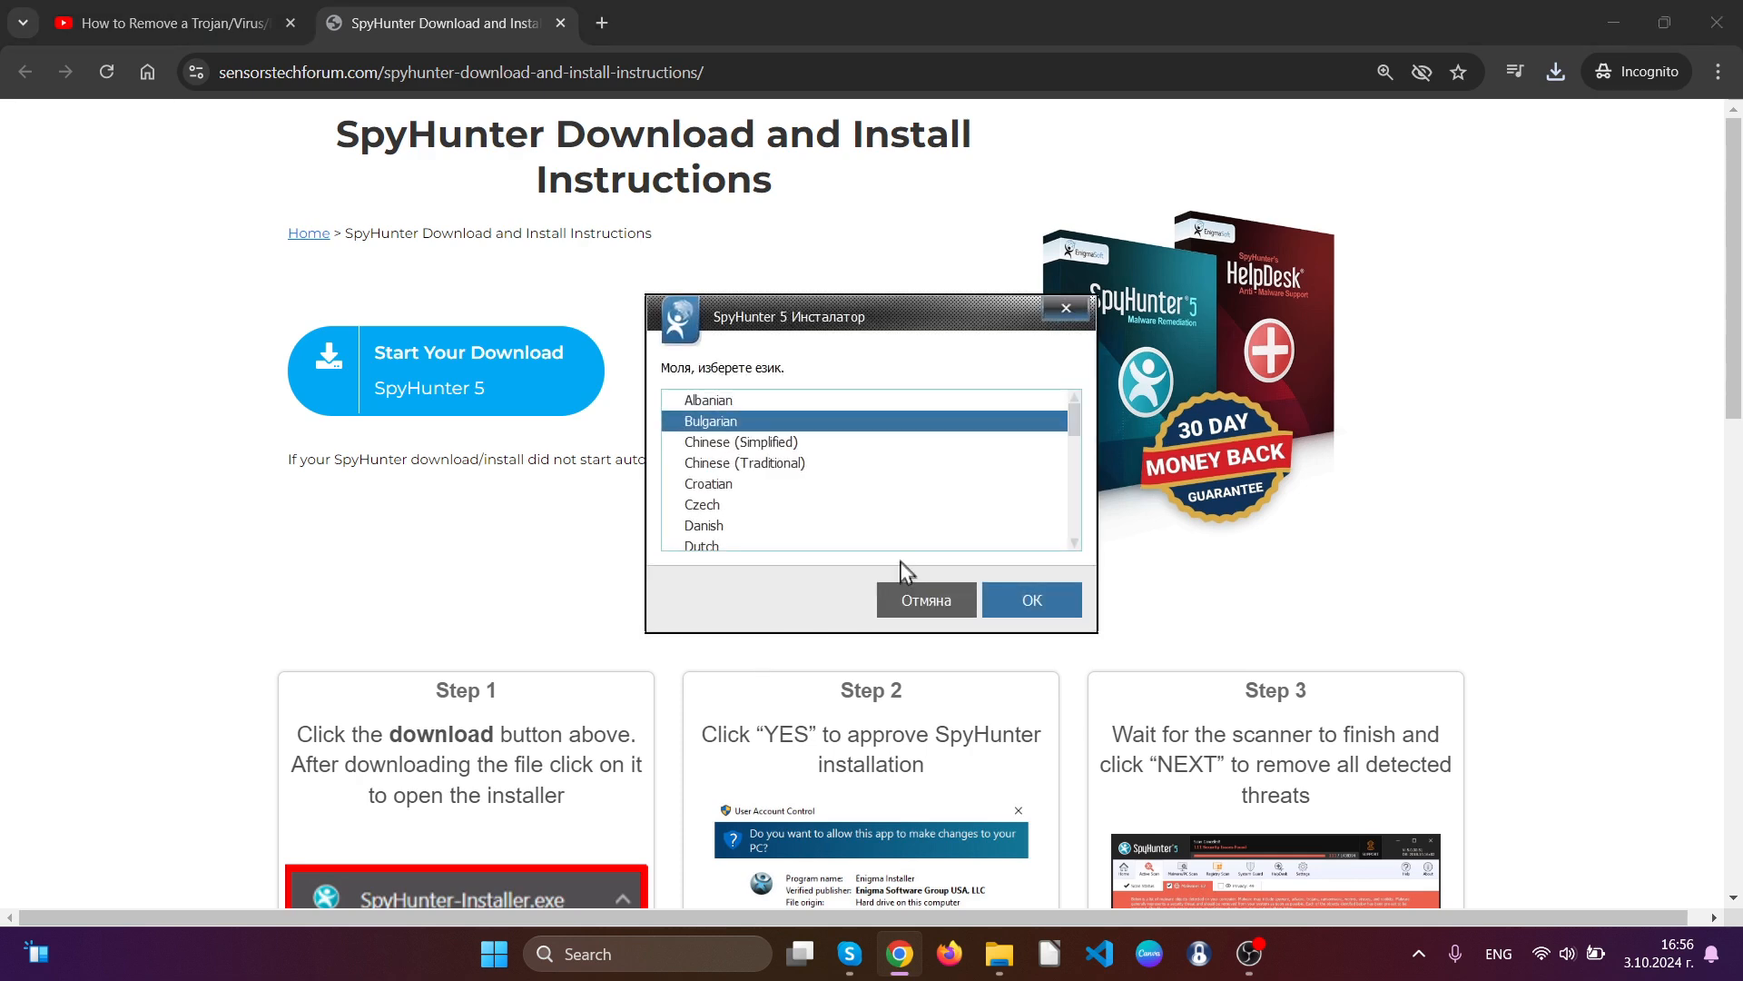
click(704, 460)
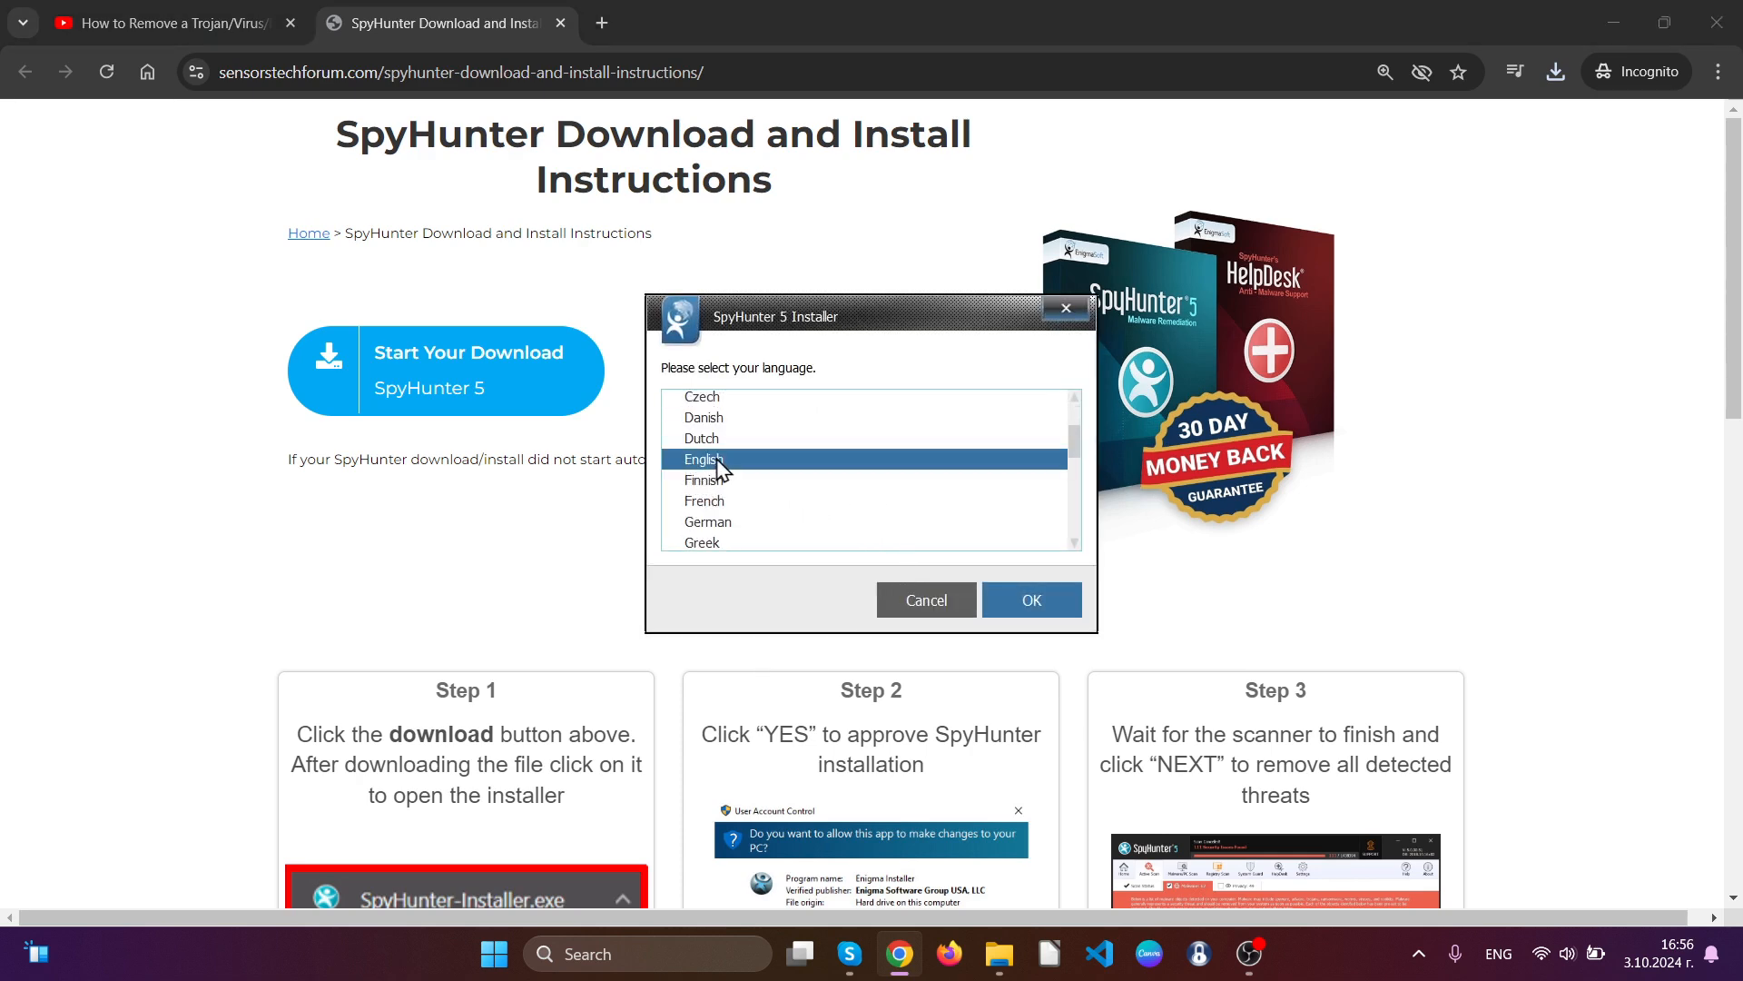
click(1031, 599)
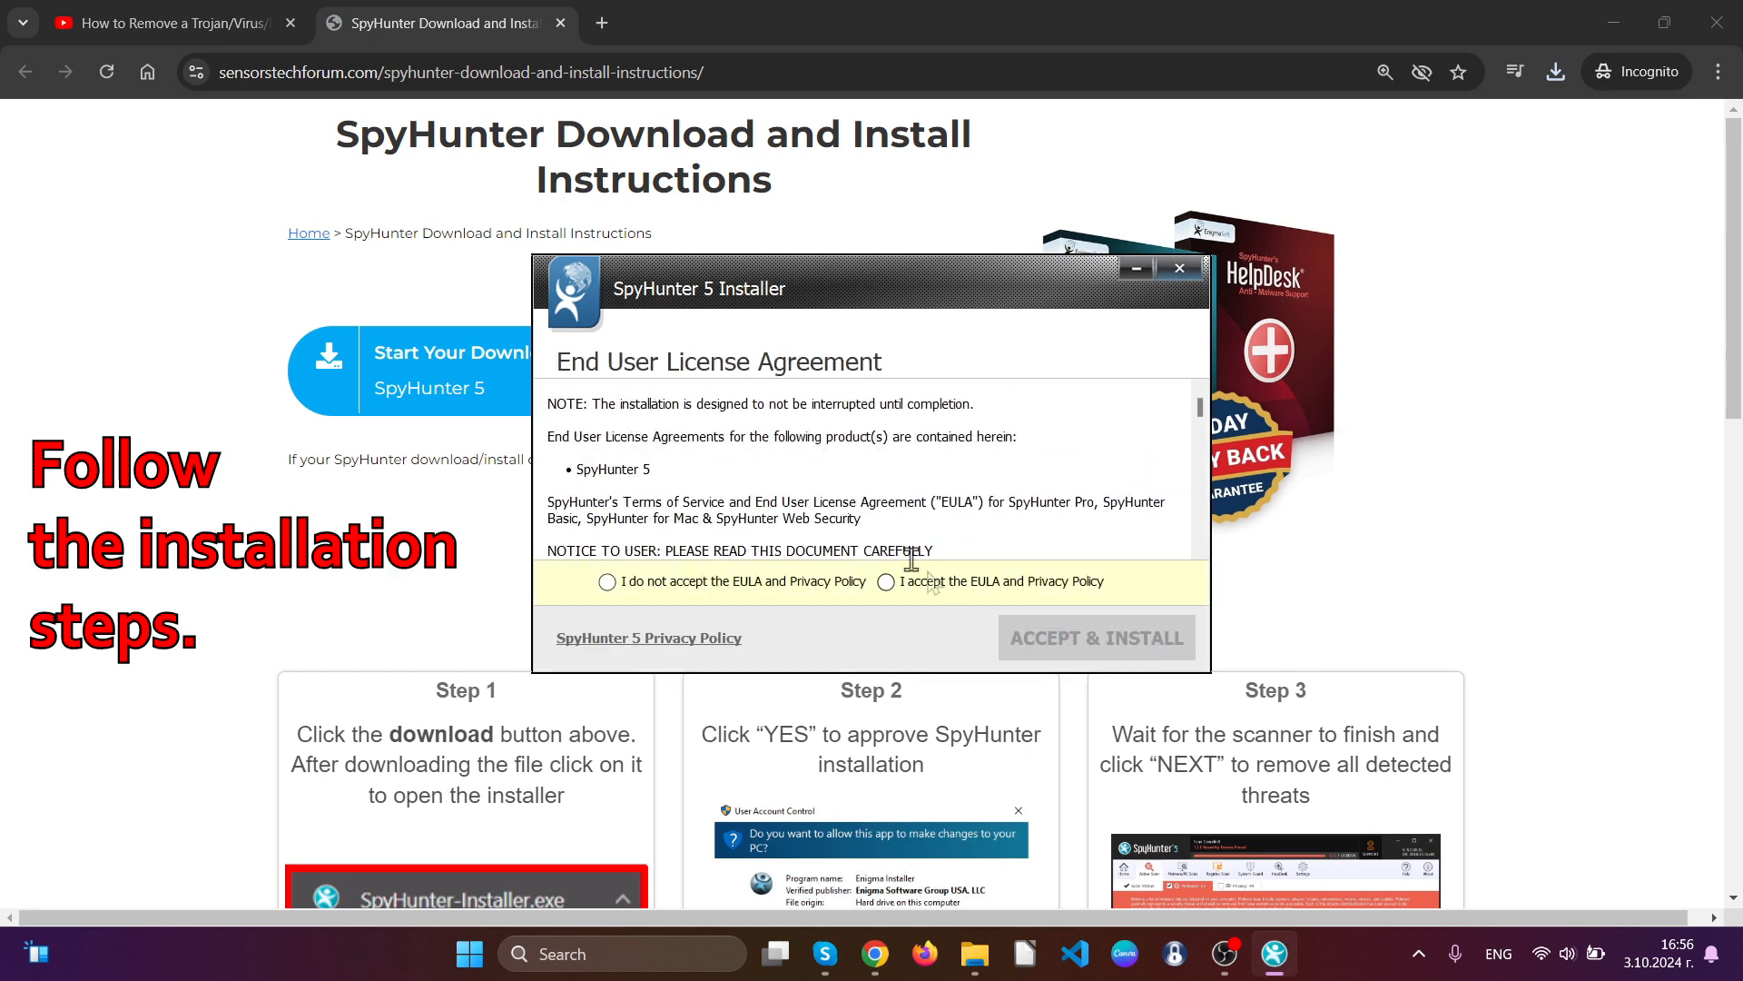
click(885, 581)
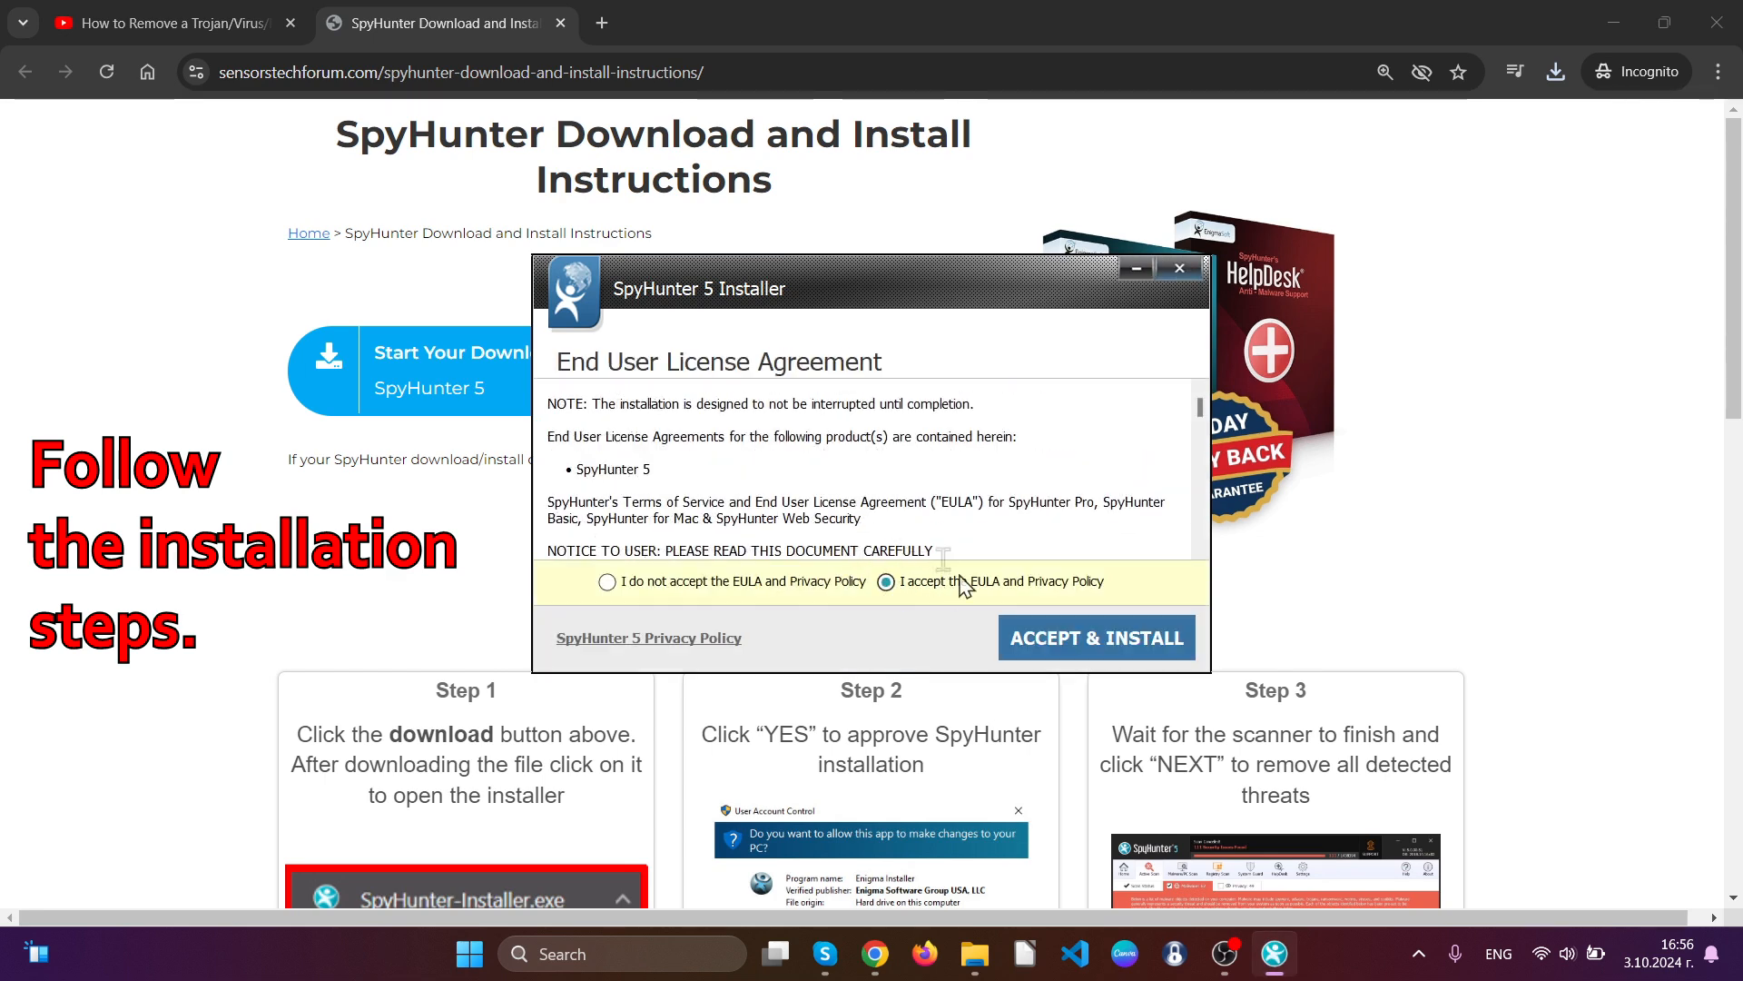
click(1097, 637)
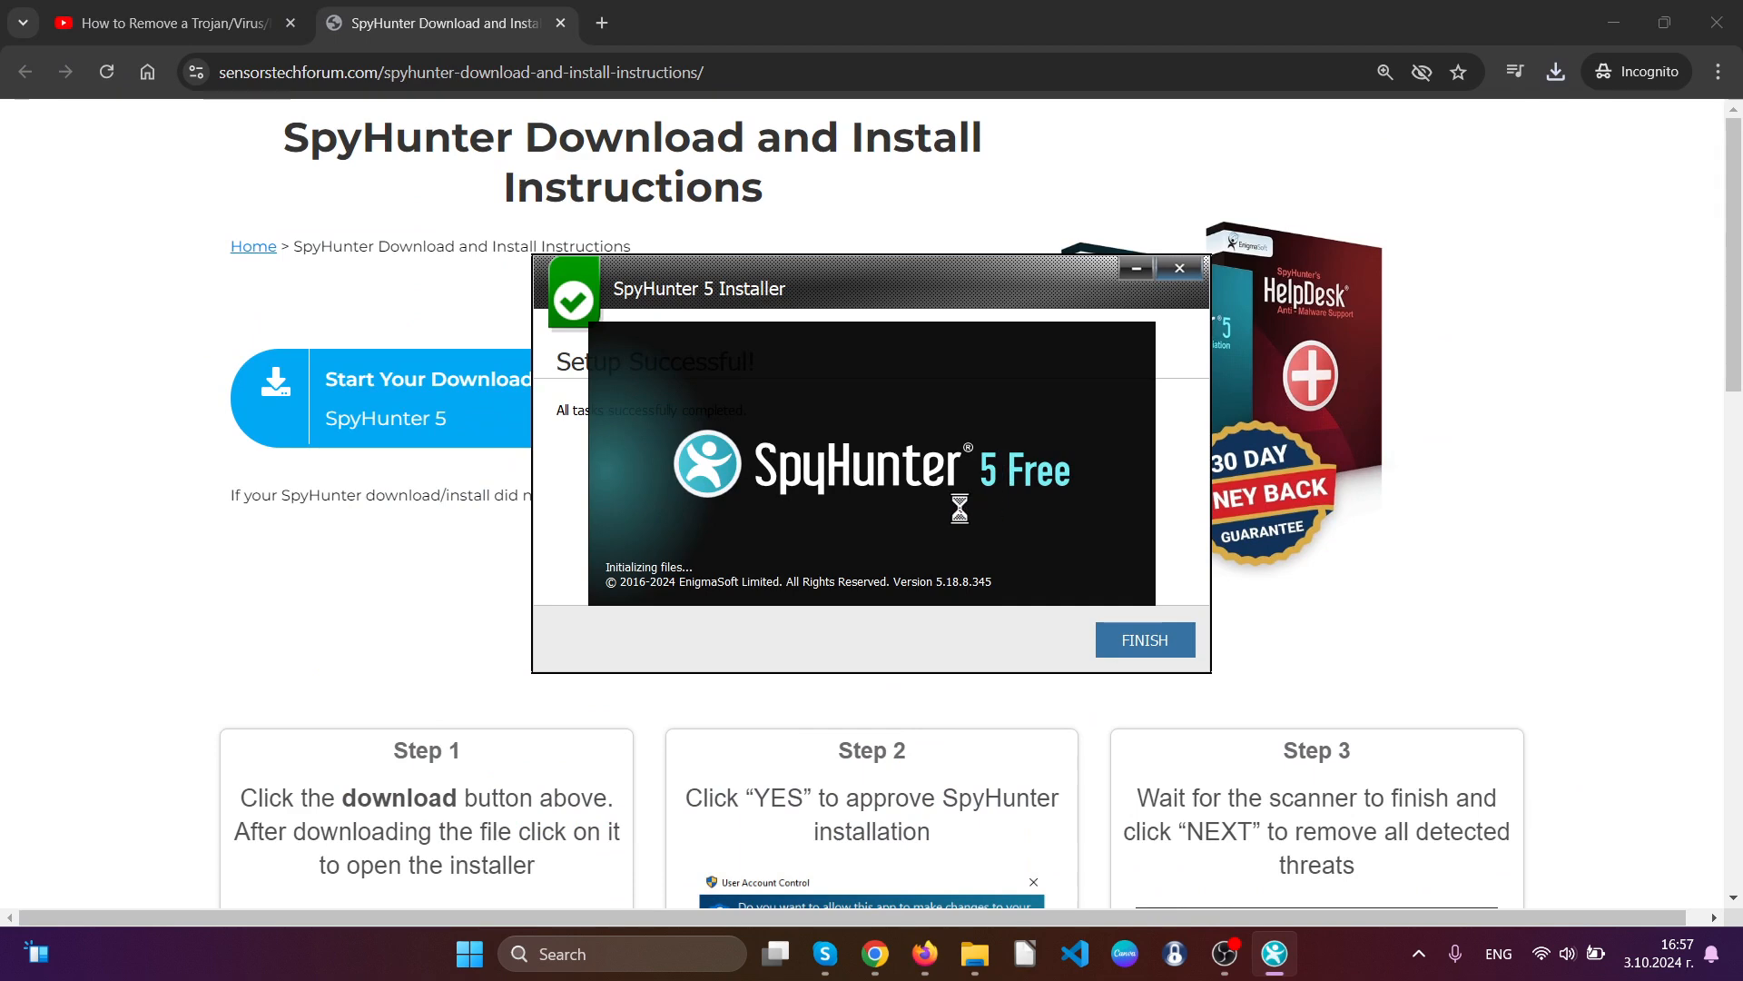
mouse_move(857, 503)
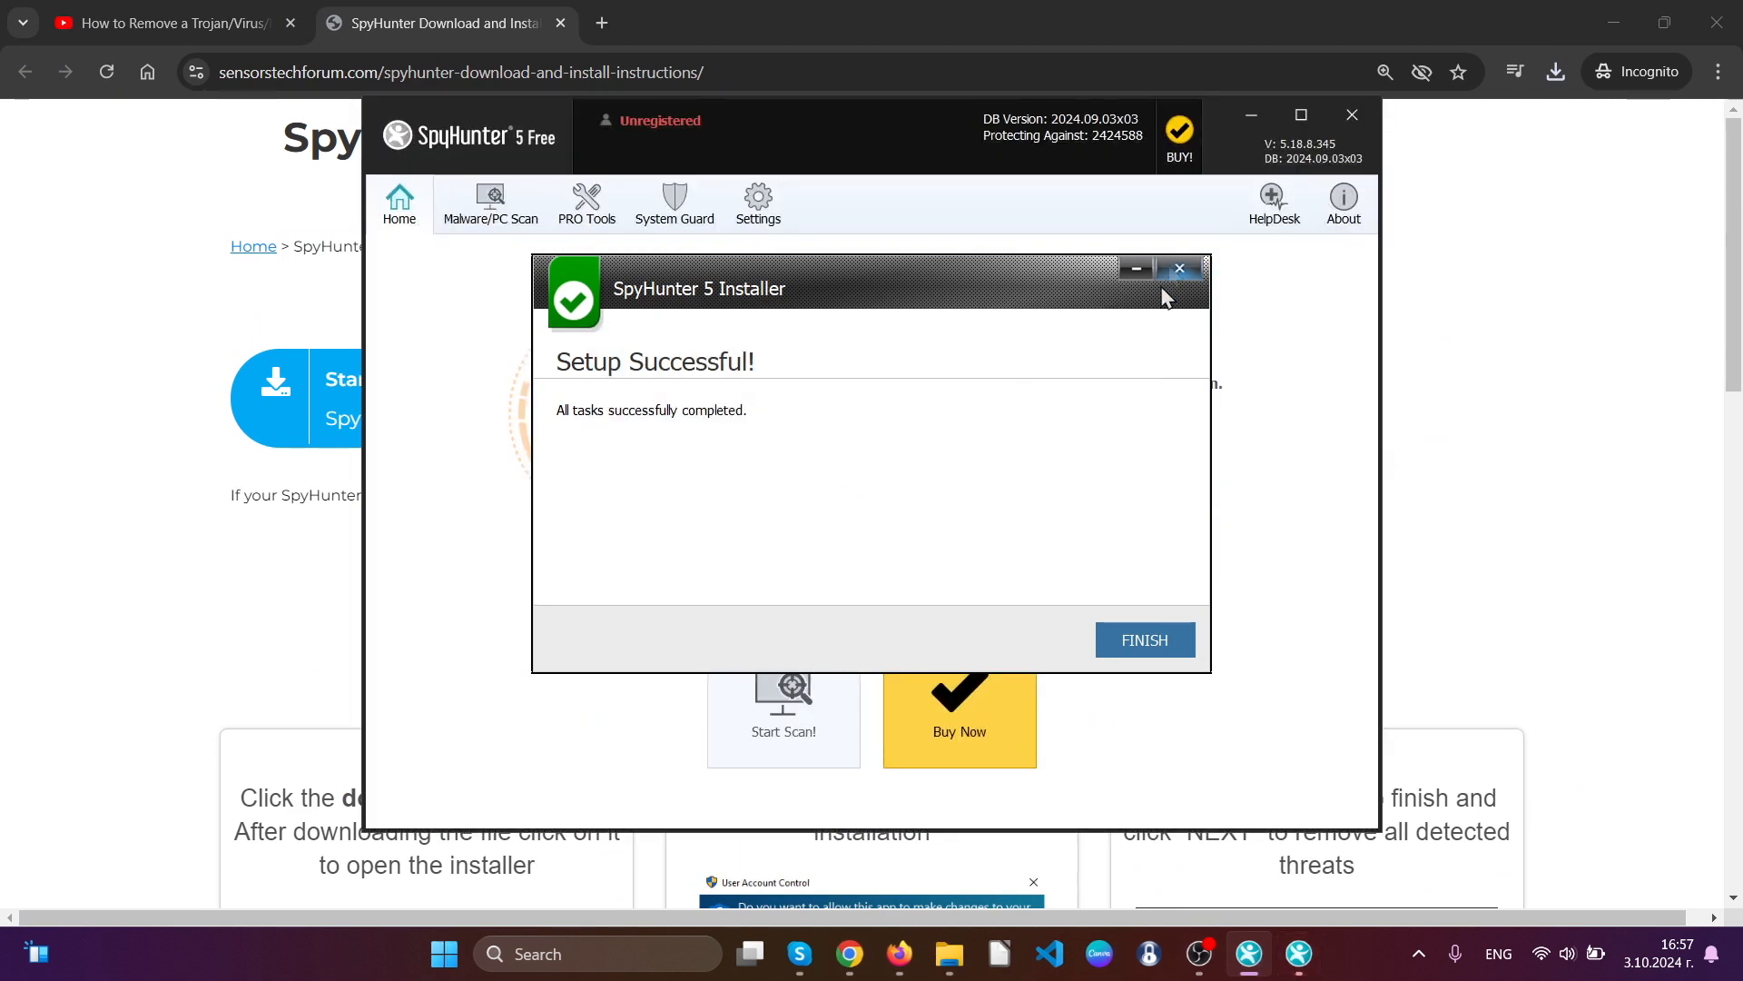
Select all 40 detected malware, PUP and privacy issues and start removing them.
click(1145, 639)
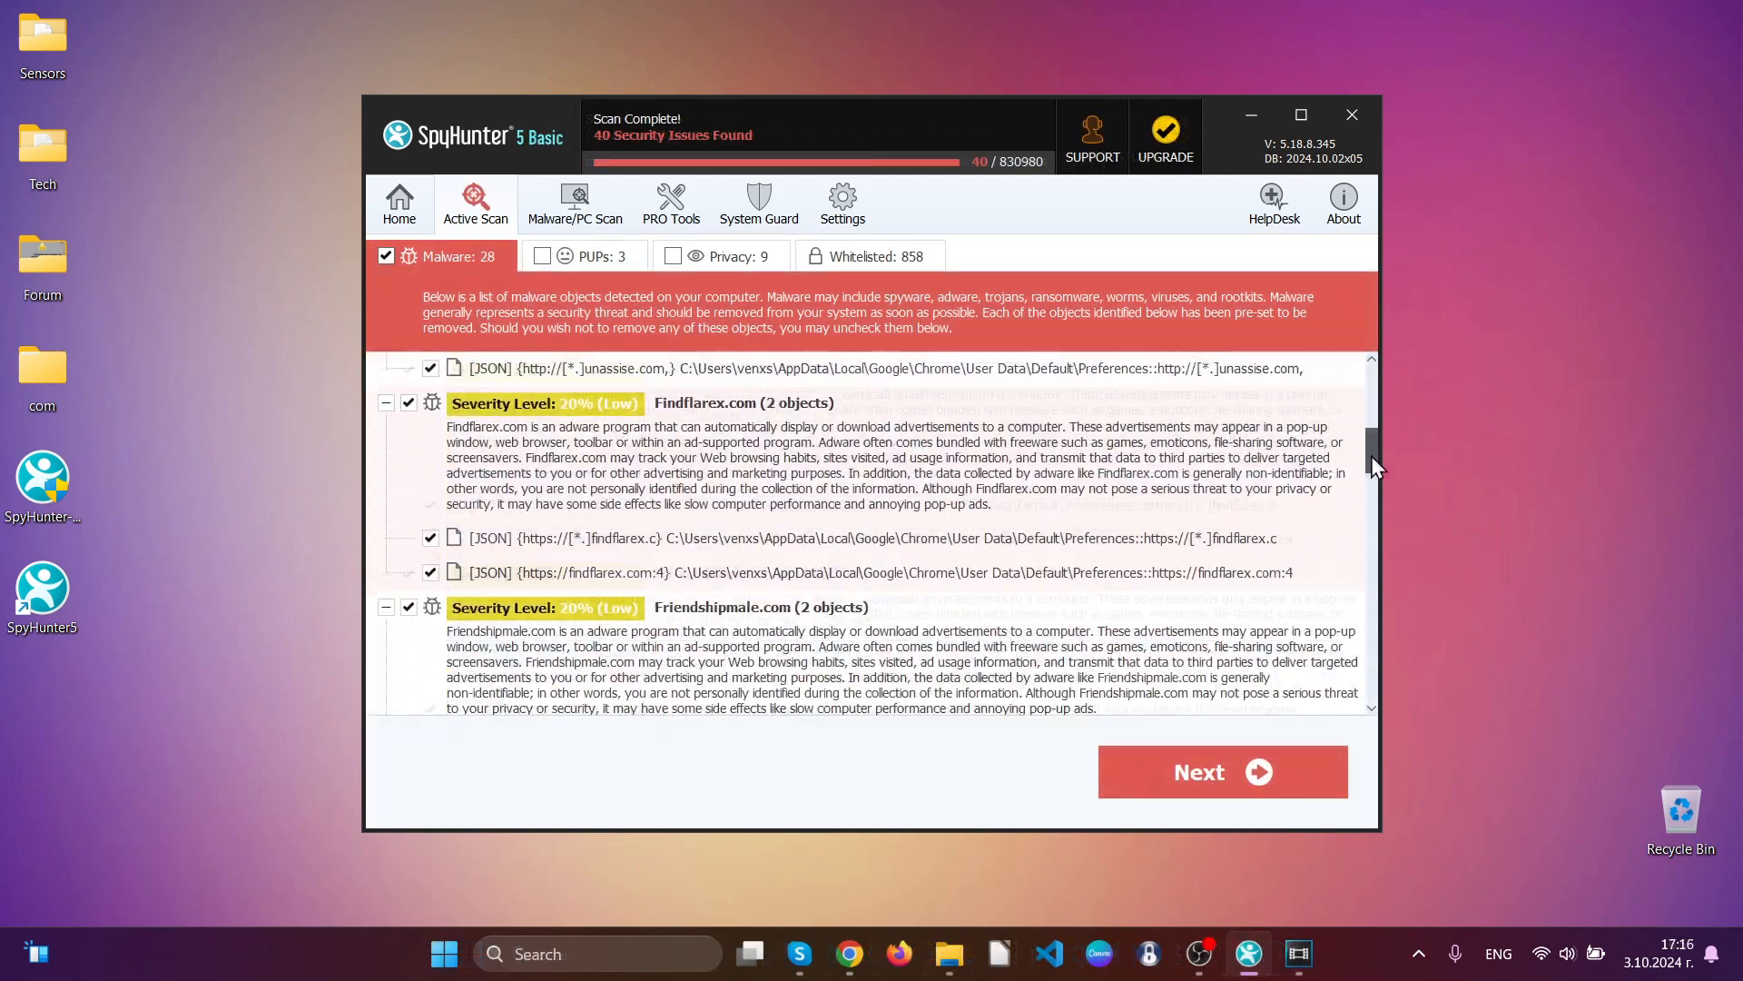
scroll(down, 3)
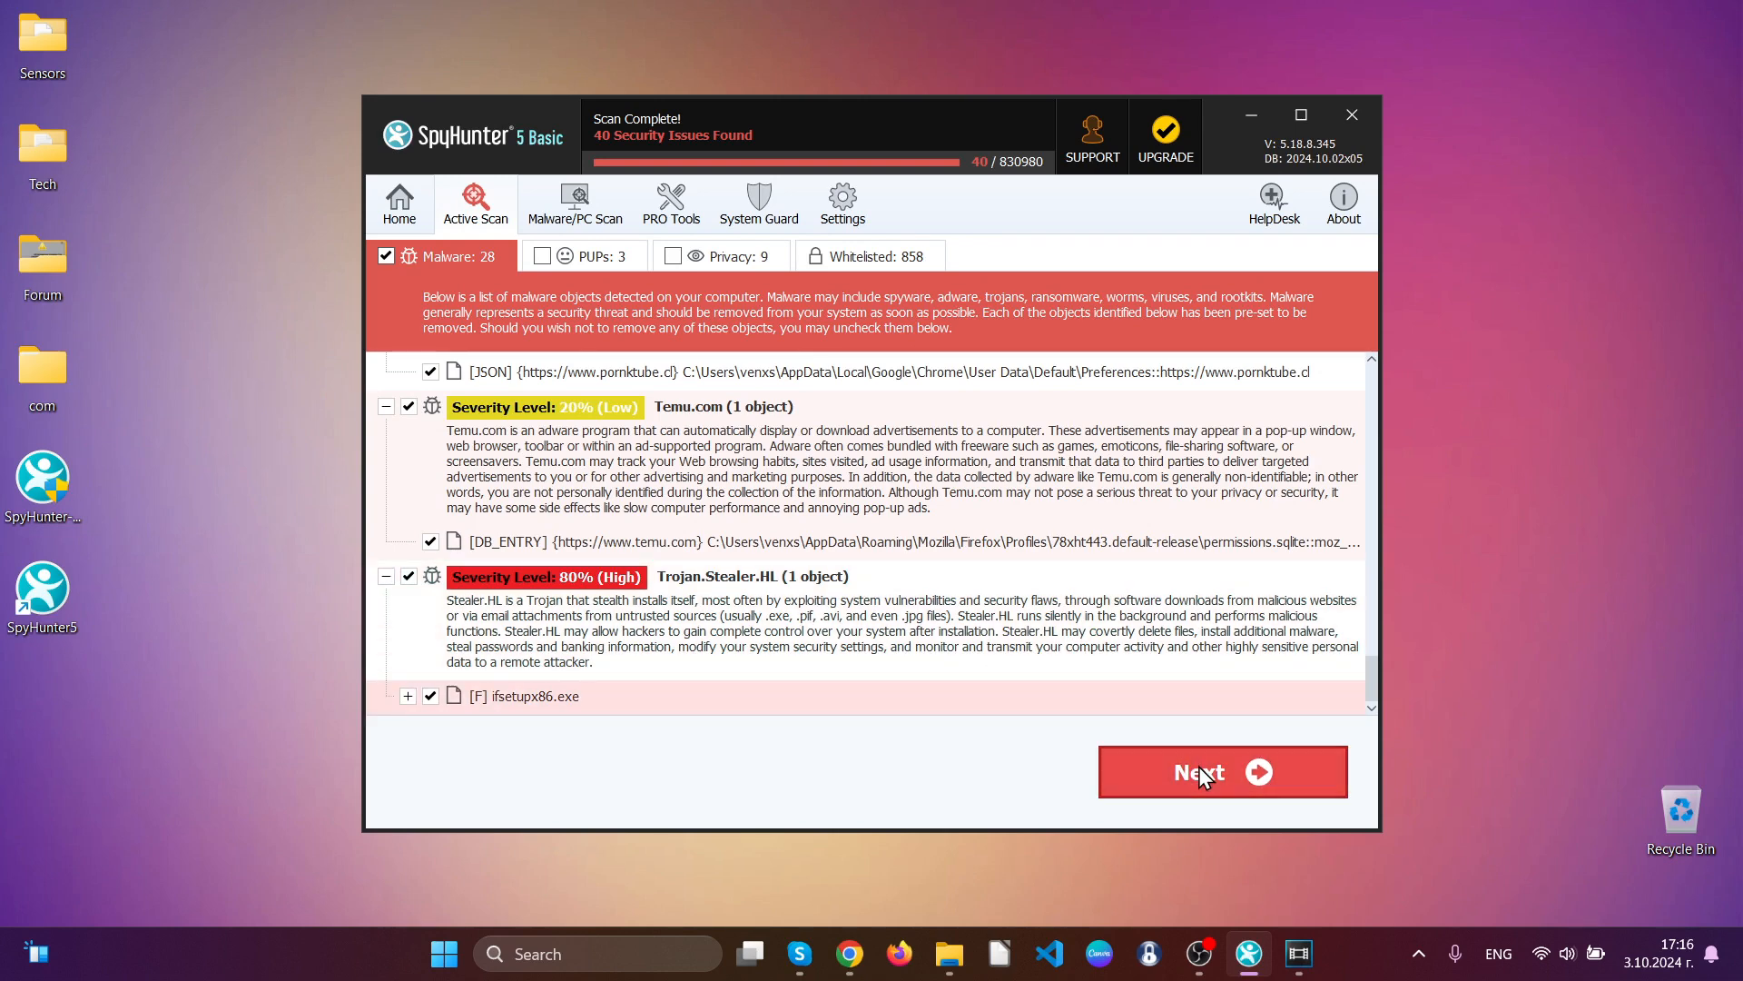
click(1223, 771)
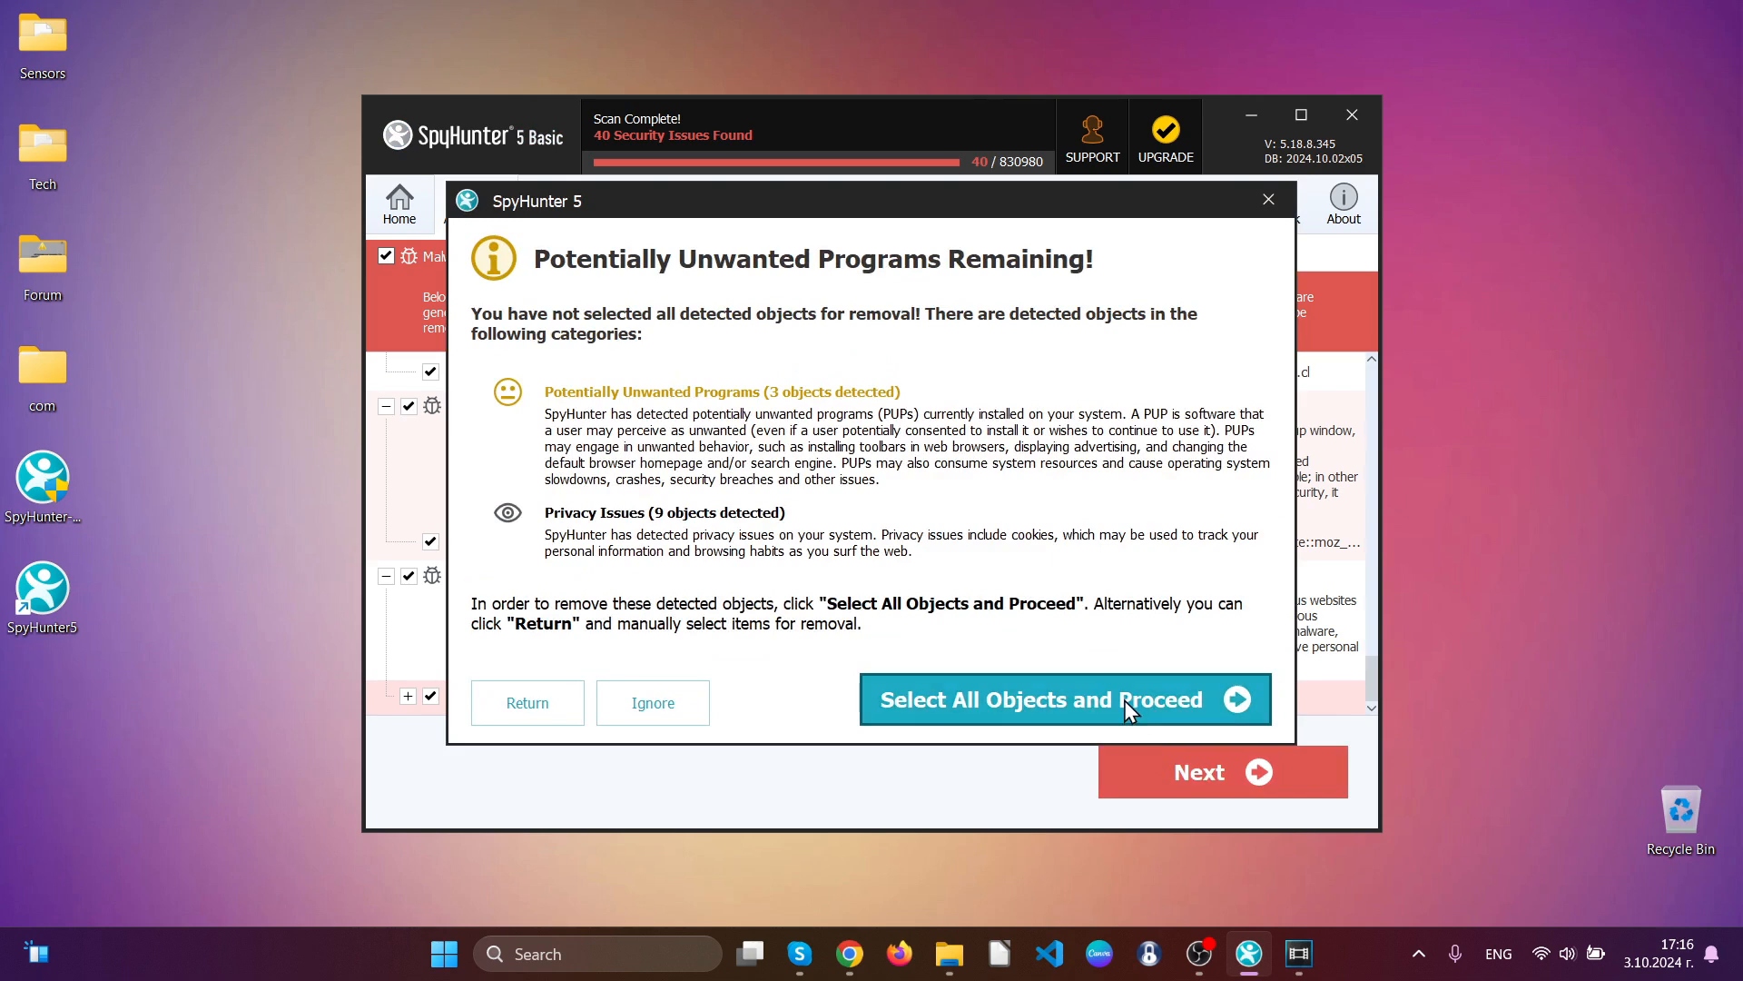
click(1066, 699)
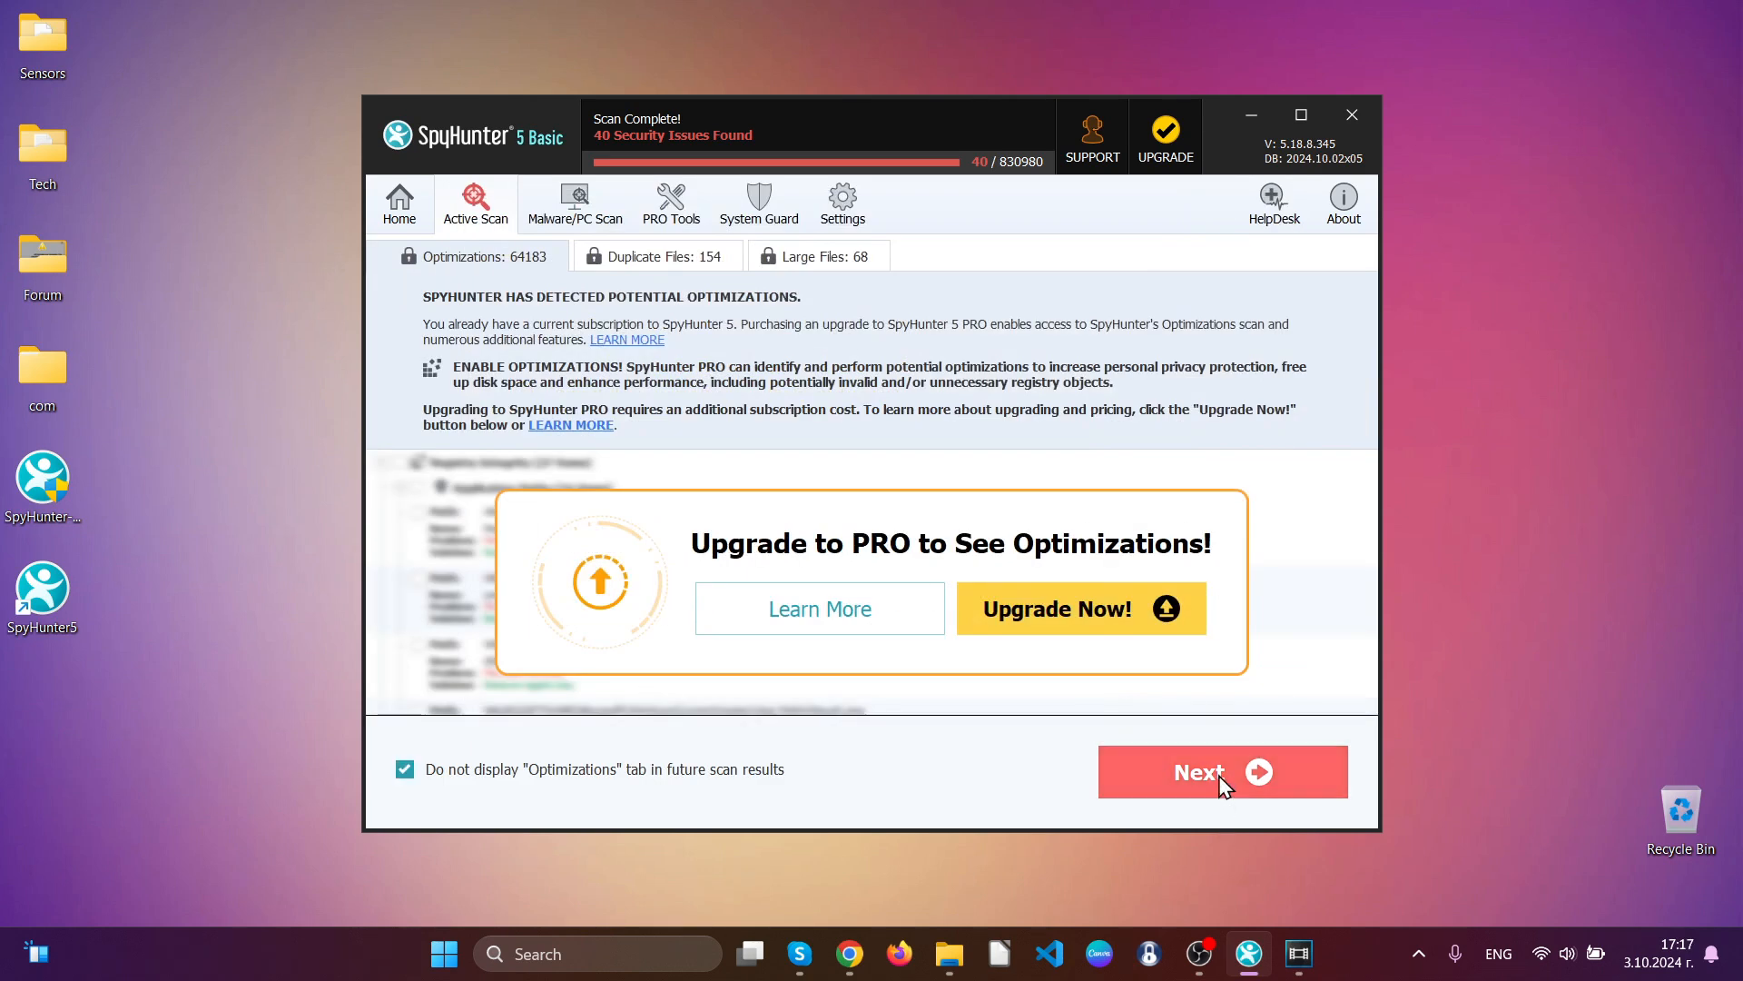
click(1216, 772)
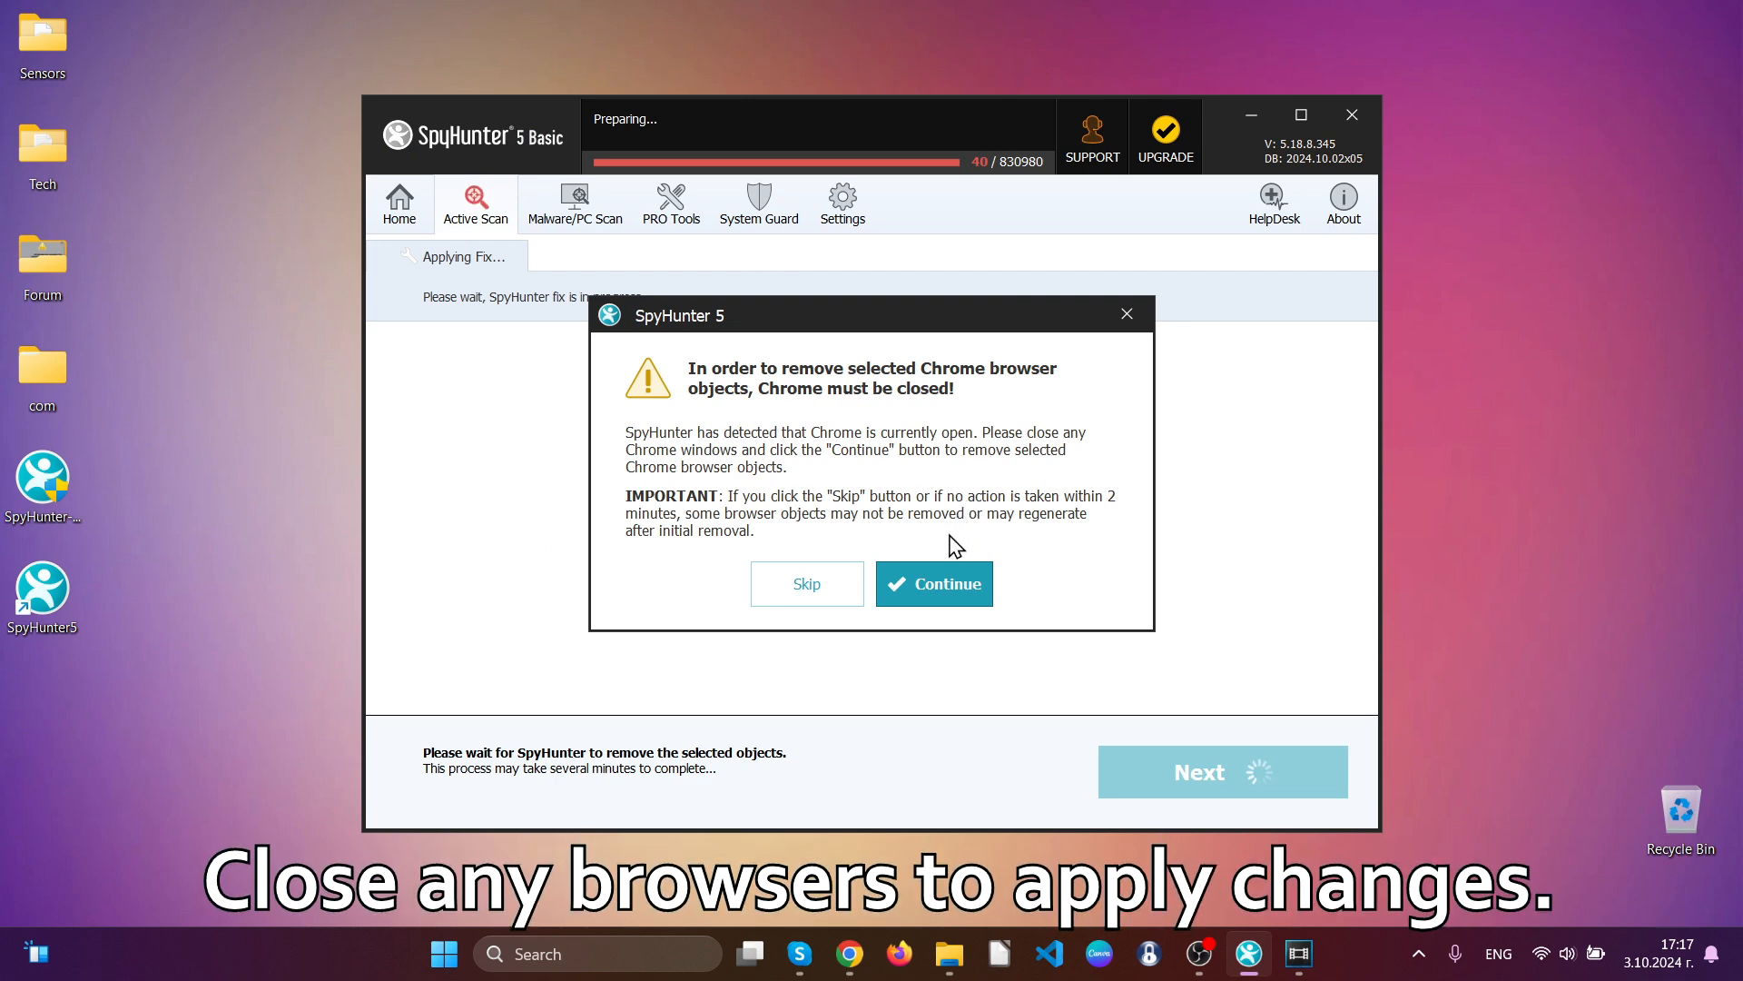
Let SpyHunter close Chrome, remove 28 malware, 3 PUPs and 9 privacy issues, and close the summary.
click(933, 582)
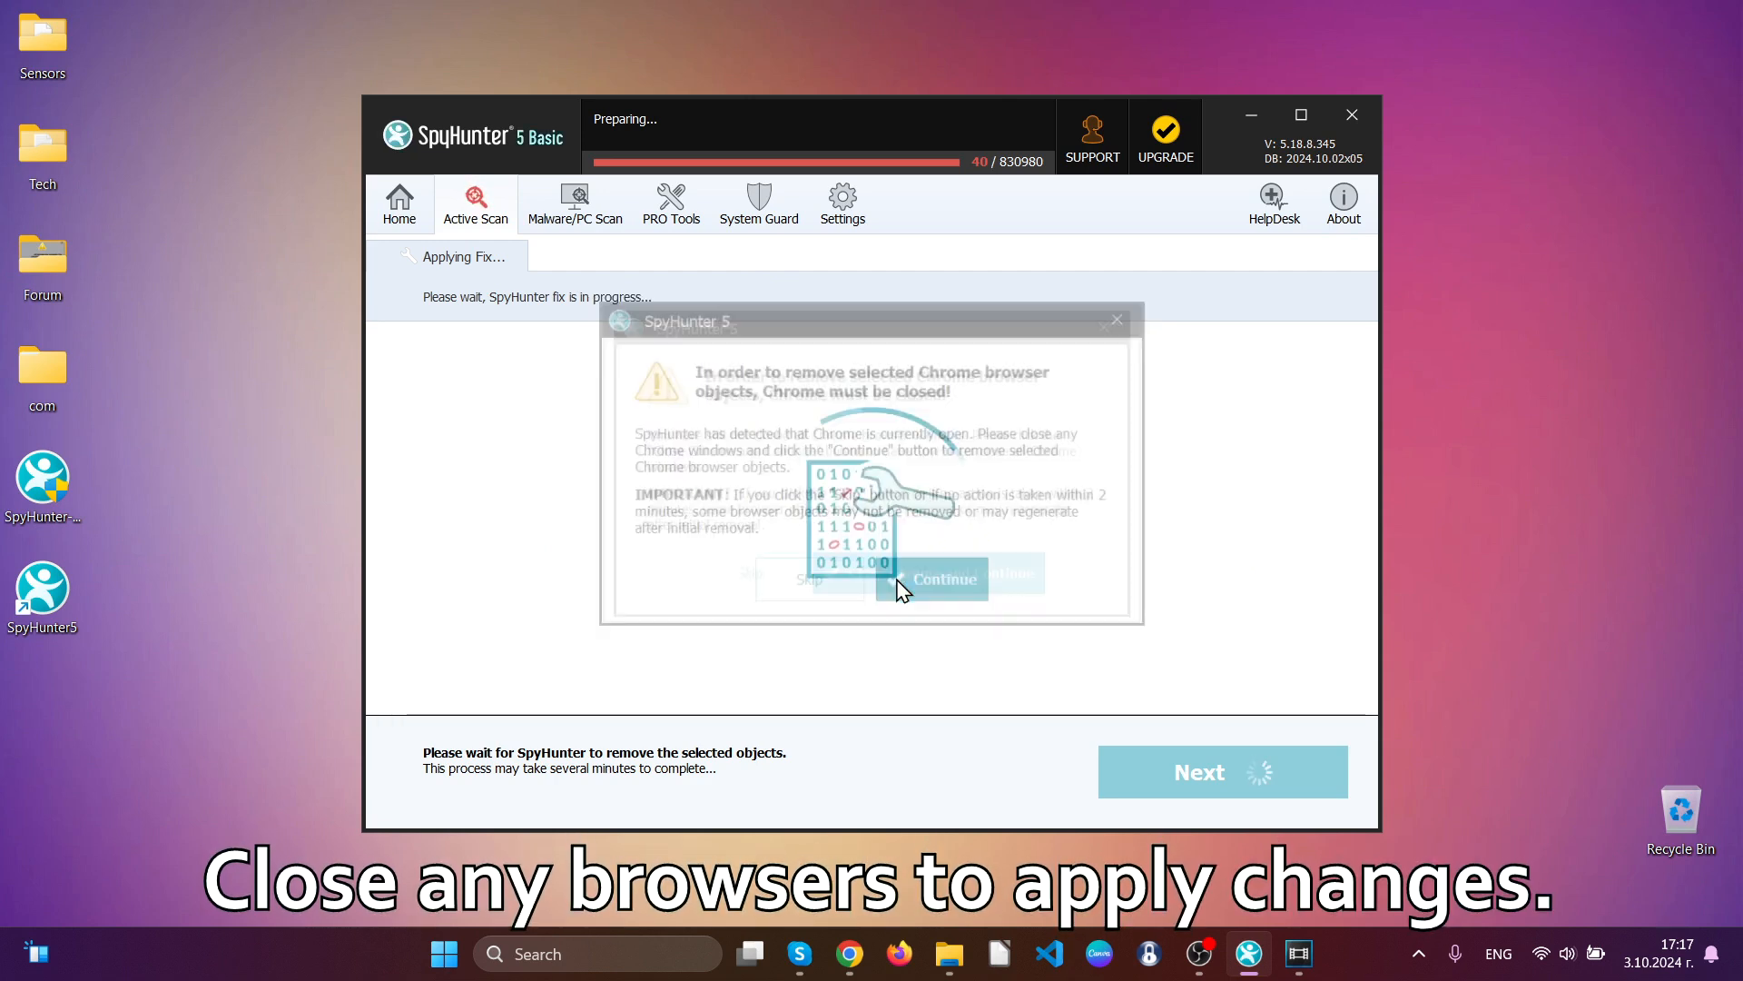
click(944, 578)
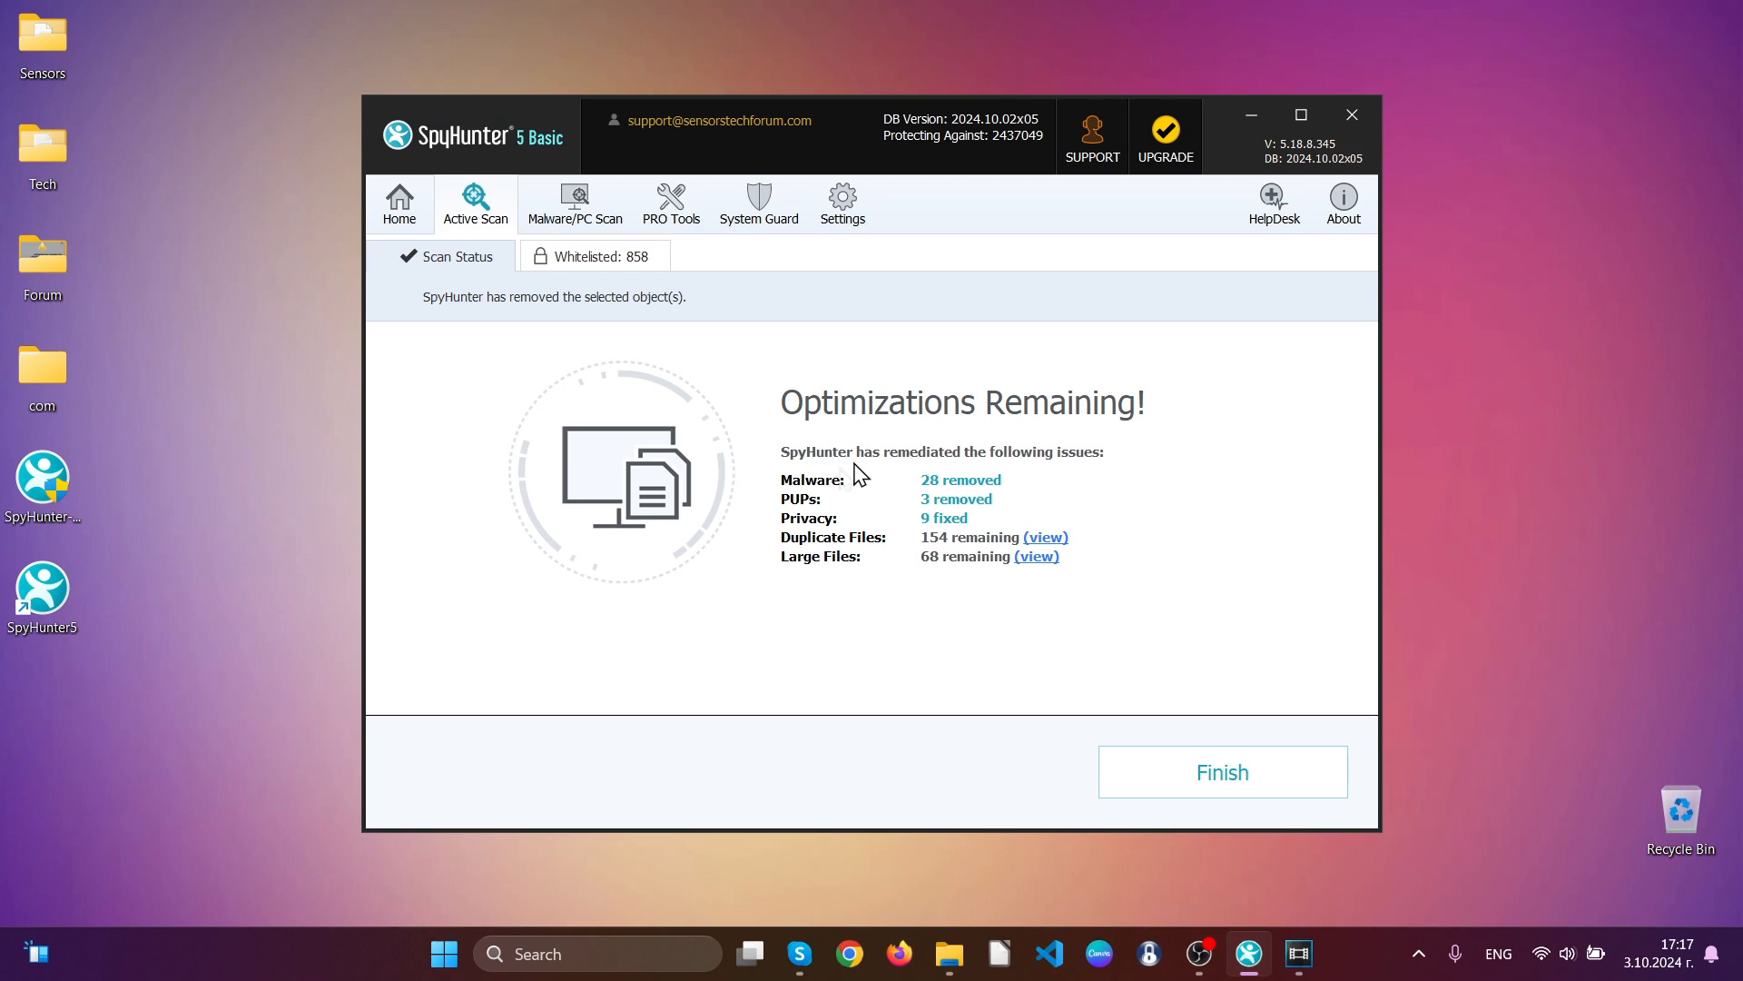
click(1223, 771)
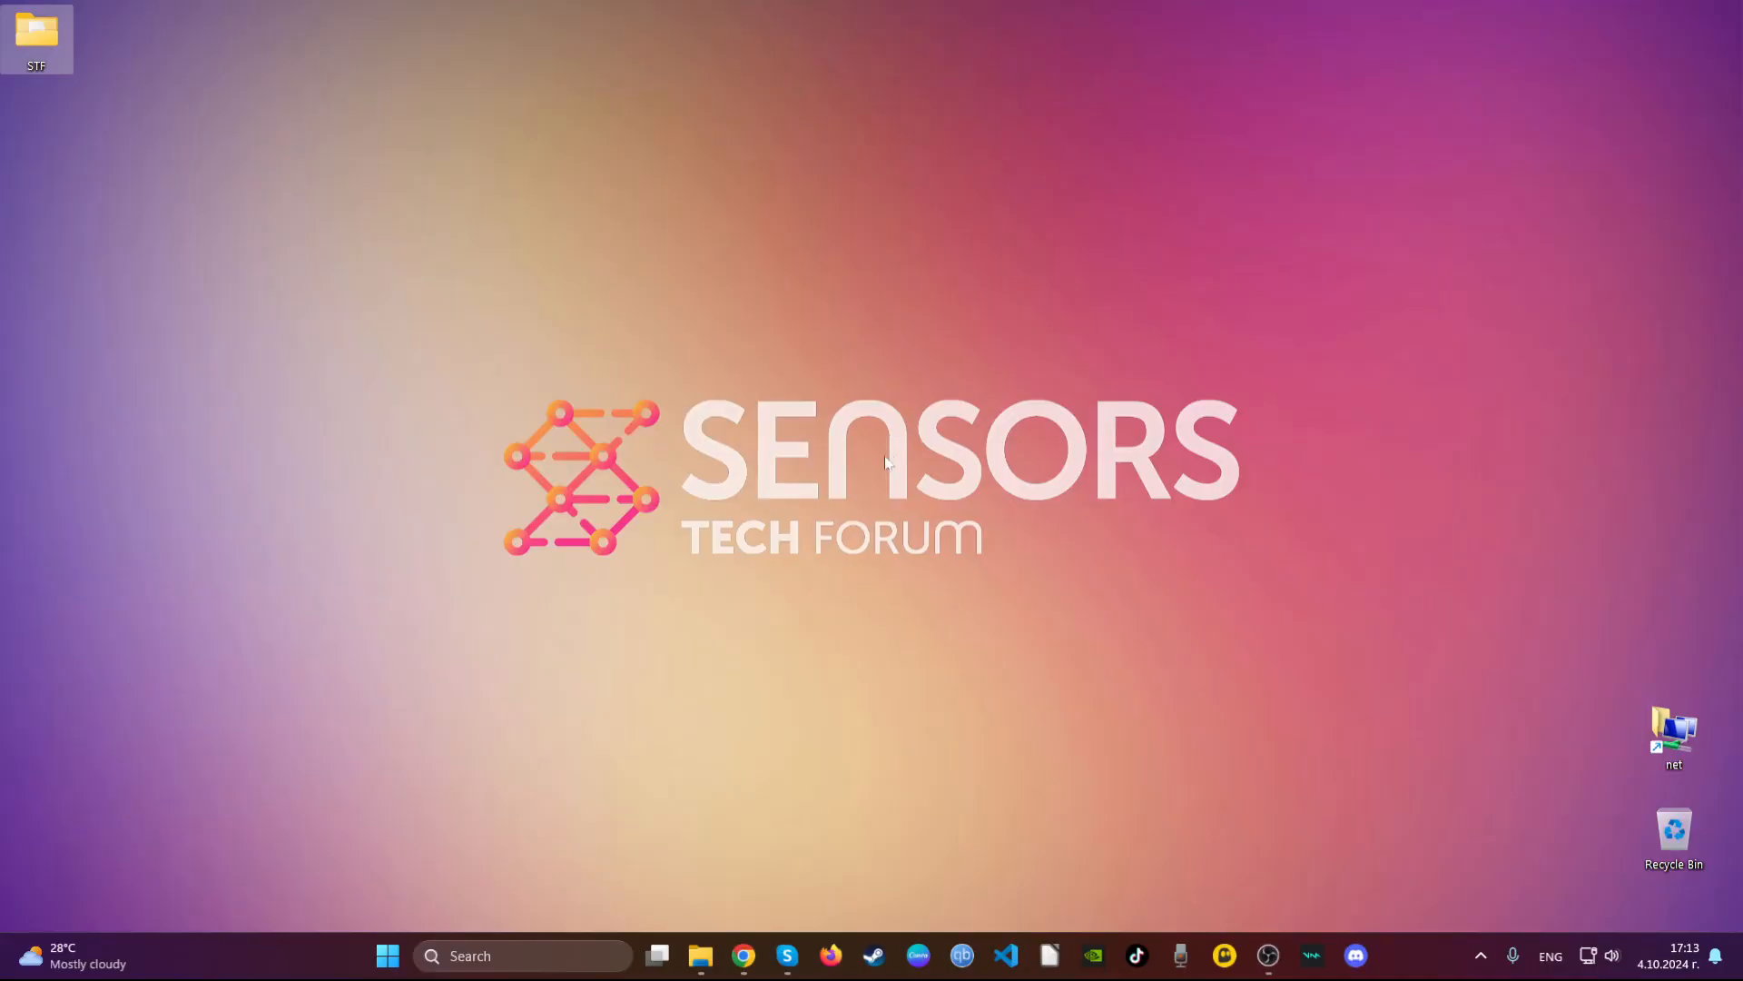
Open Chrome and remove the Blocked Search extension from the Extensions menu.
click(744, 956)
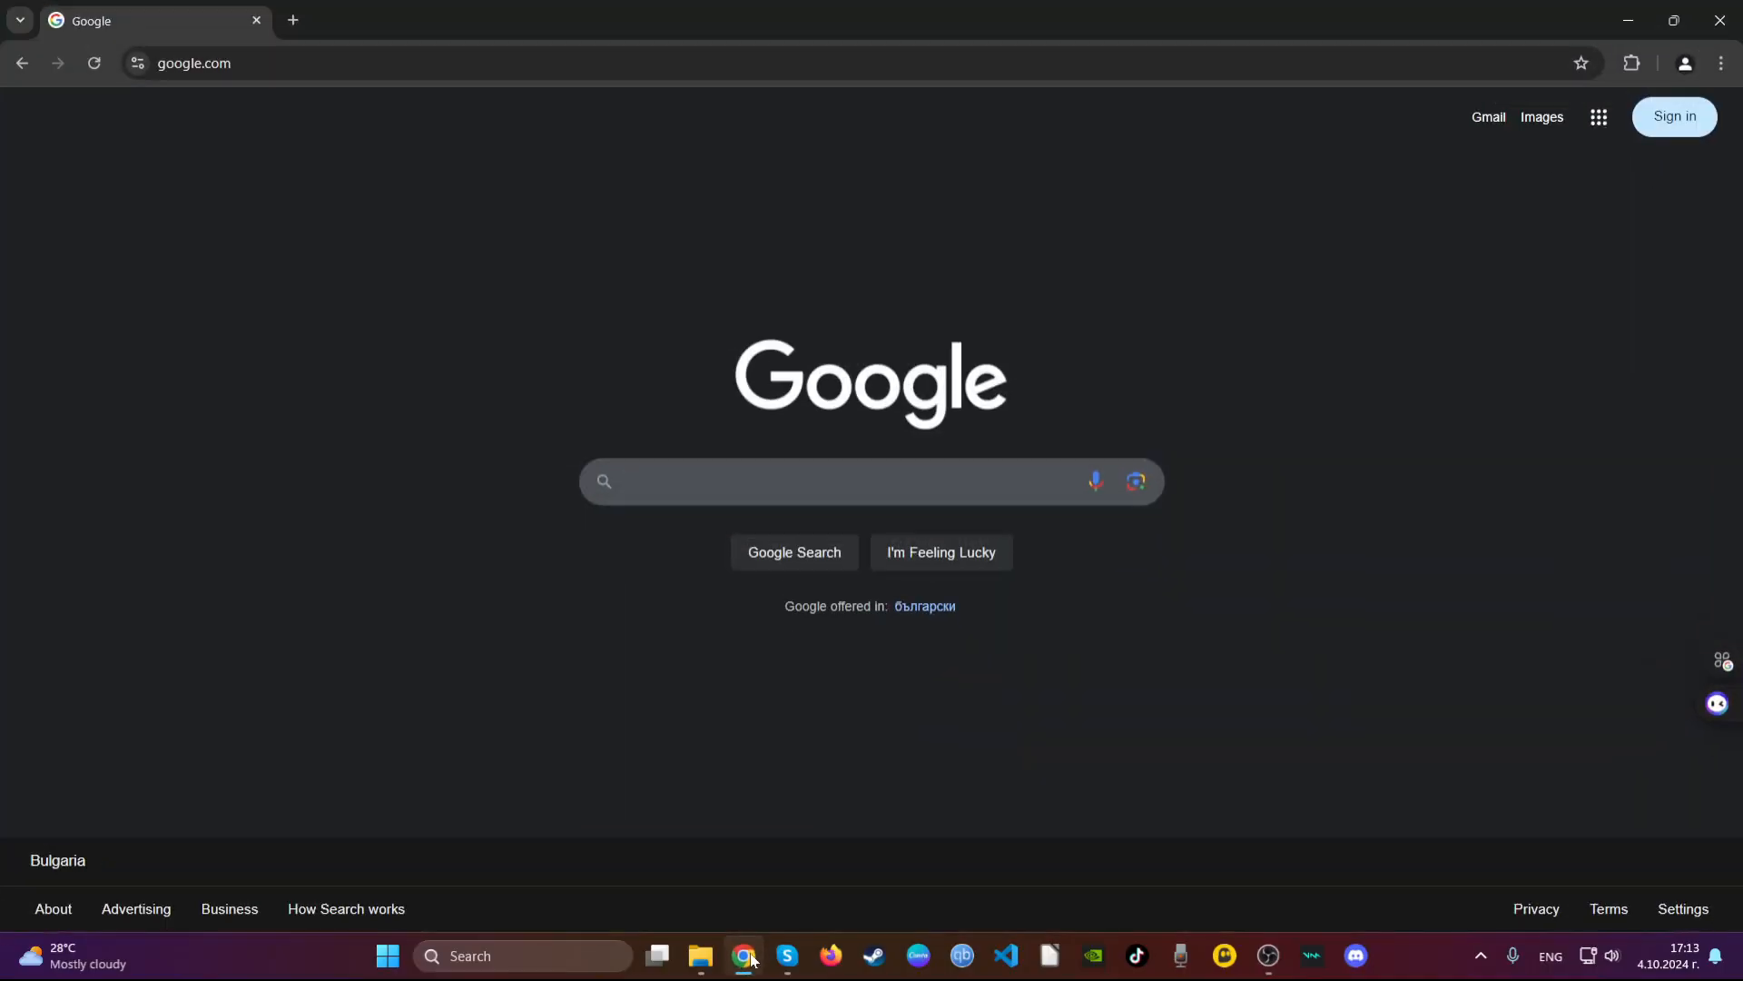
mouse_move(1609, 71)
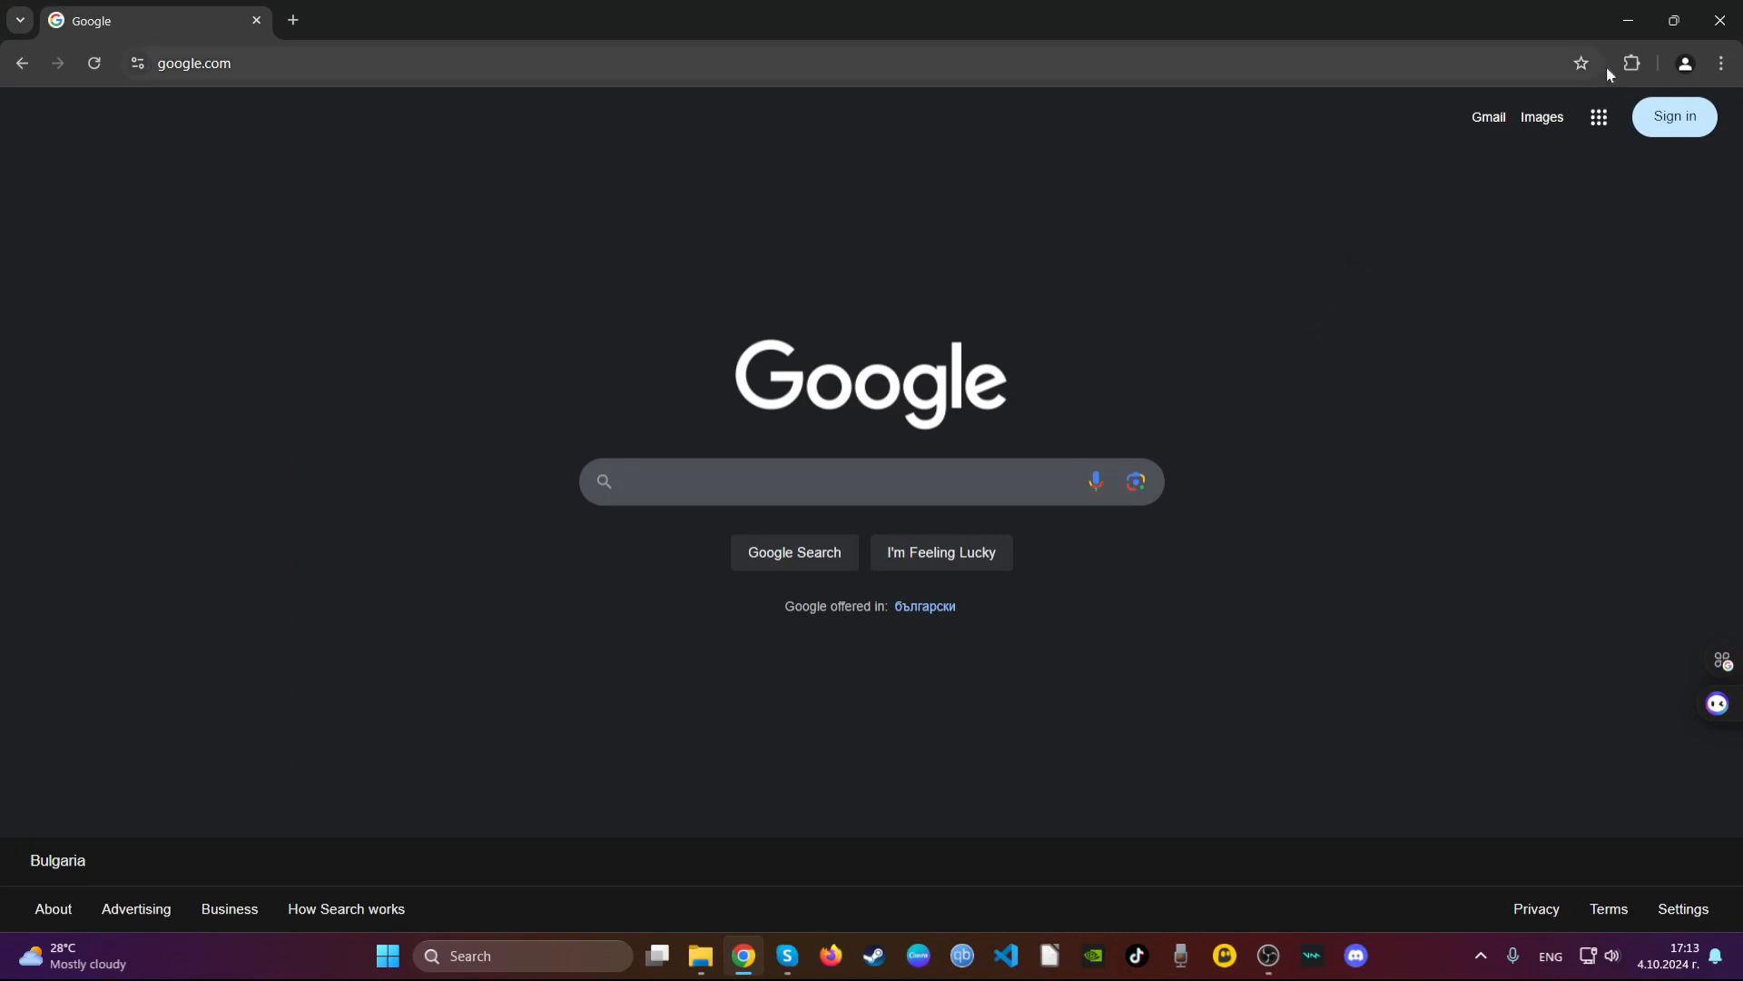
click(1631, 62)
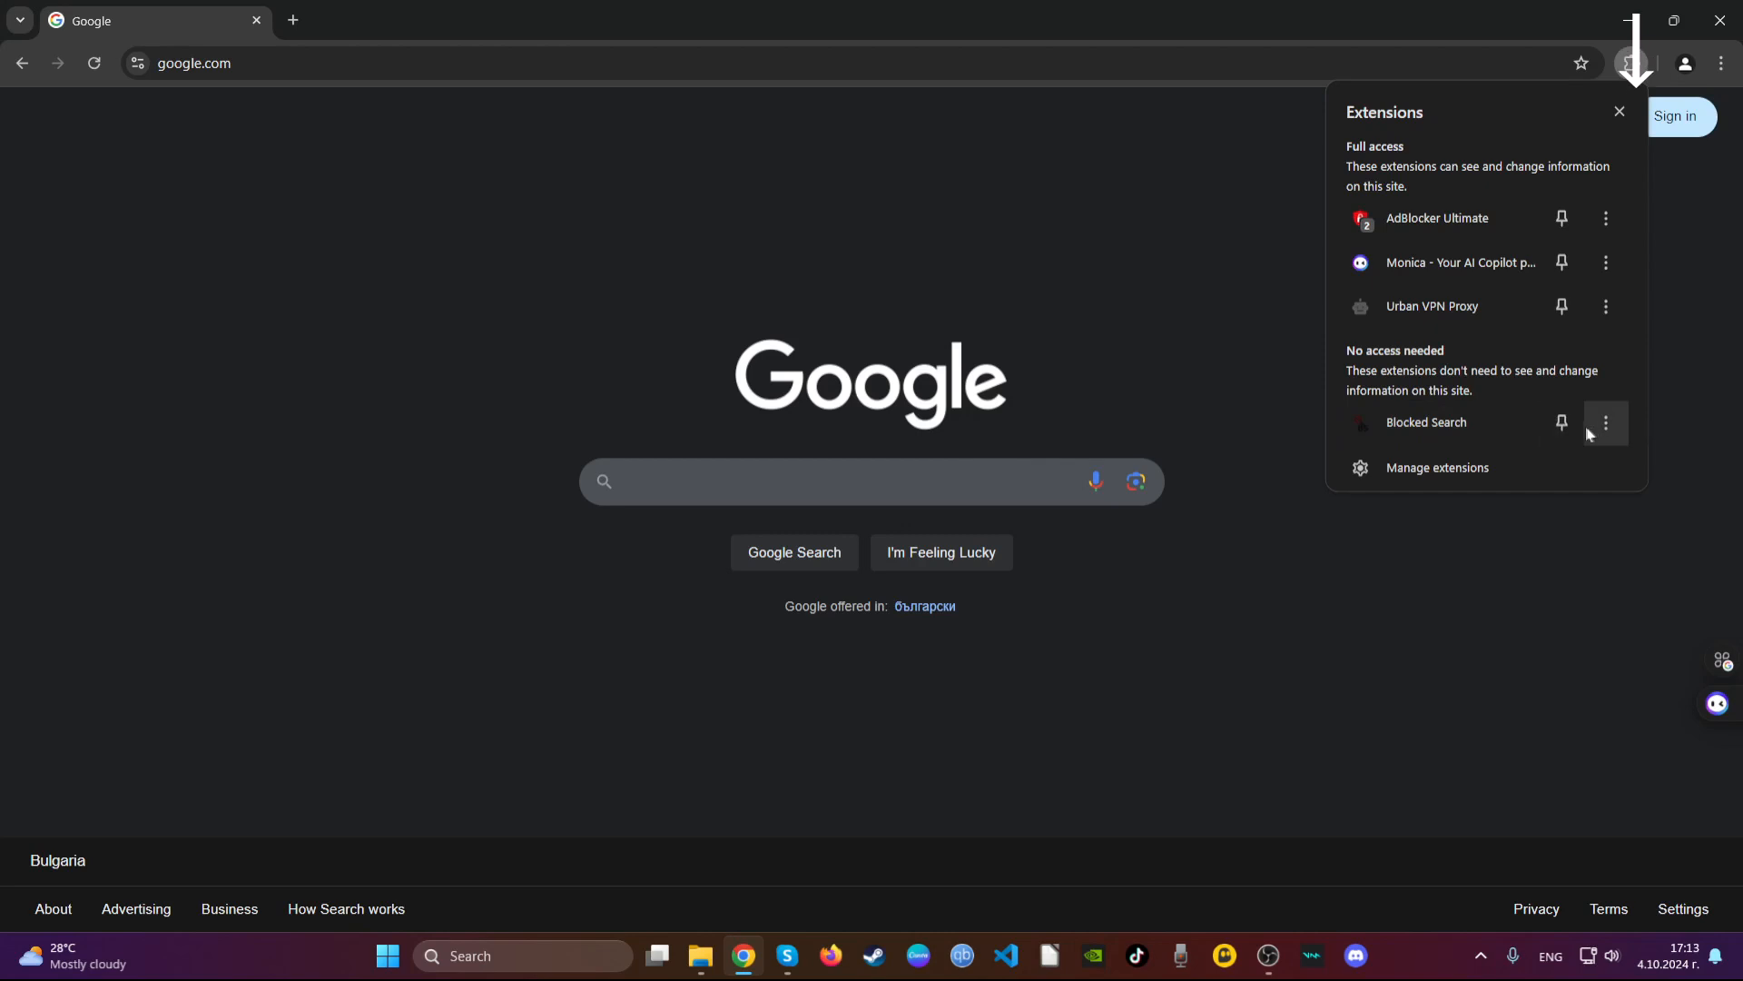
click(1605, 423)
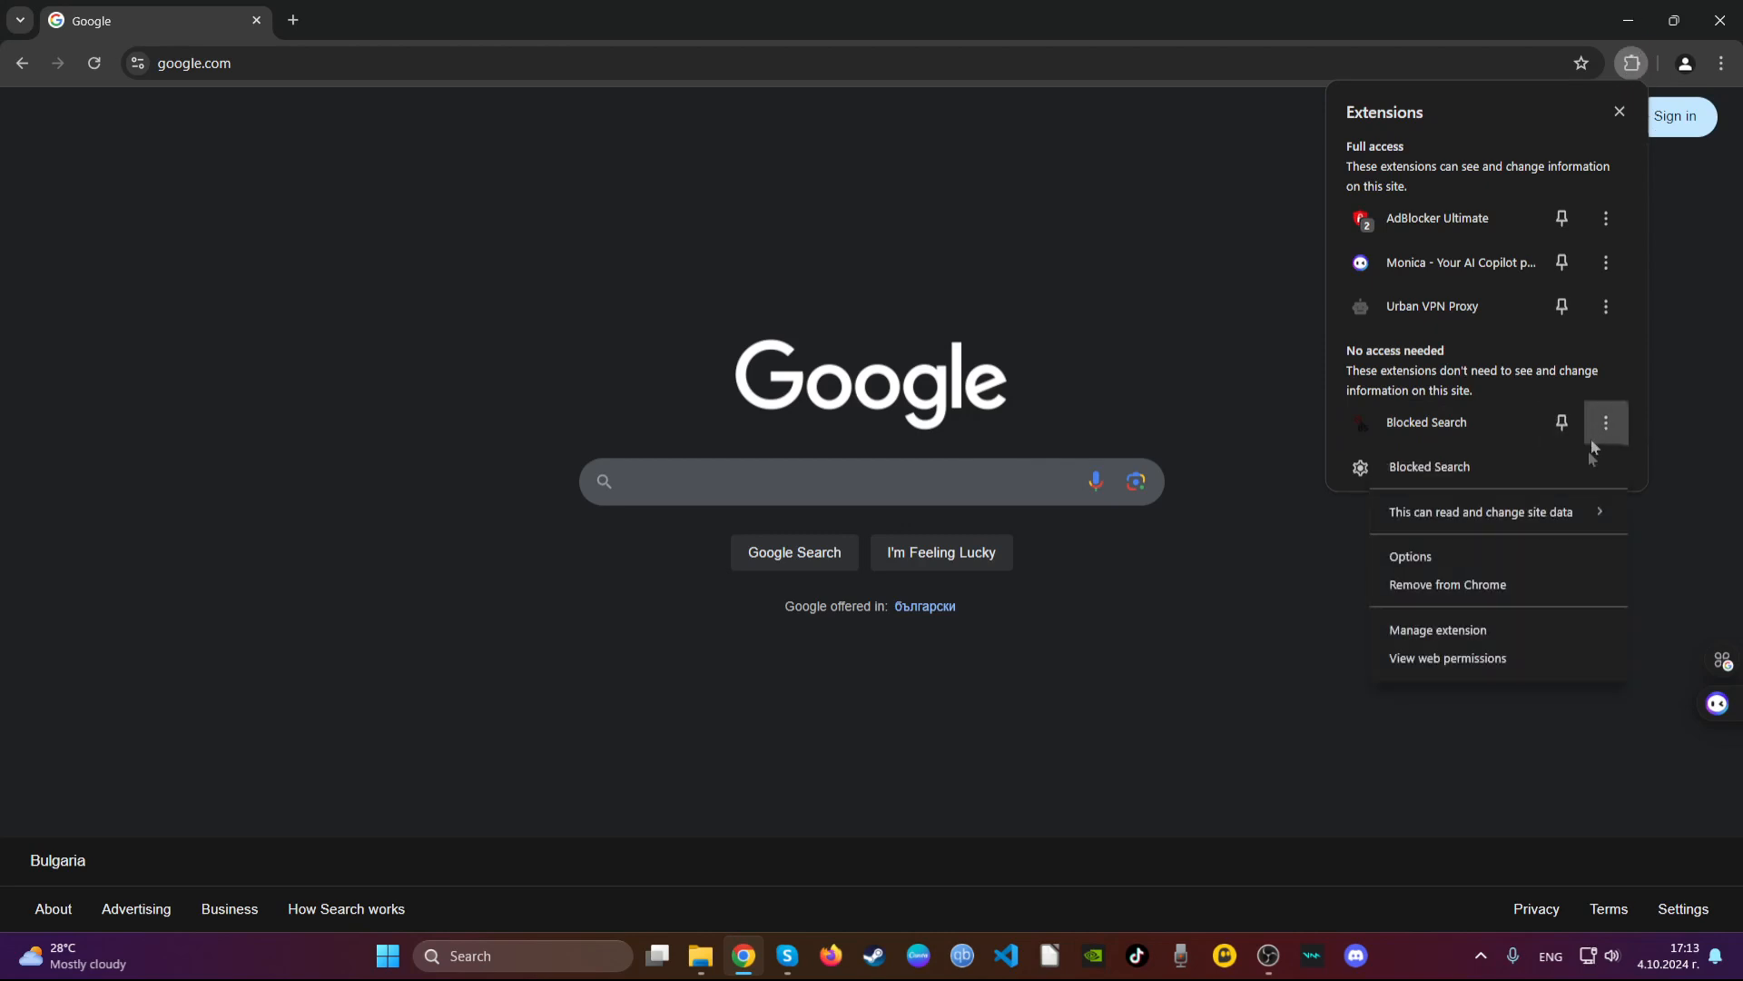
click(1447, 584)
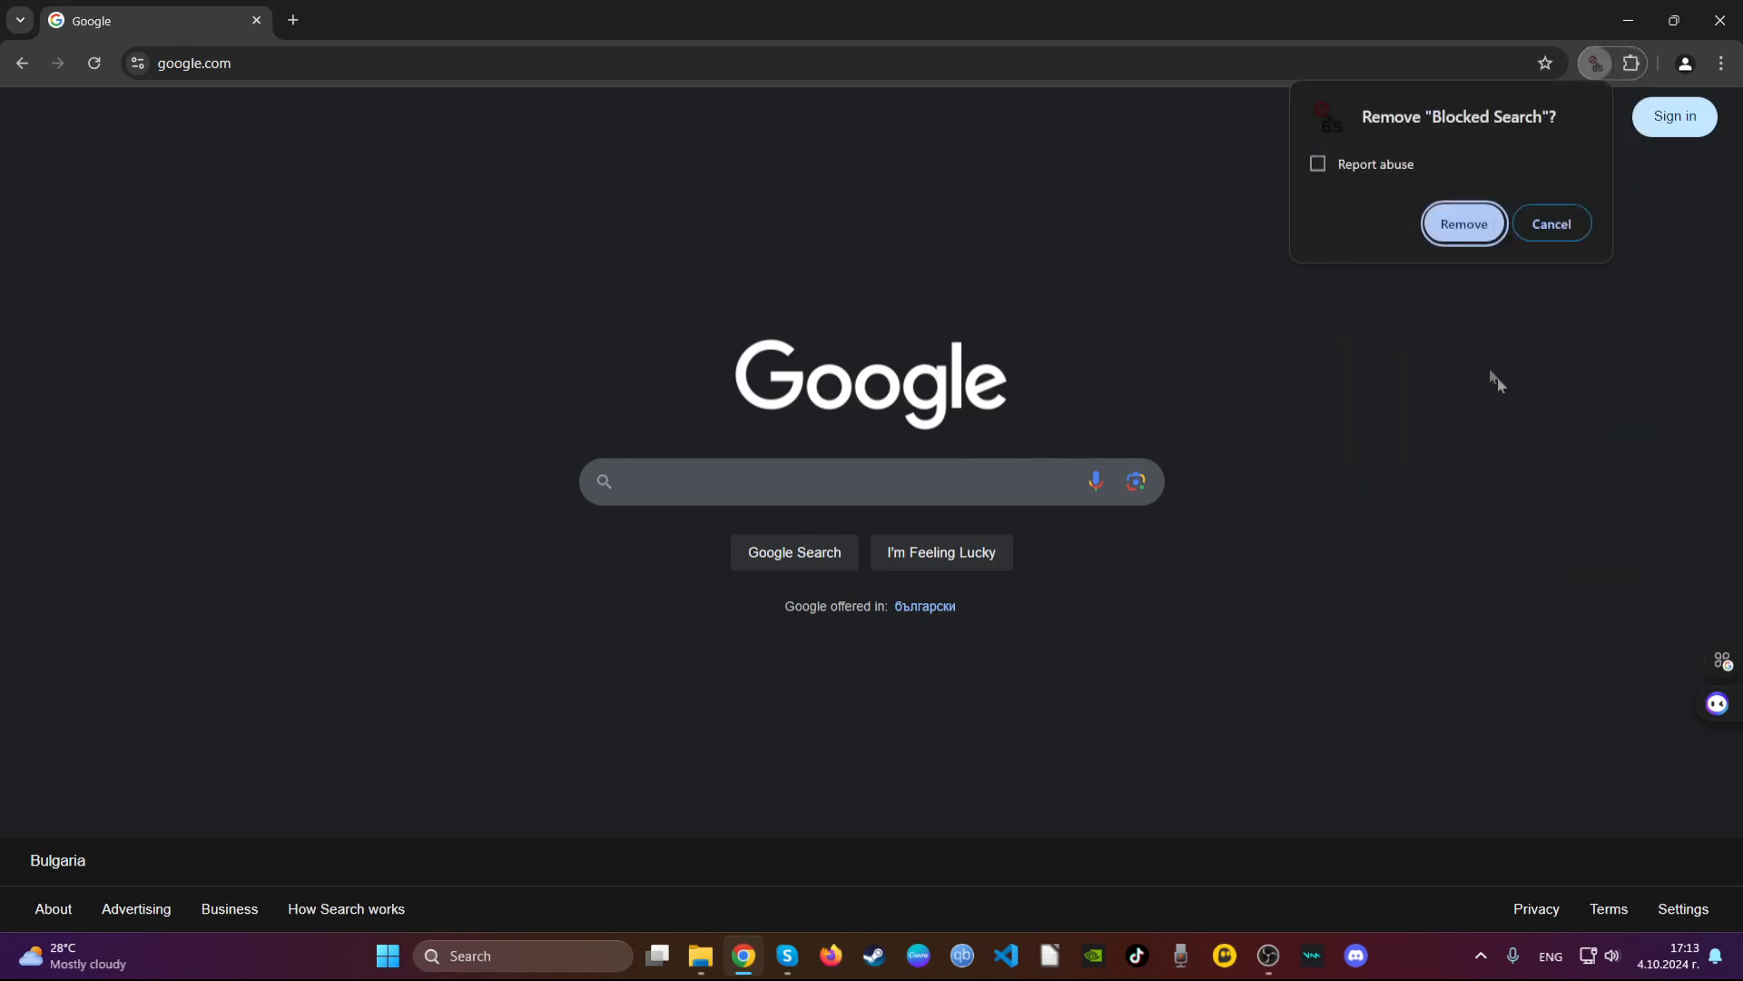
click(1463, 224)
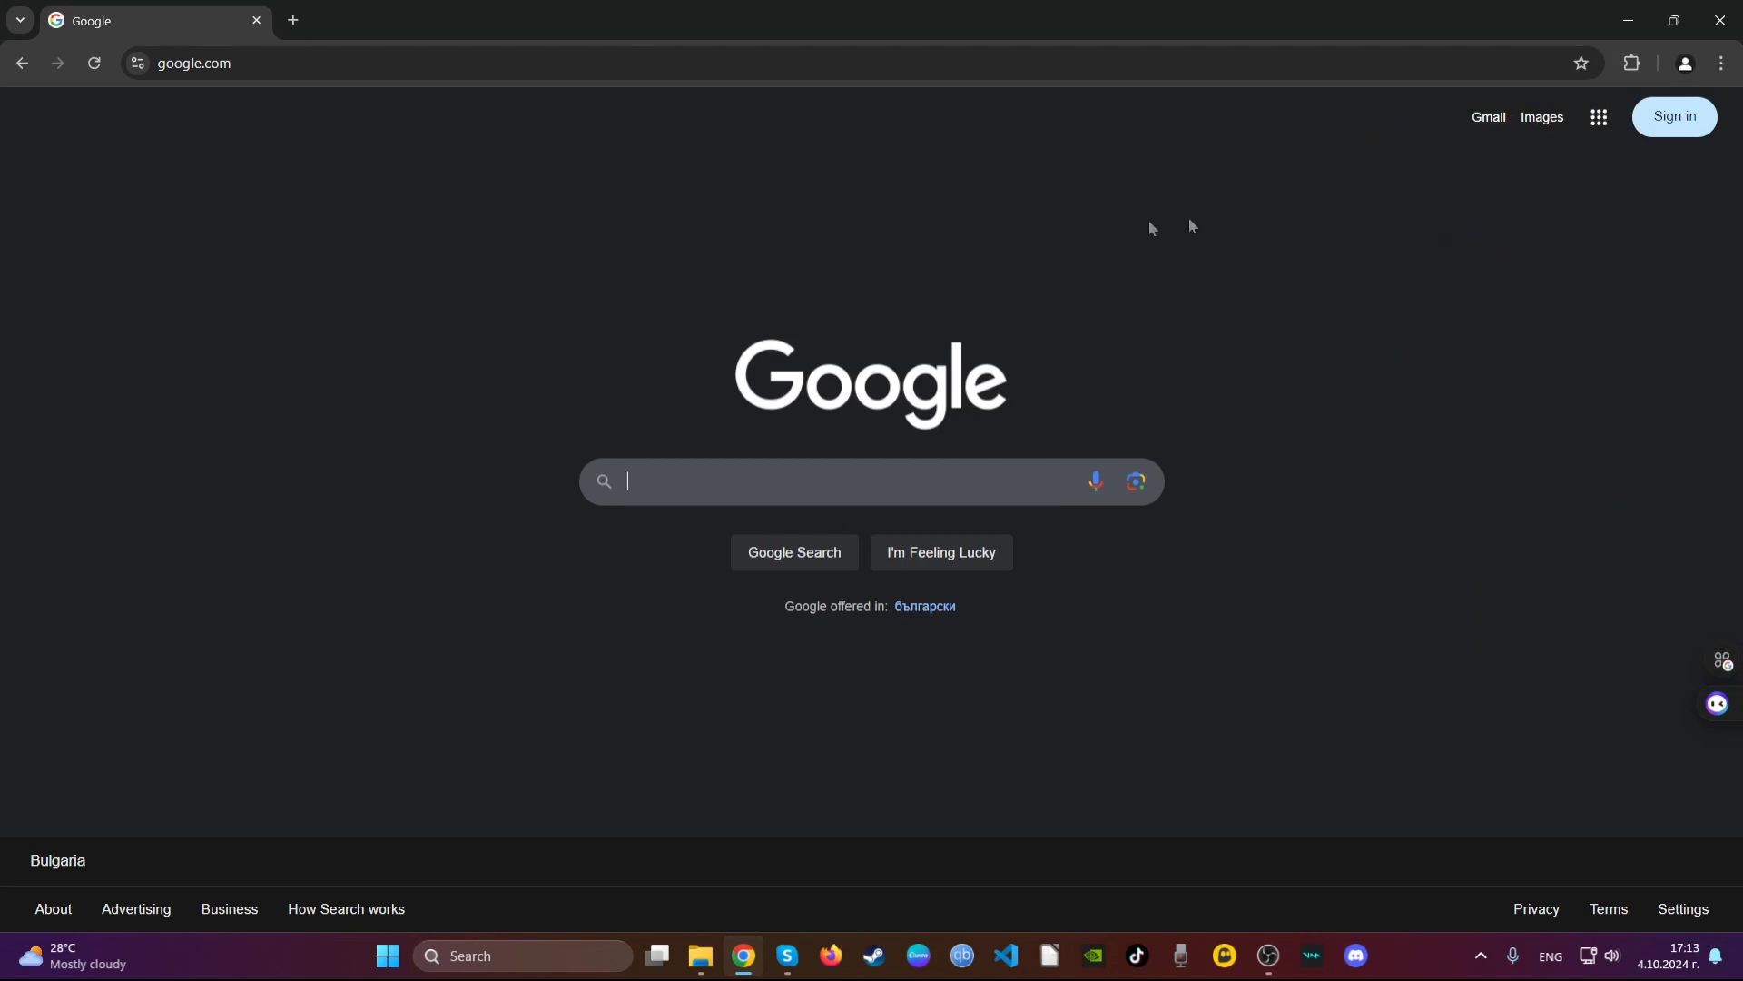
click(197, 64)
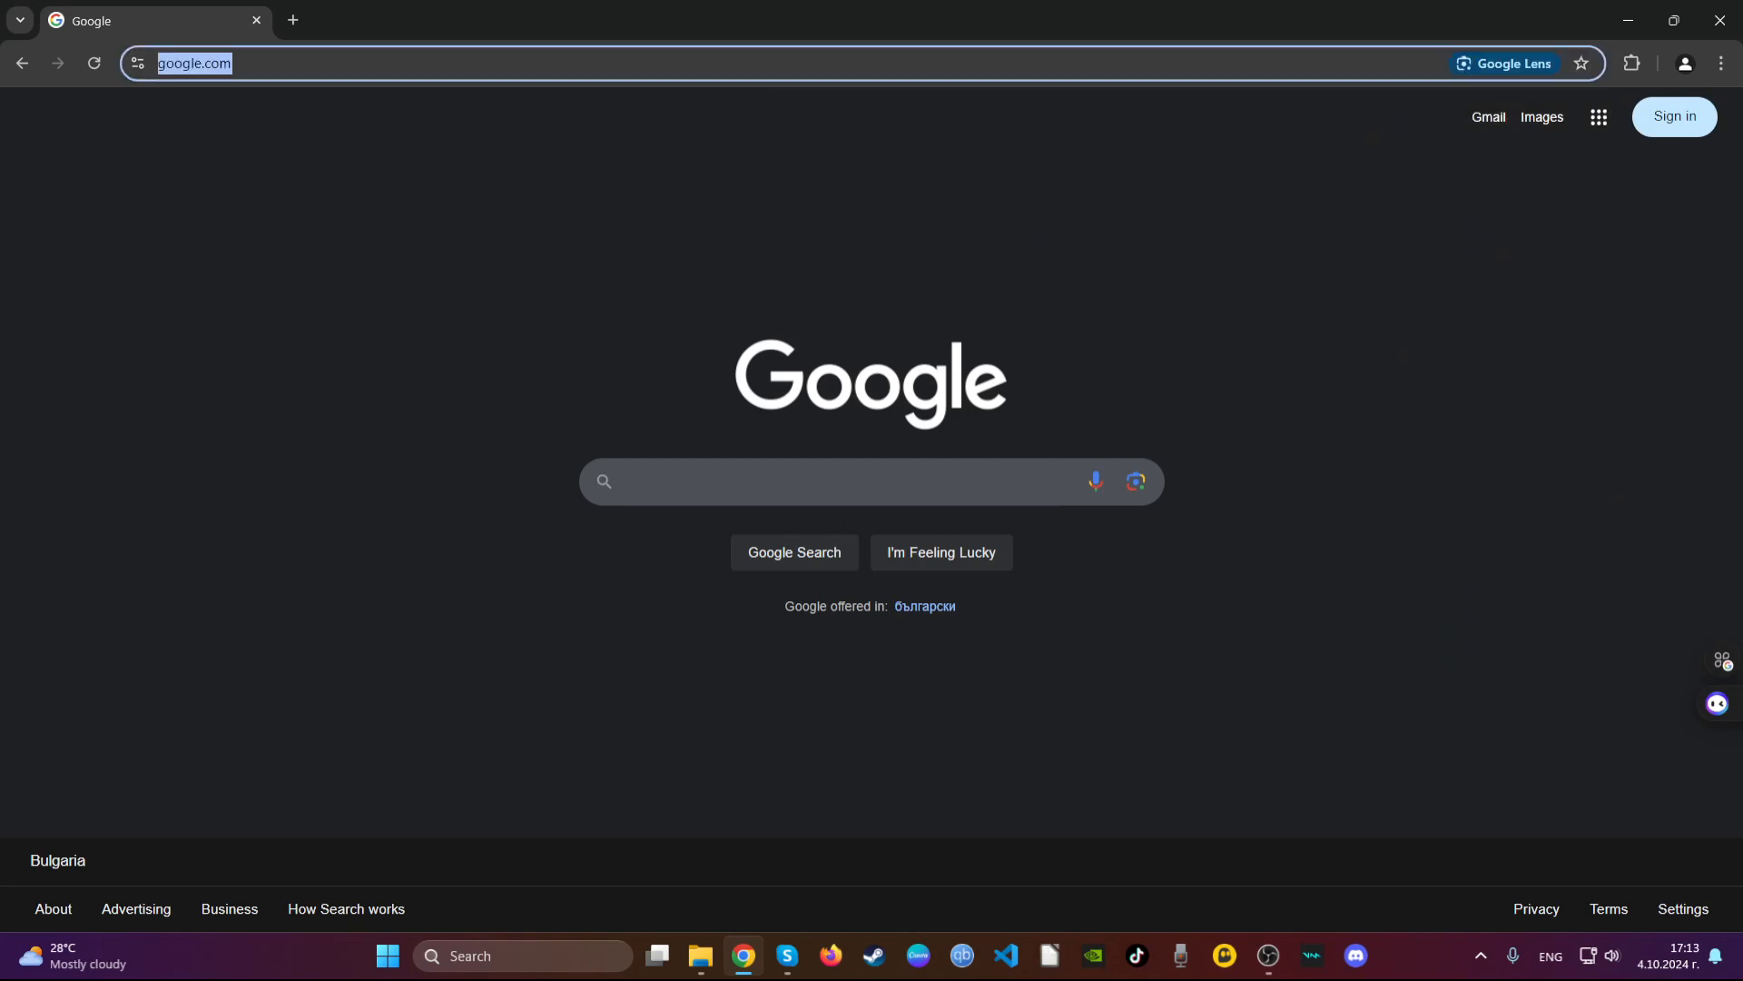
Delete Chrome's all-time browsing data except passwords and sign-in data, then close Chrome.
text(cl)
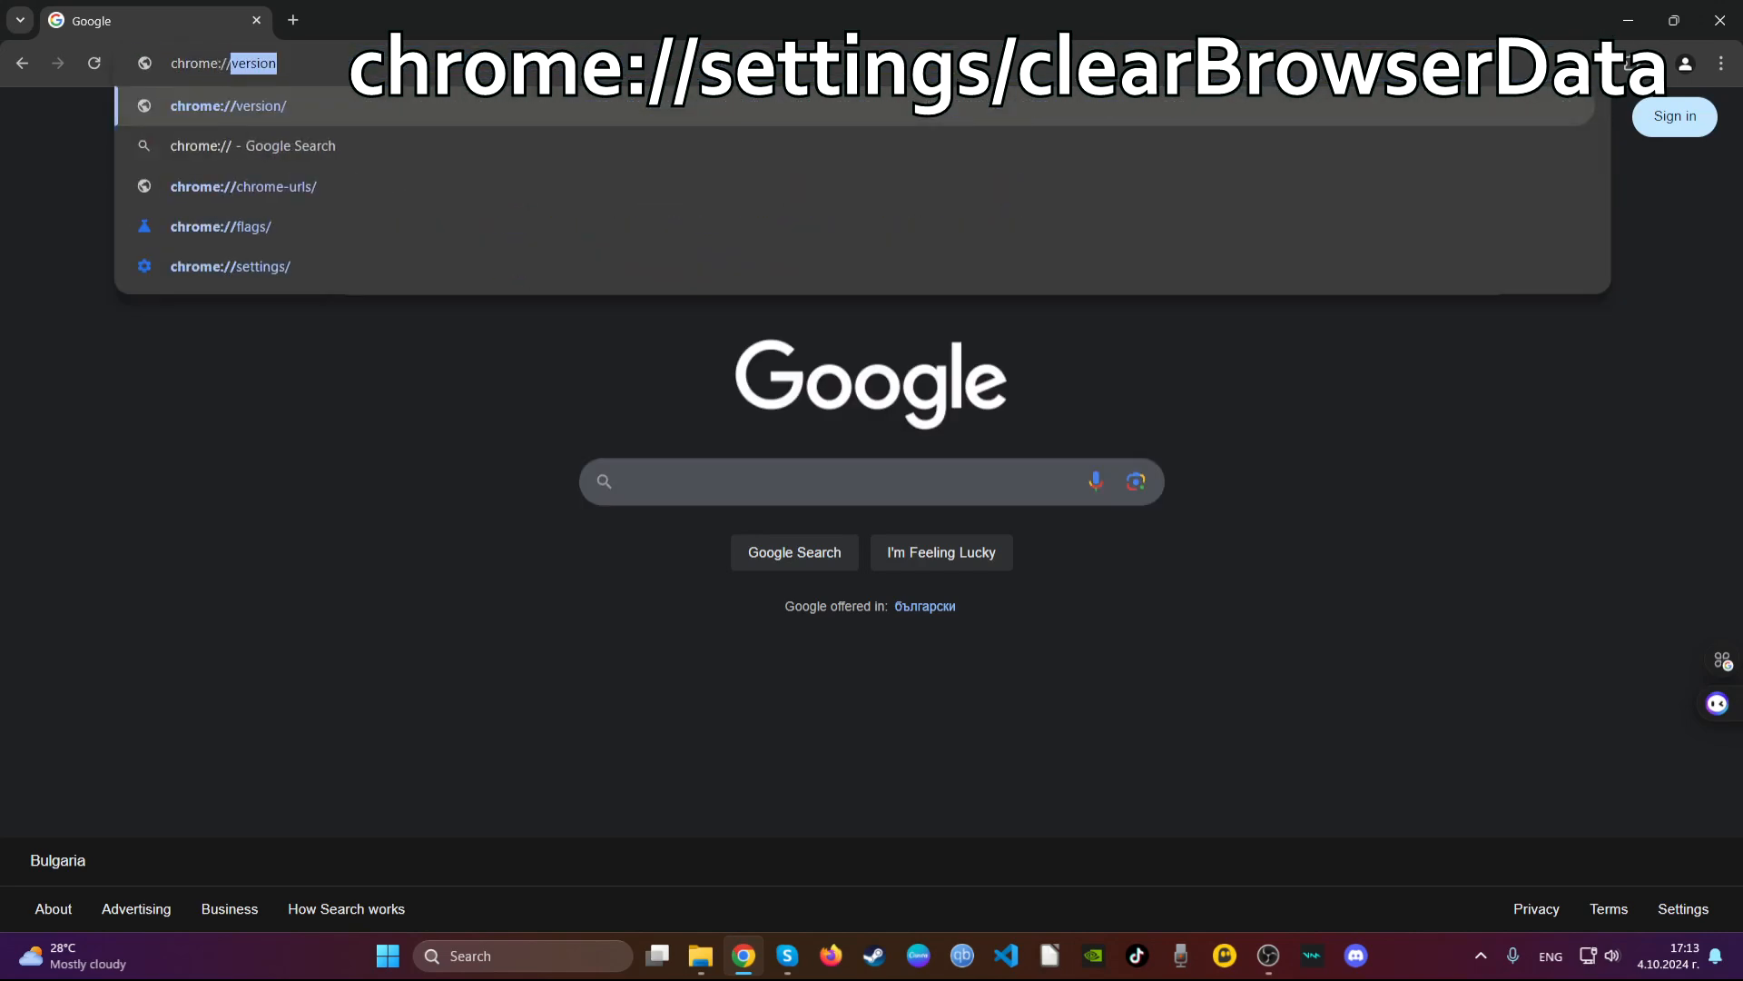
text(chrome://settings/clearBrowserData)
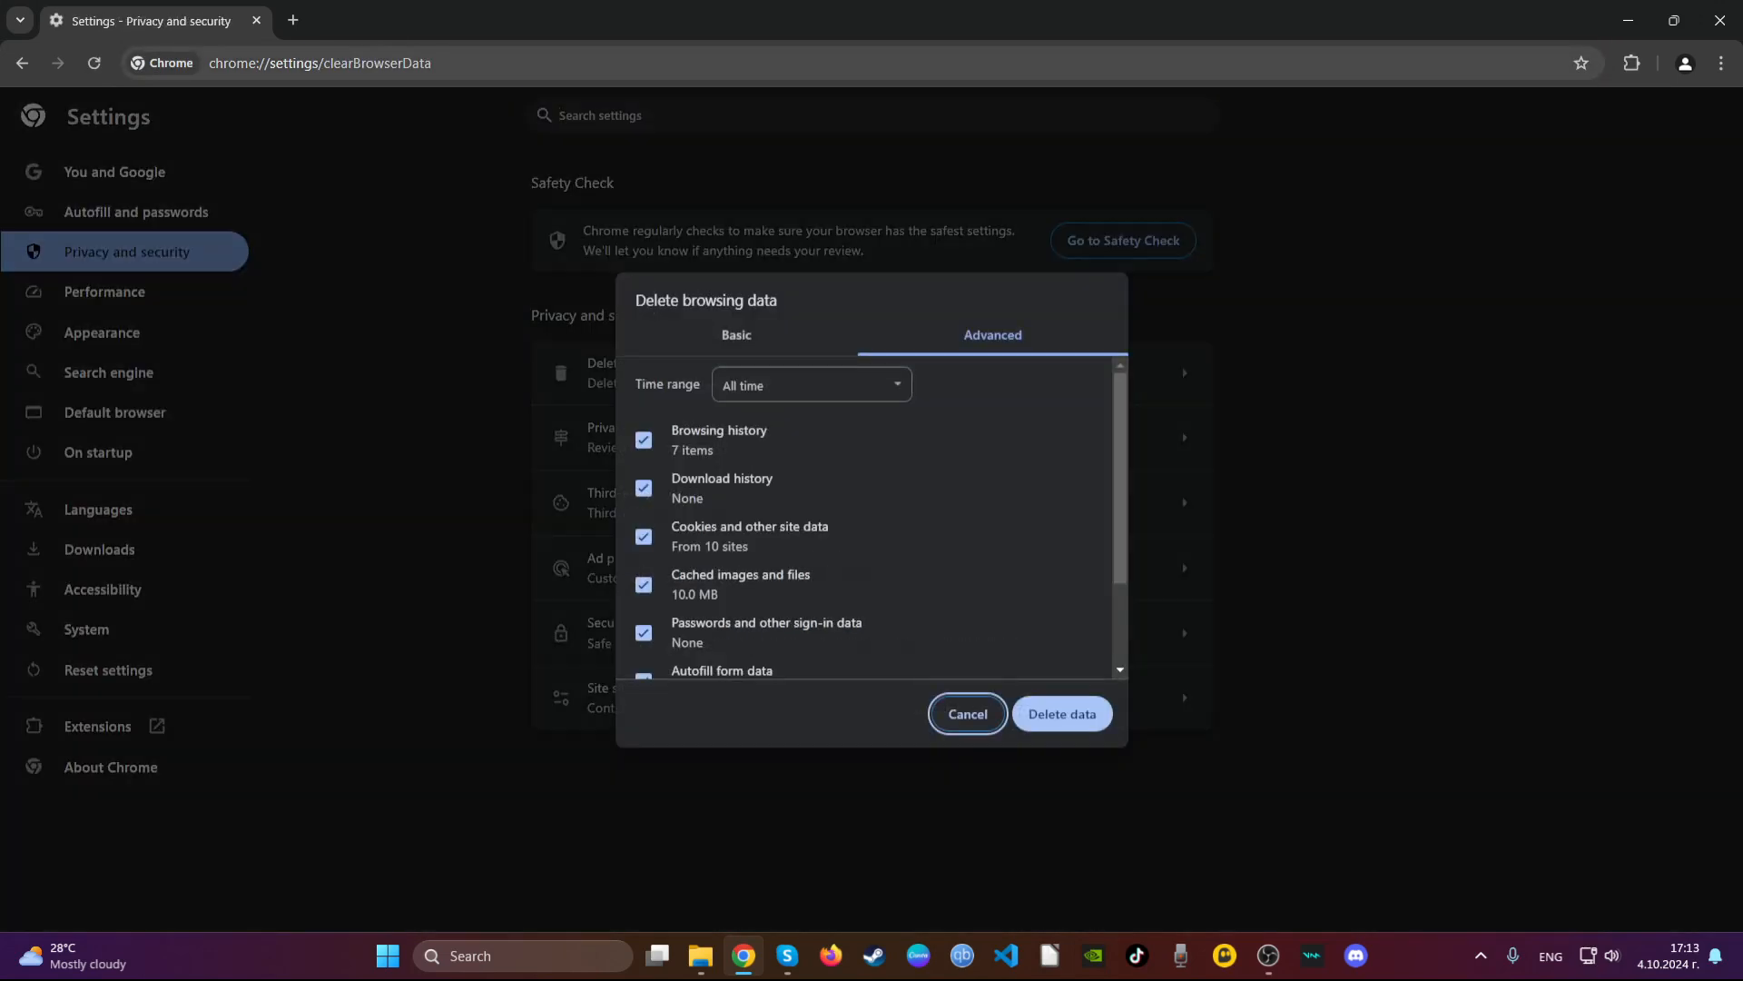
mouse_move(813, 323)
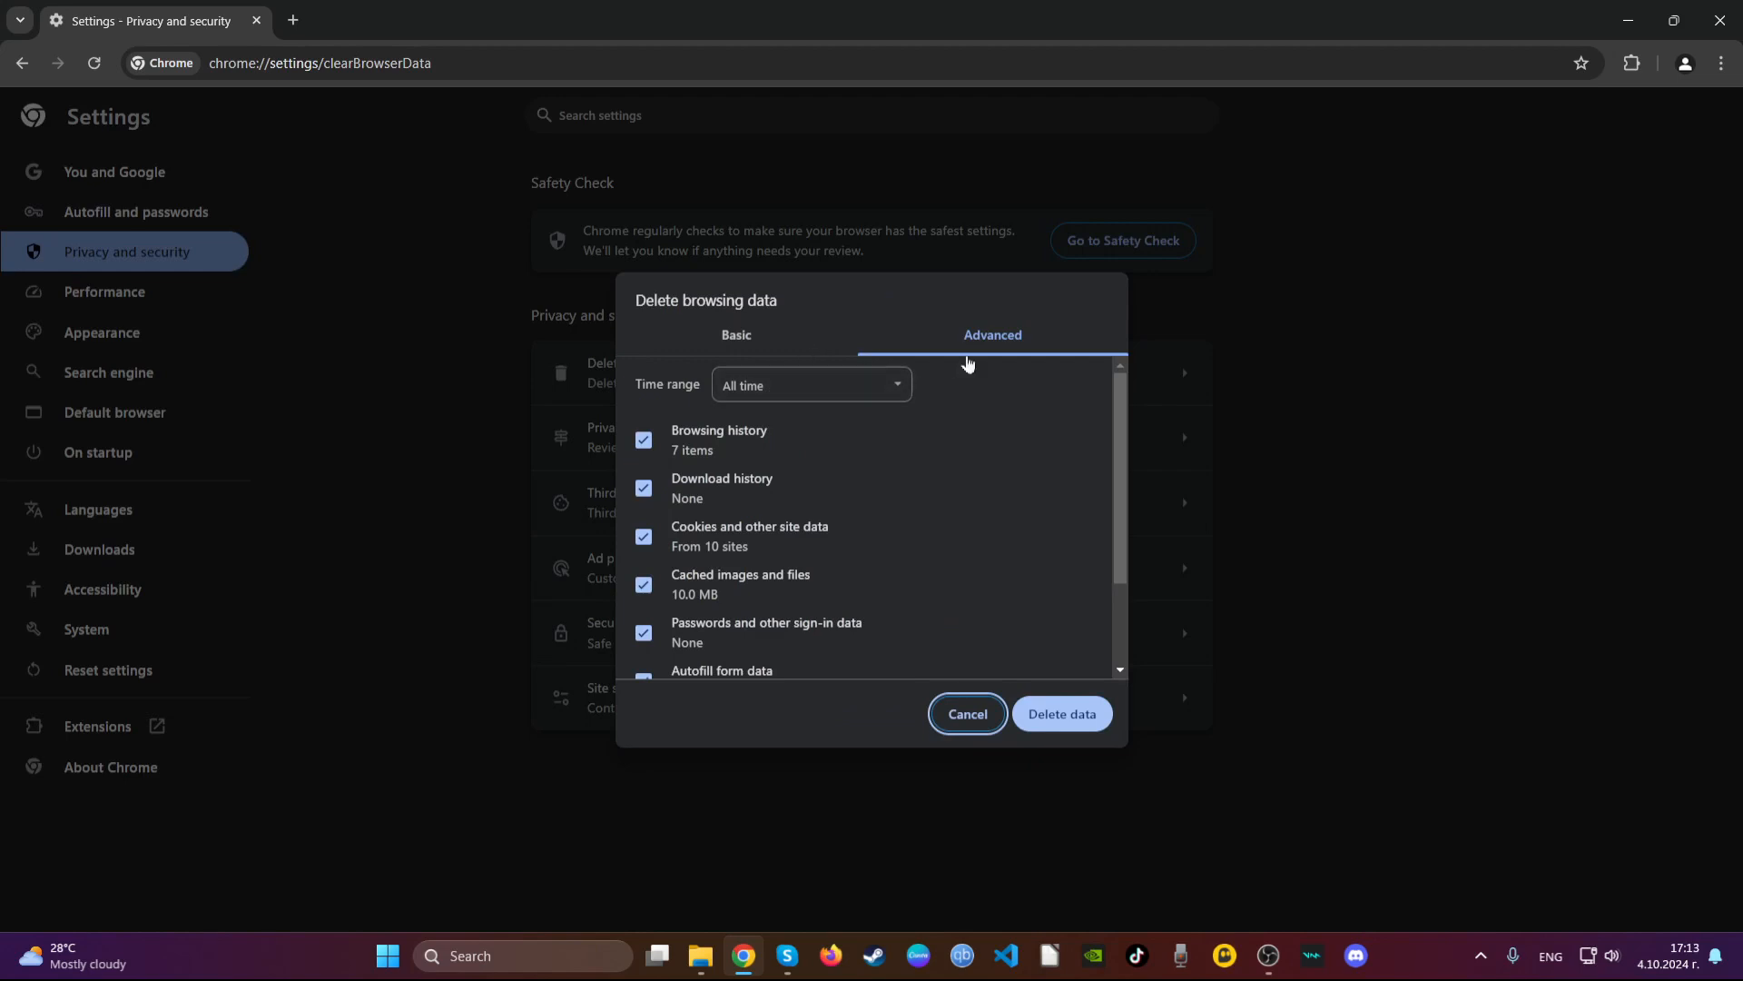
click(643, 511)
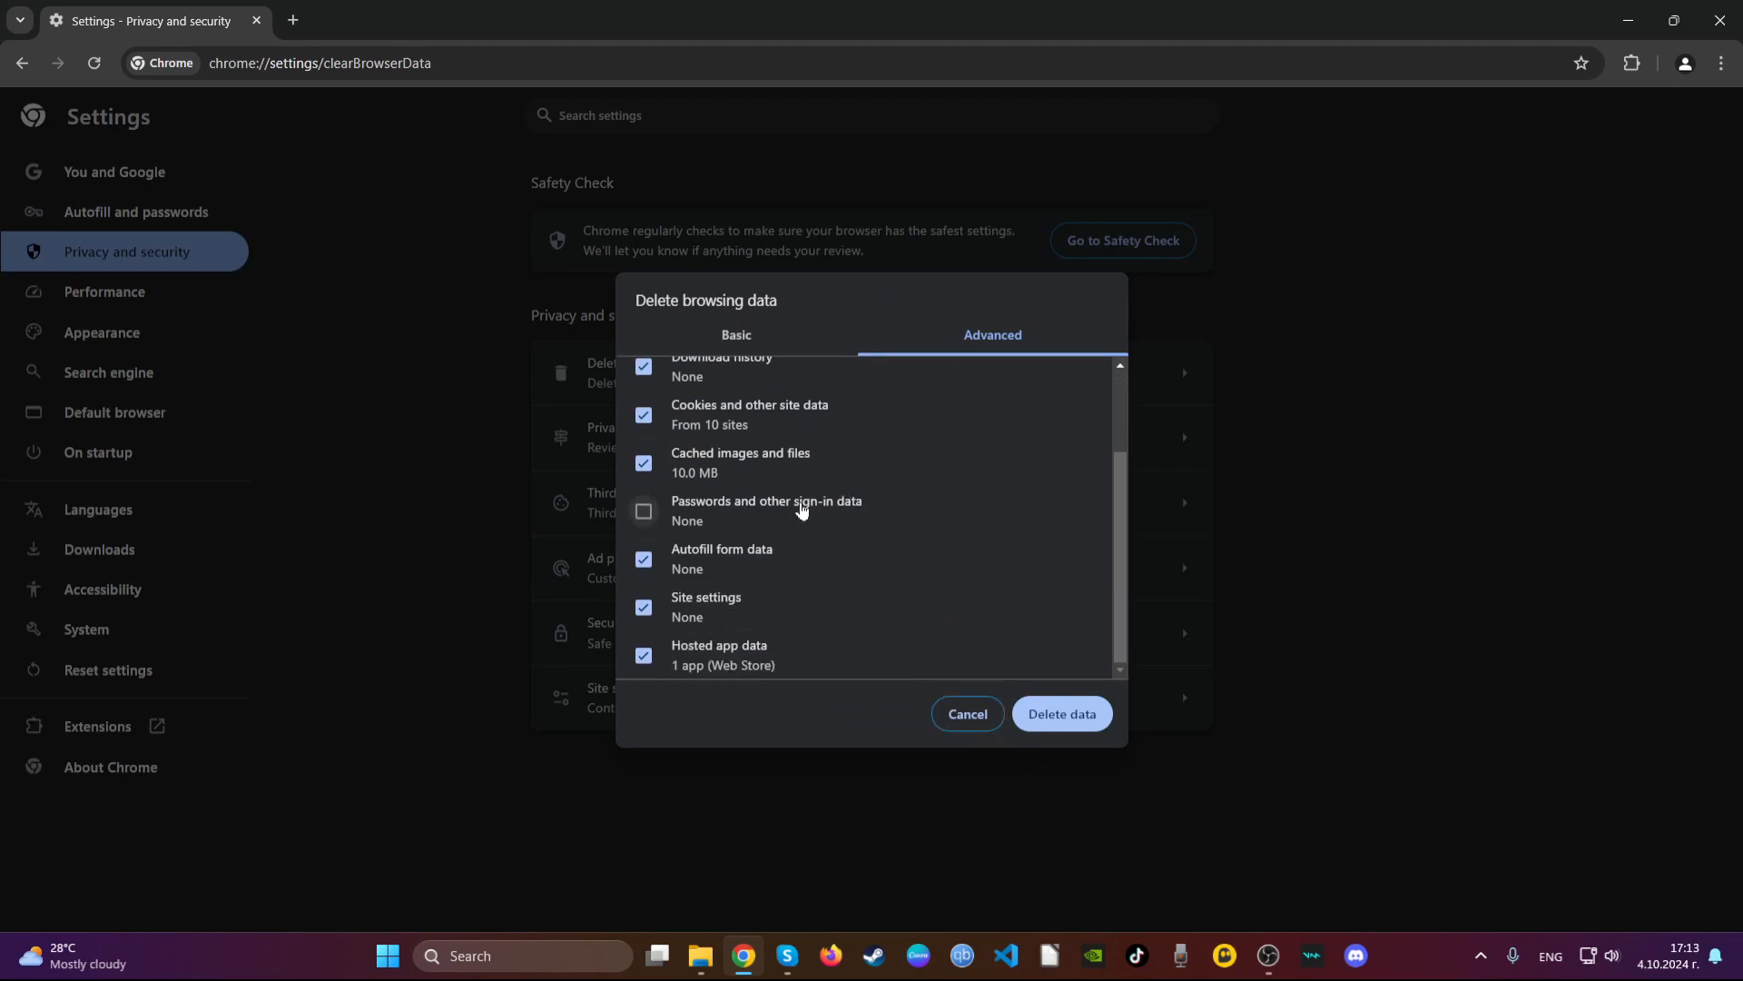
click(1062, 714)
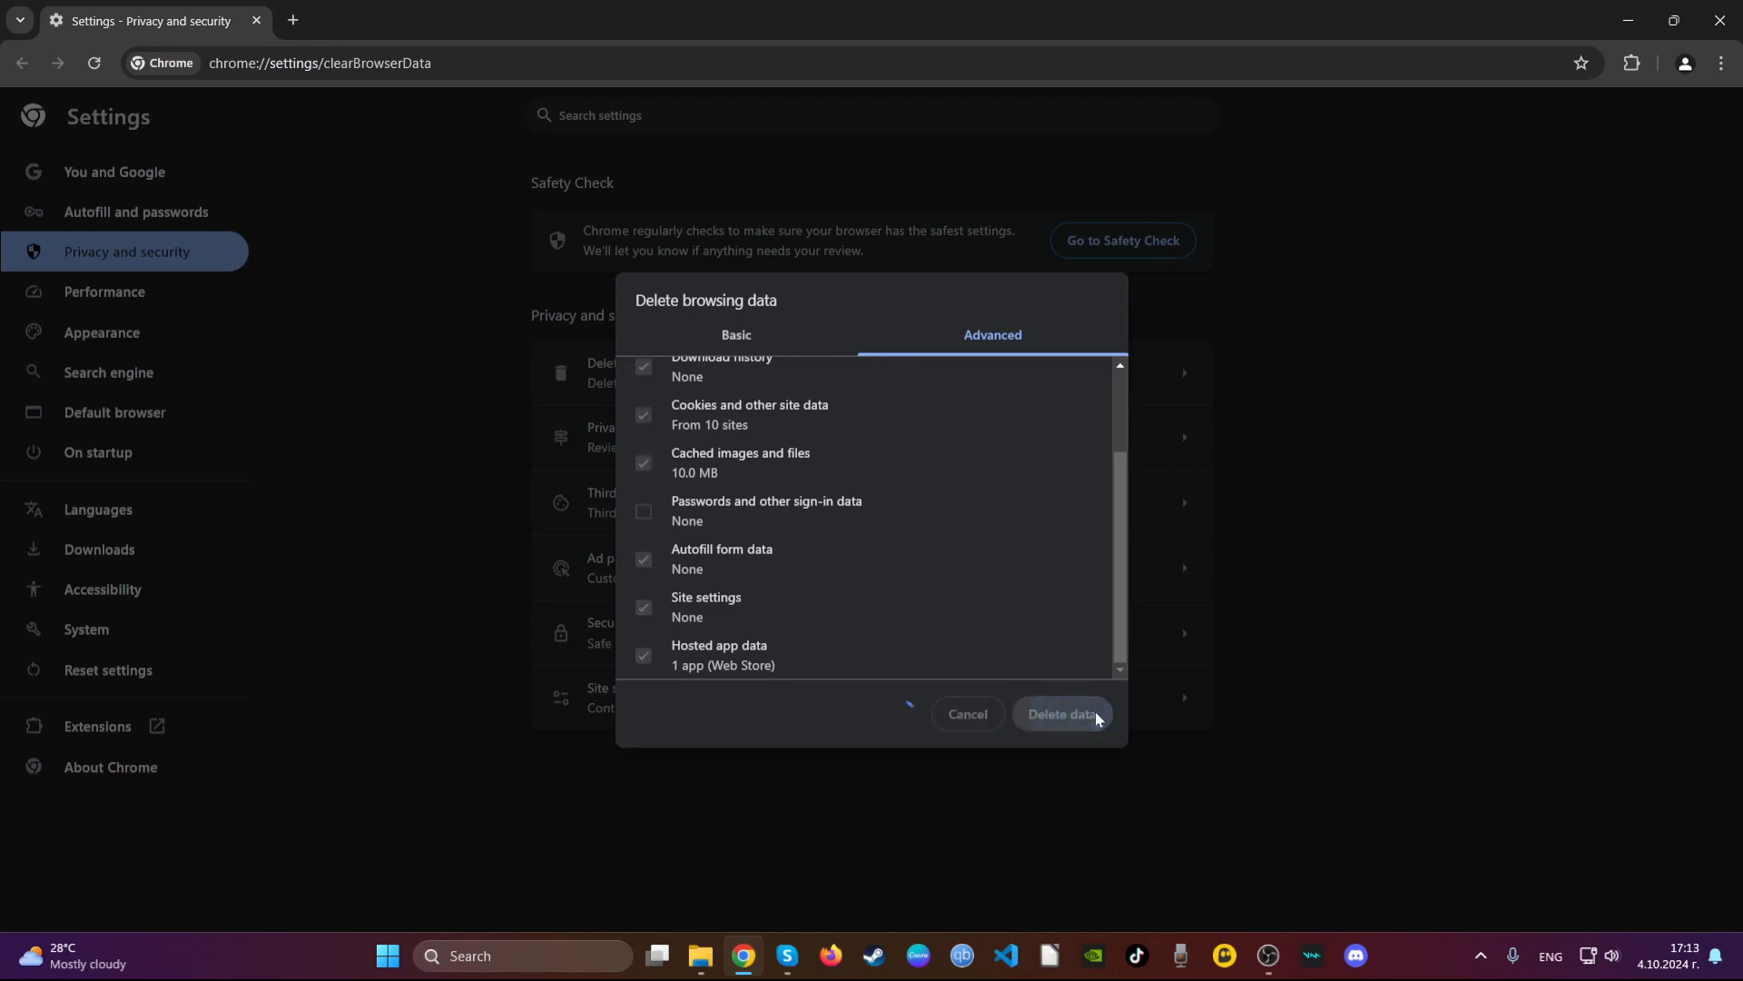
click(1062, 714)
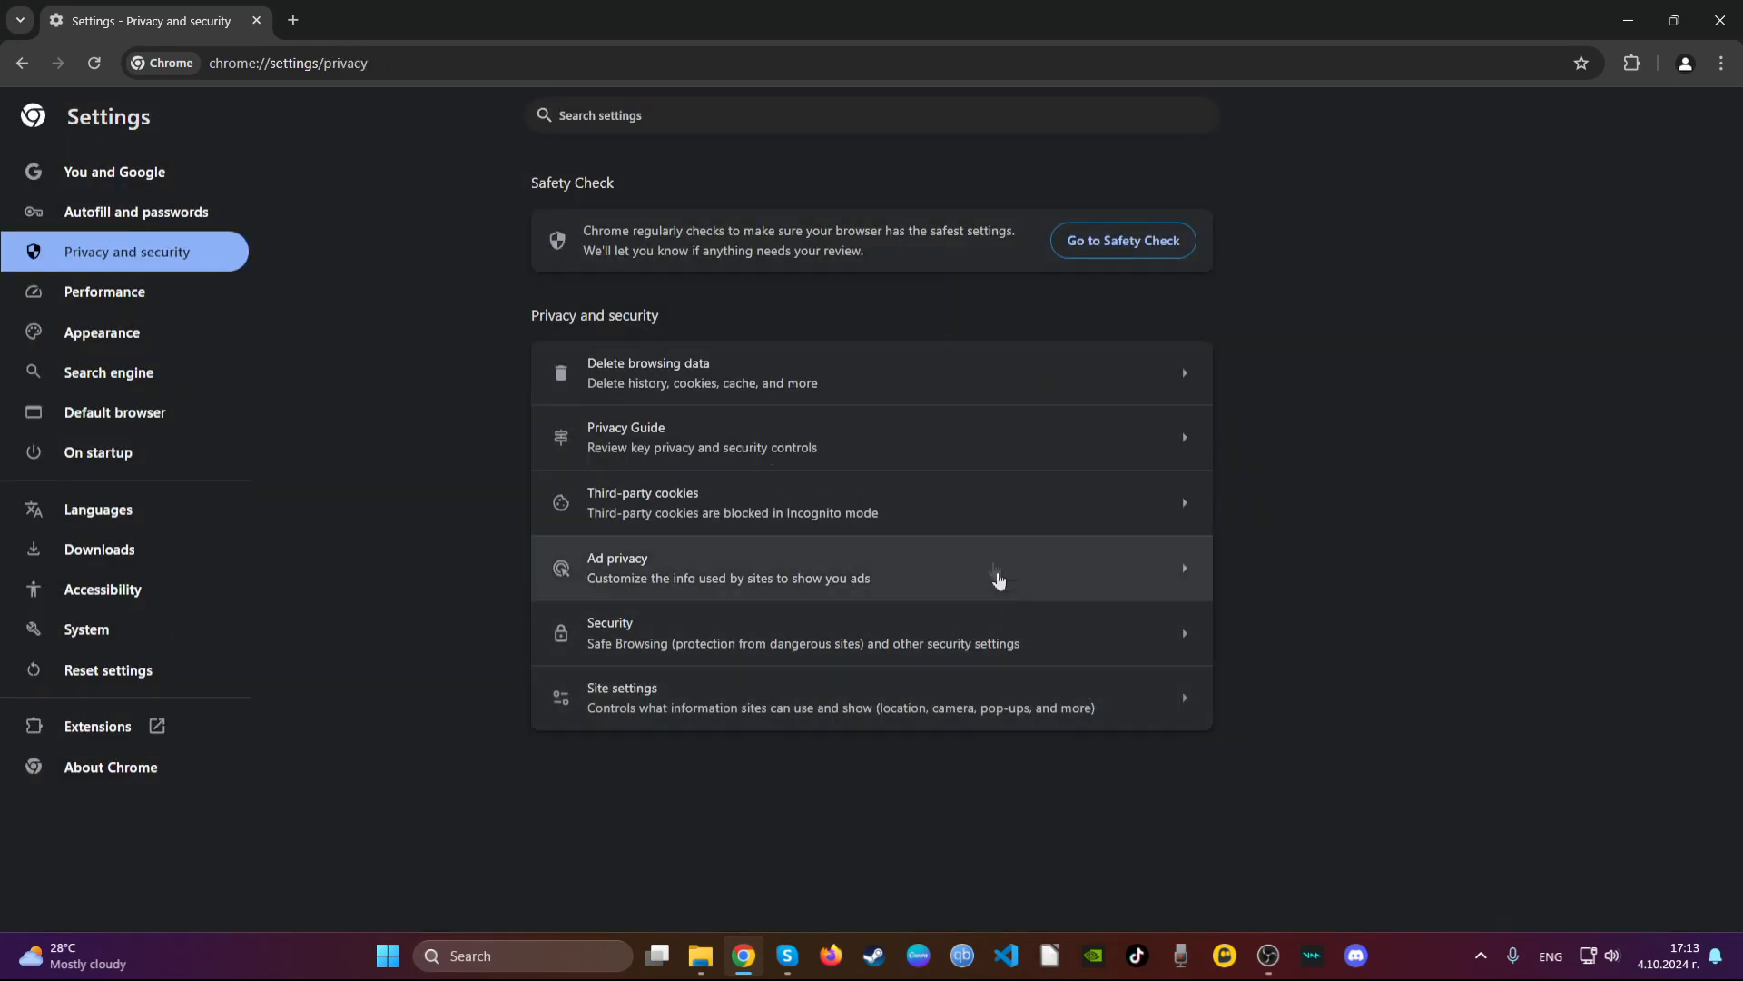
mouse_move(1575, 135)
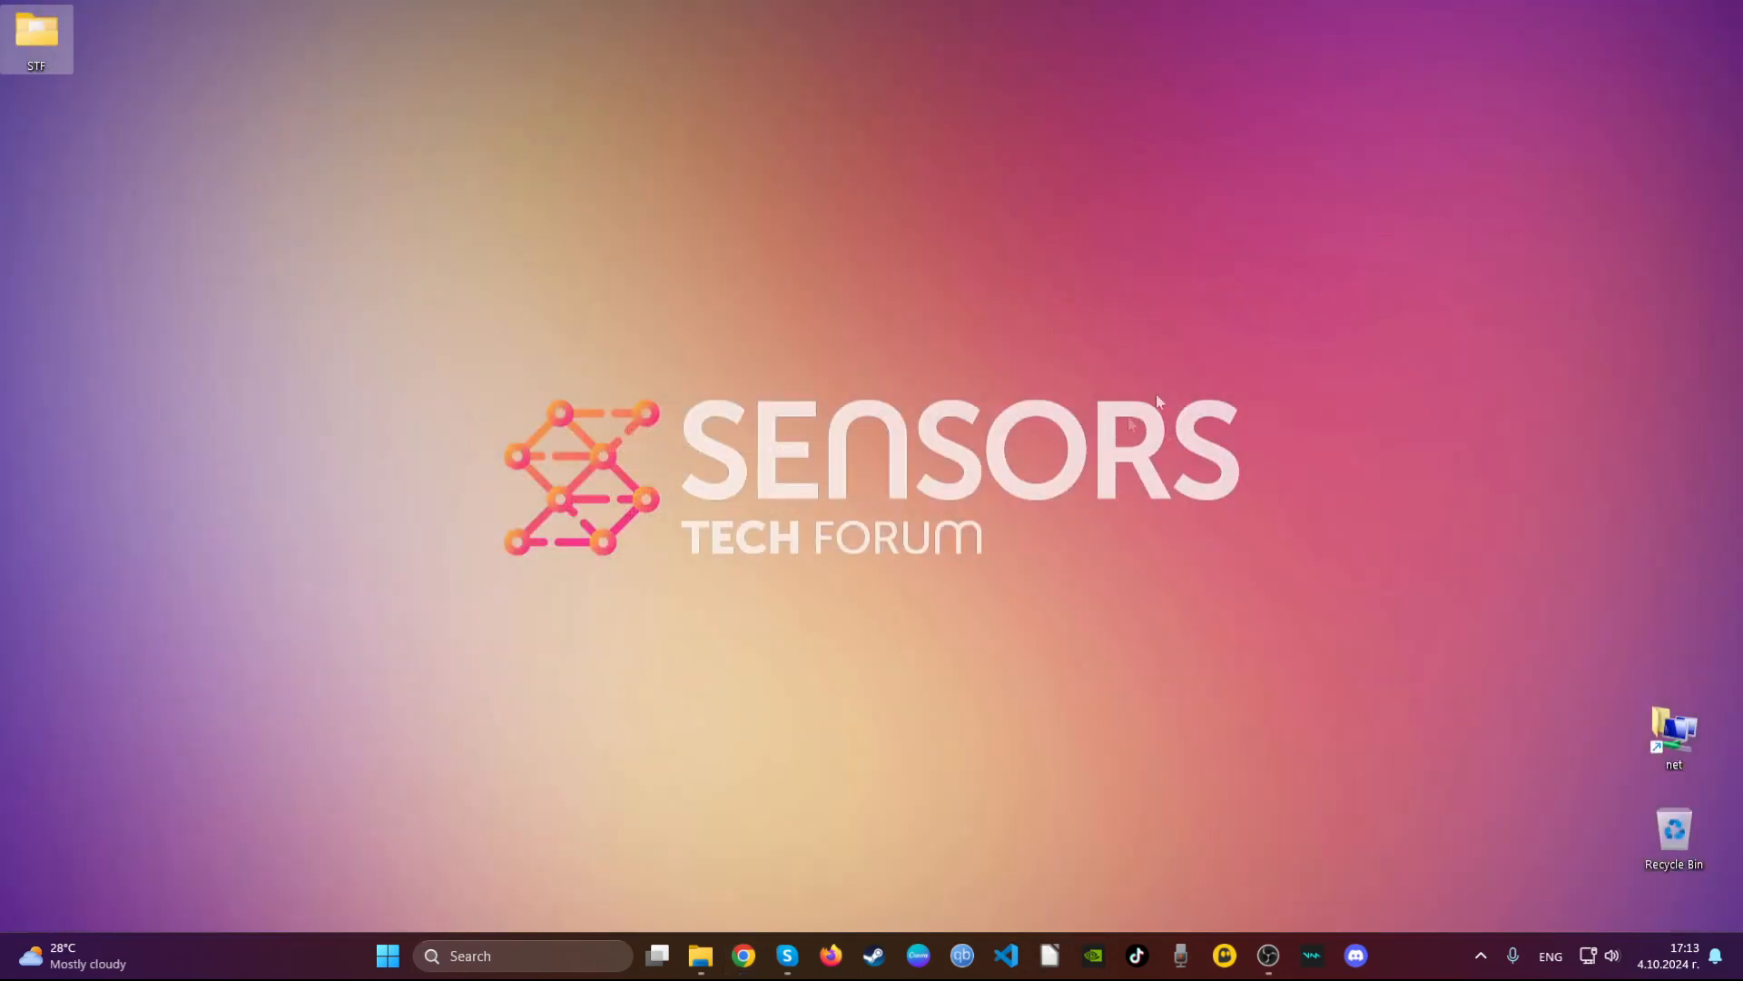
mouse_move(933, 516)
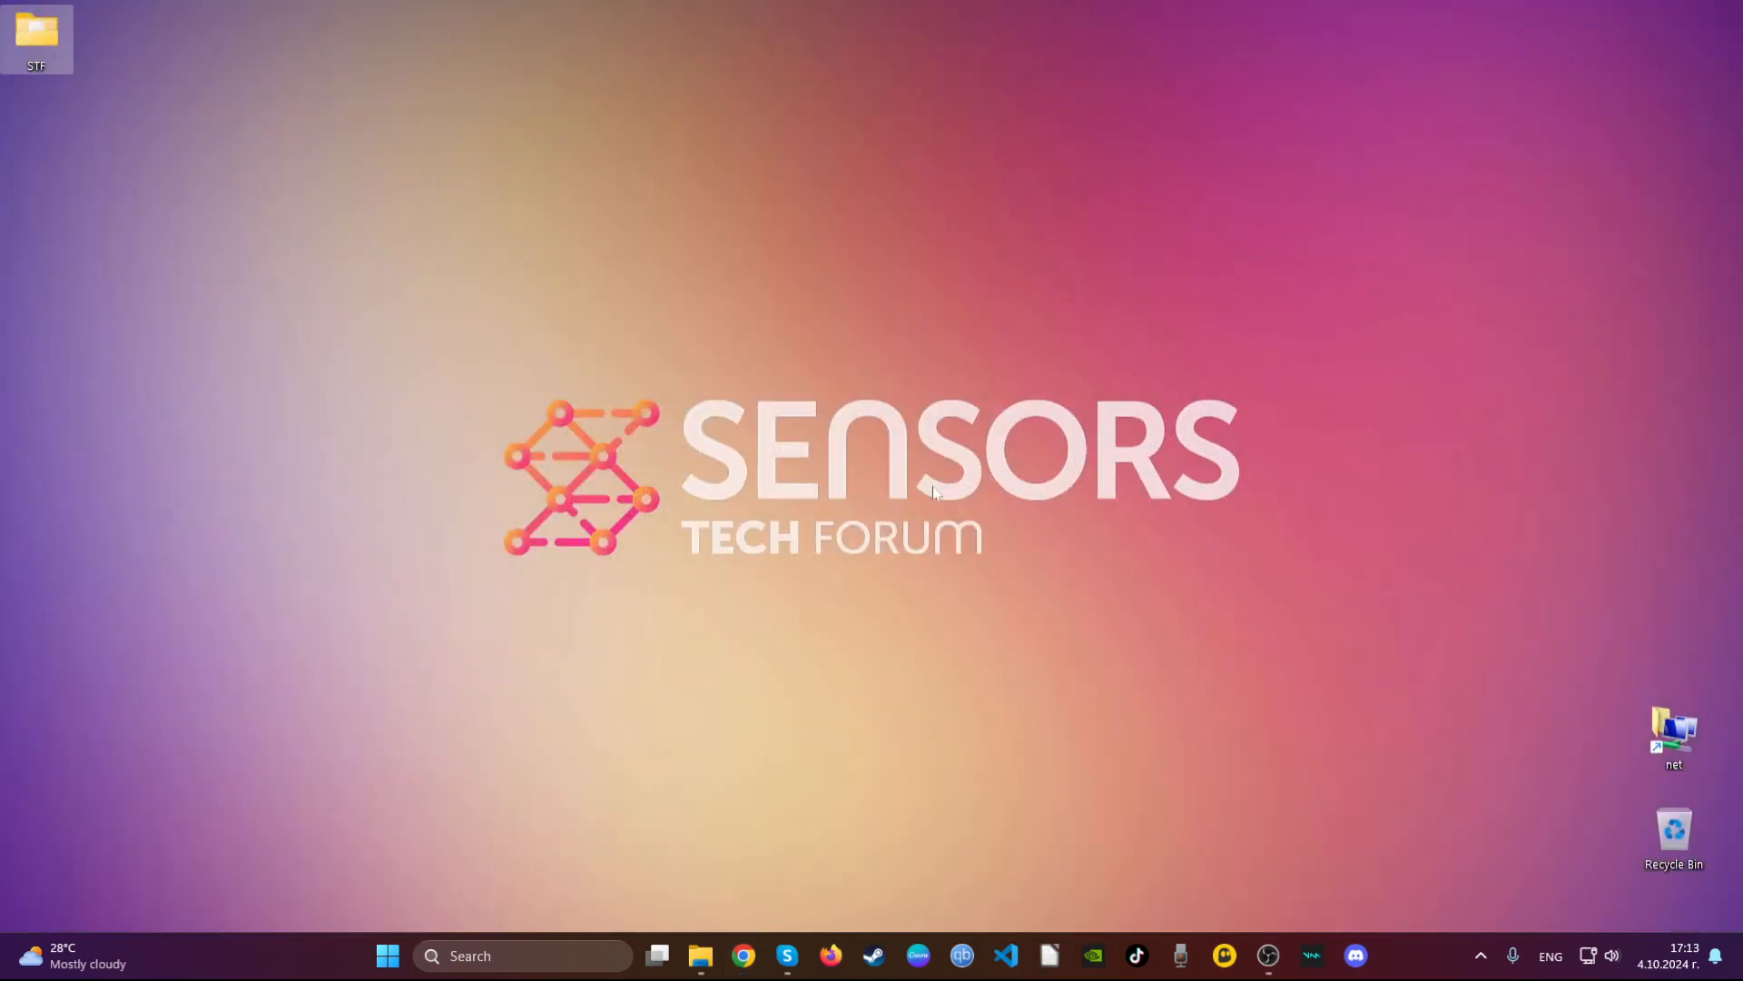
Launch Firefox and remove the Safeplex Search extension from its gear menu.
click(830, 955)
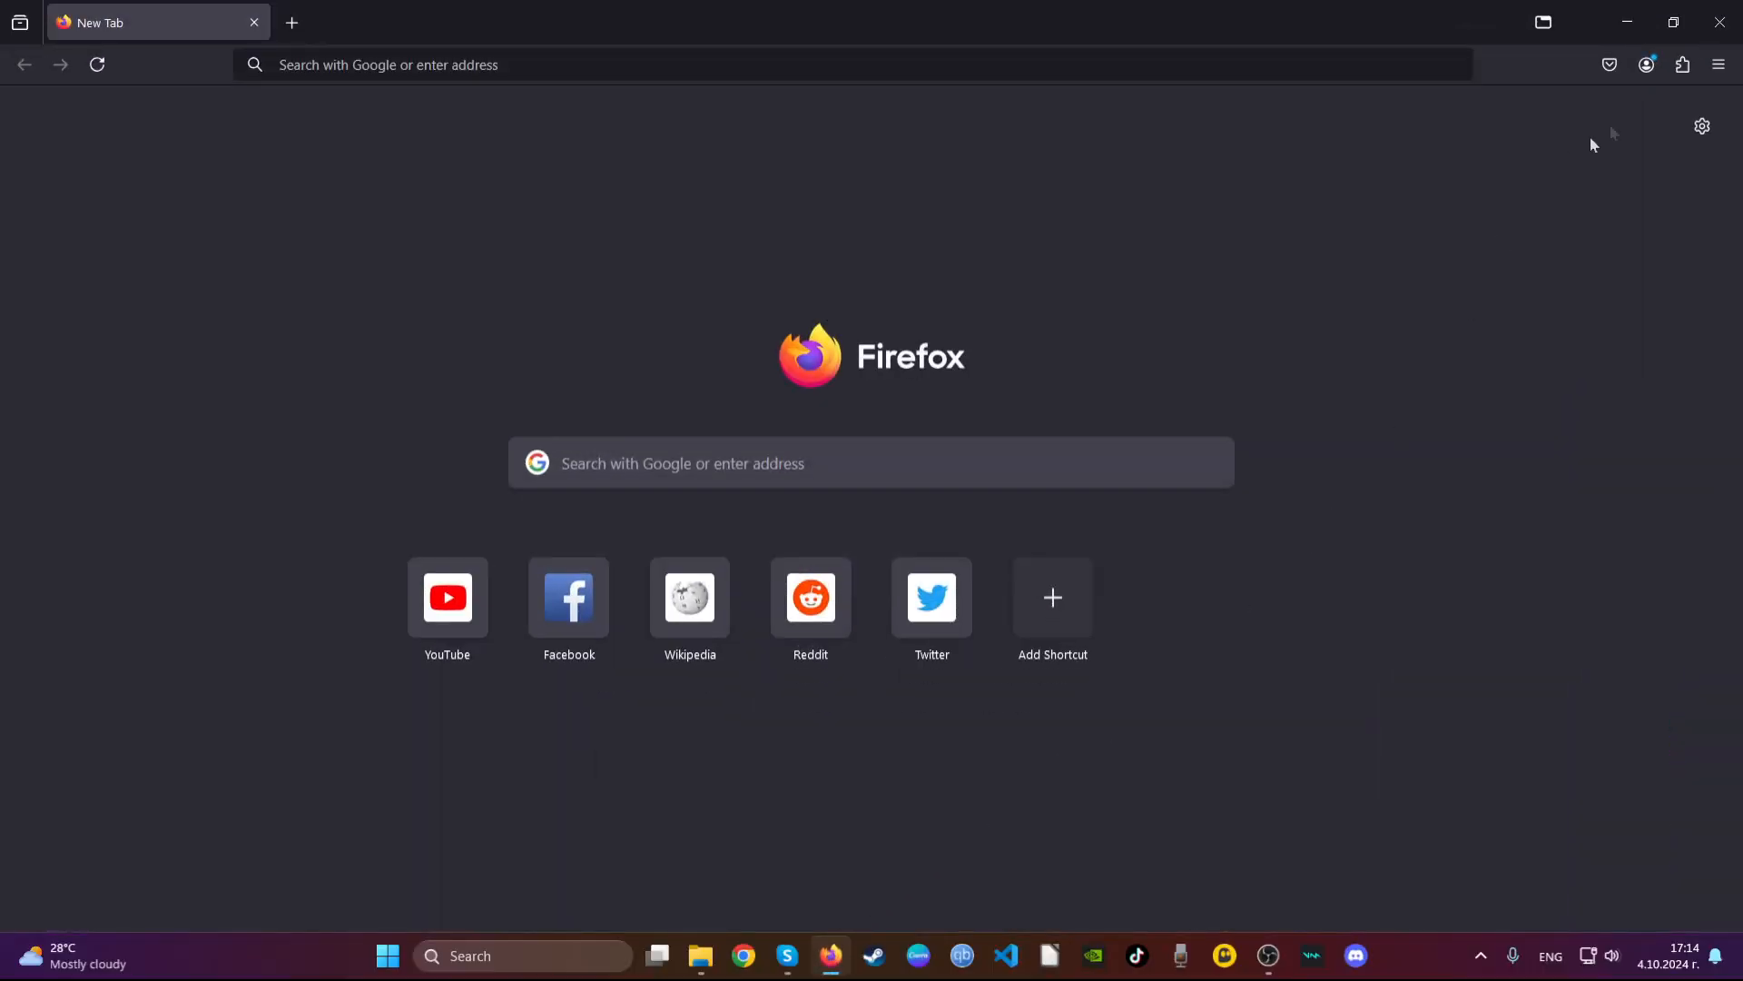
click(1683, 64)
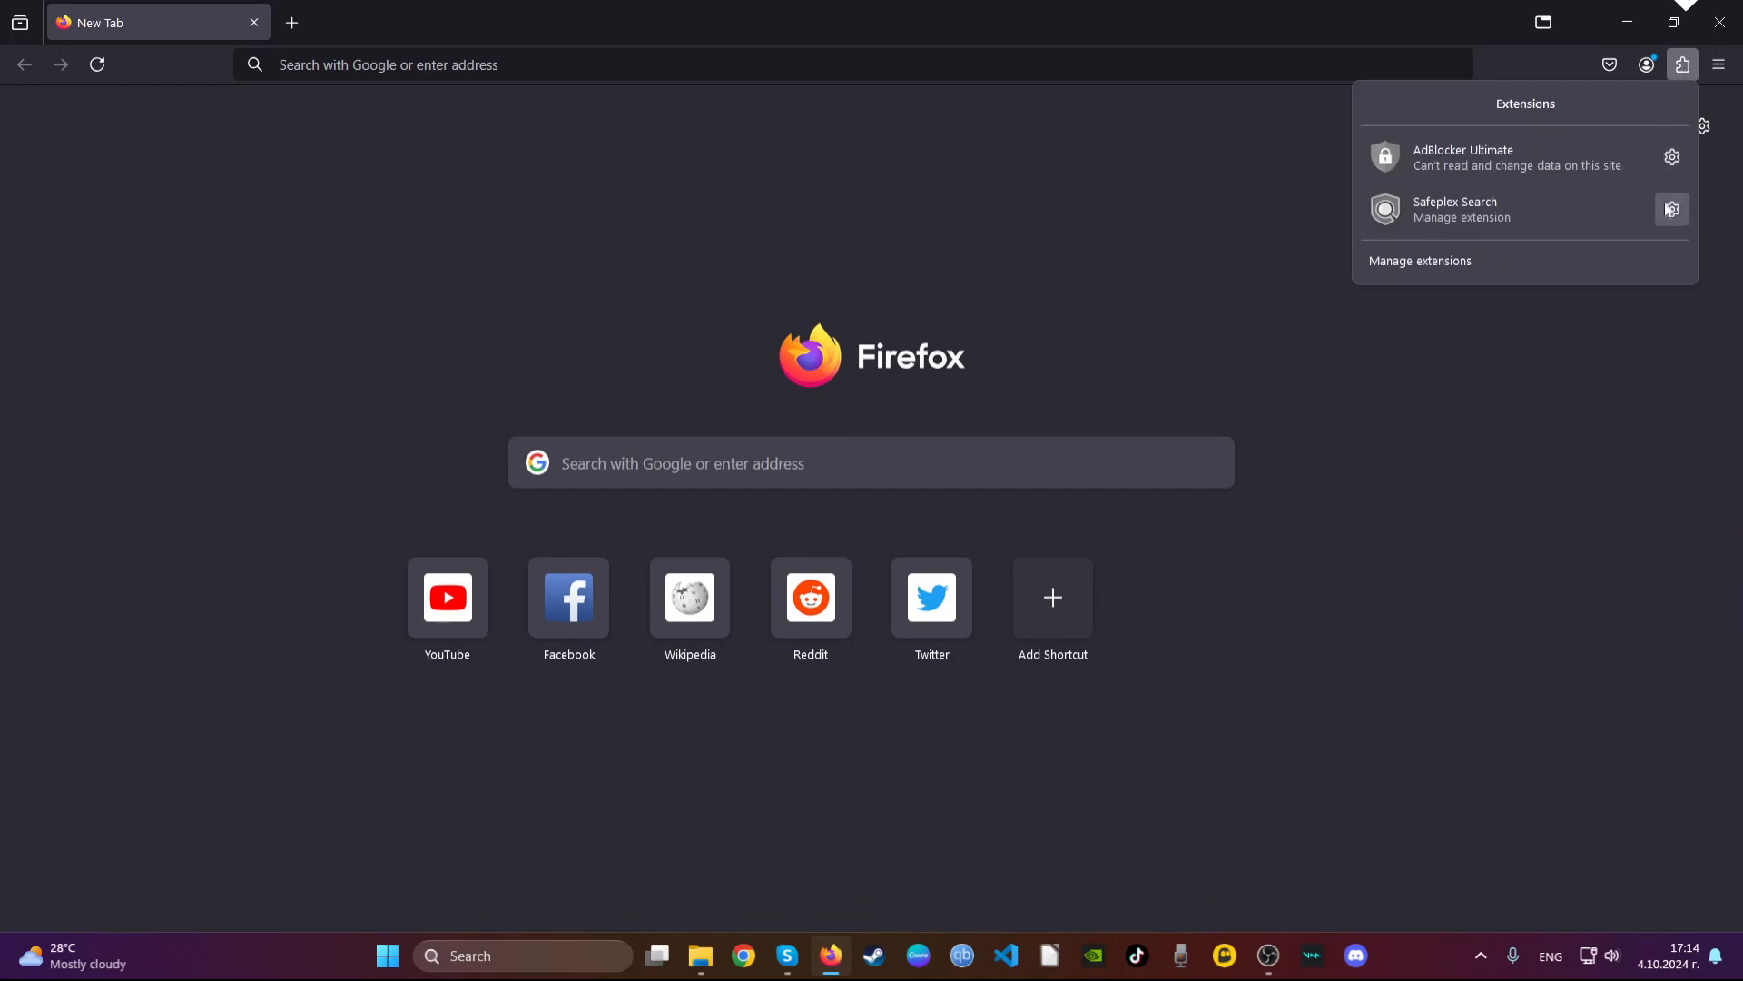
click(1672, 209)
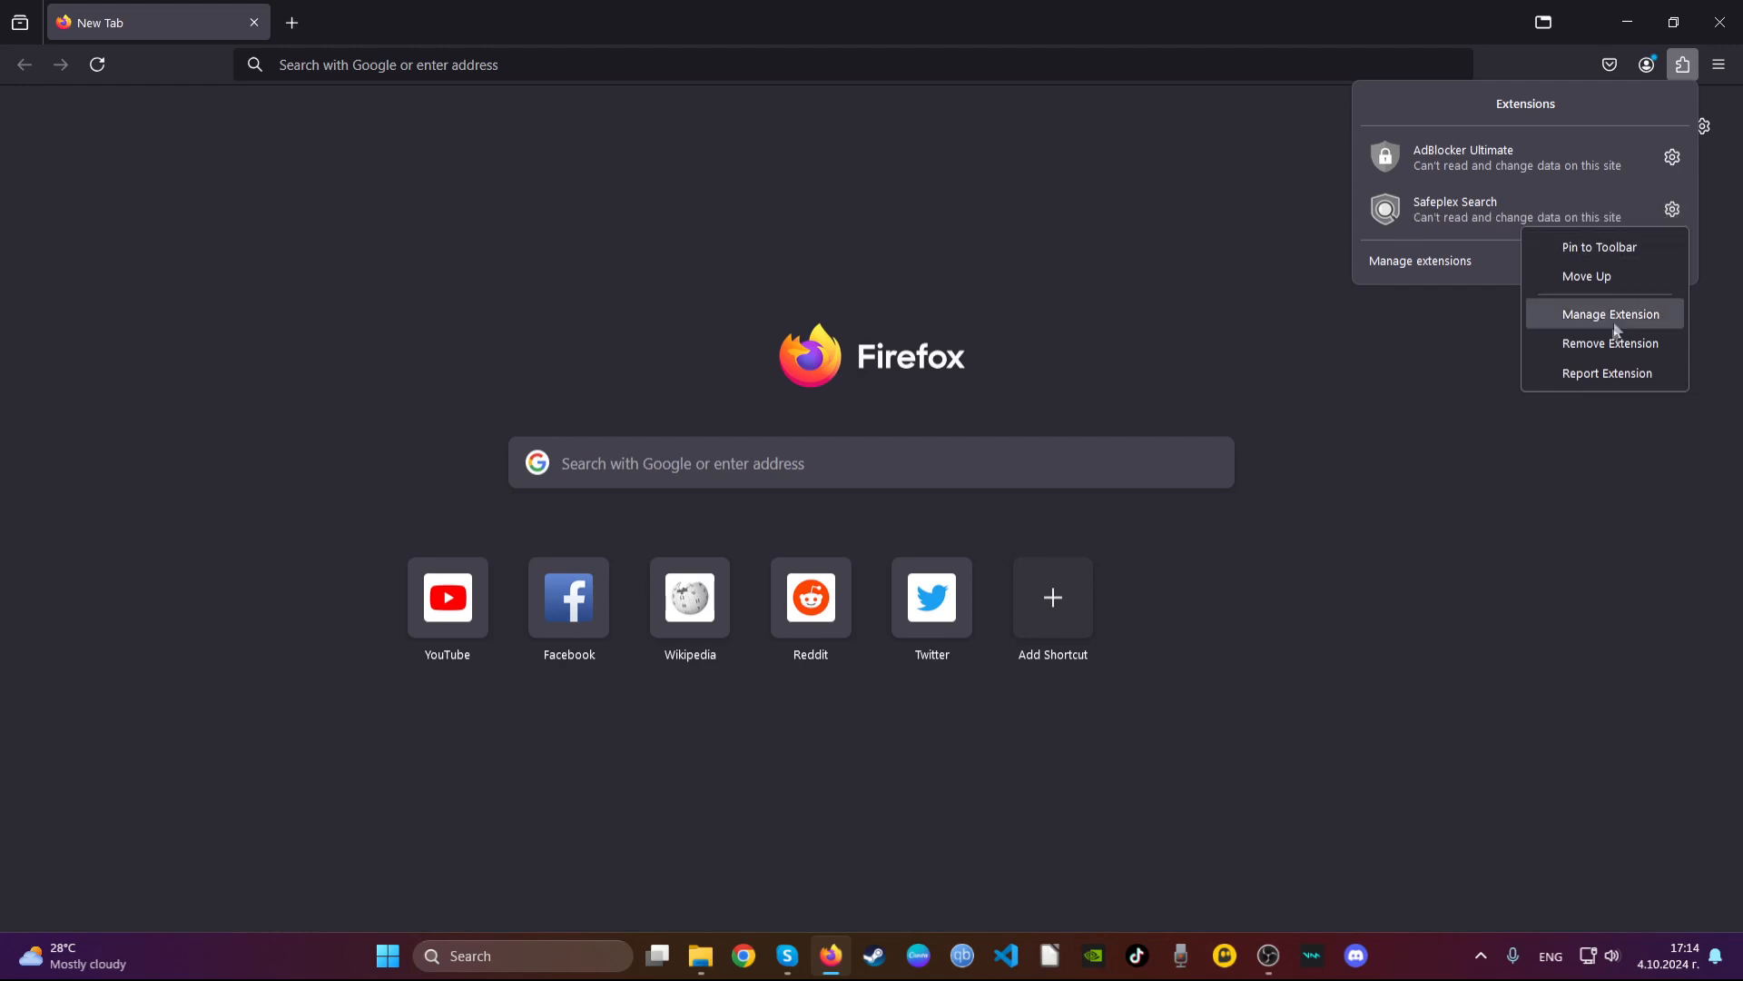
click(1609, 343)
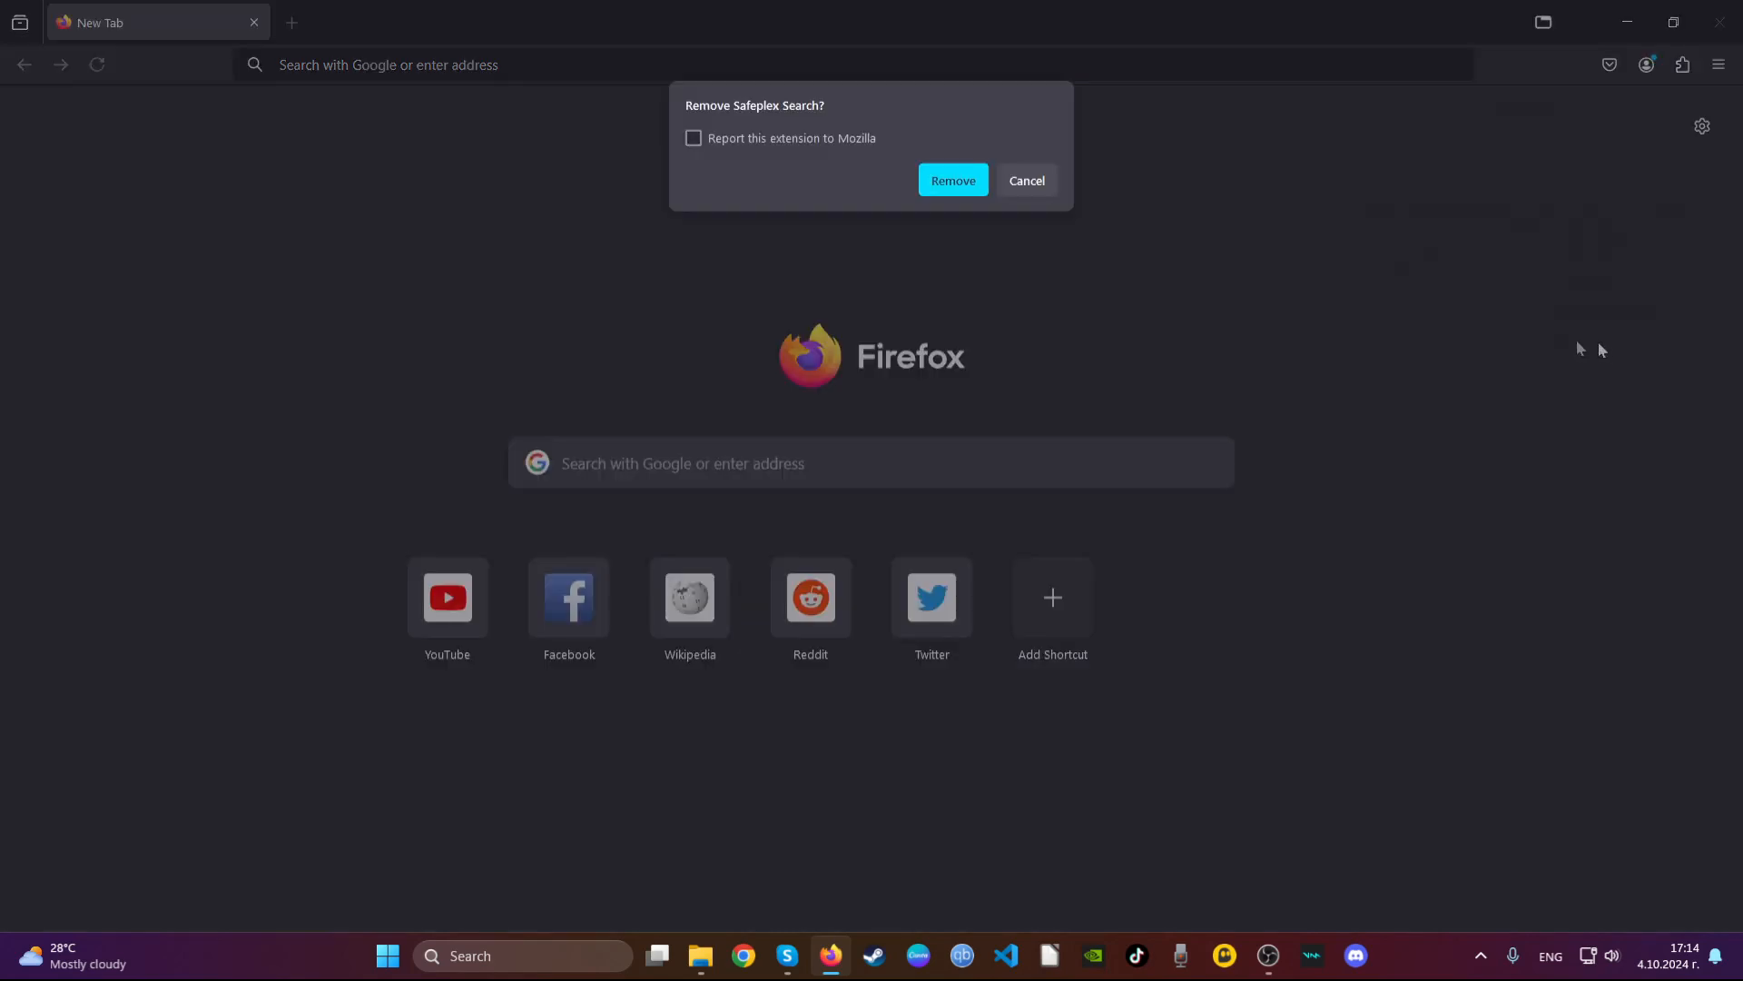
click(954, 179)
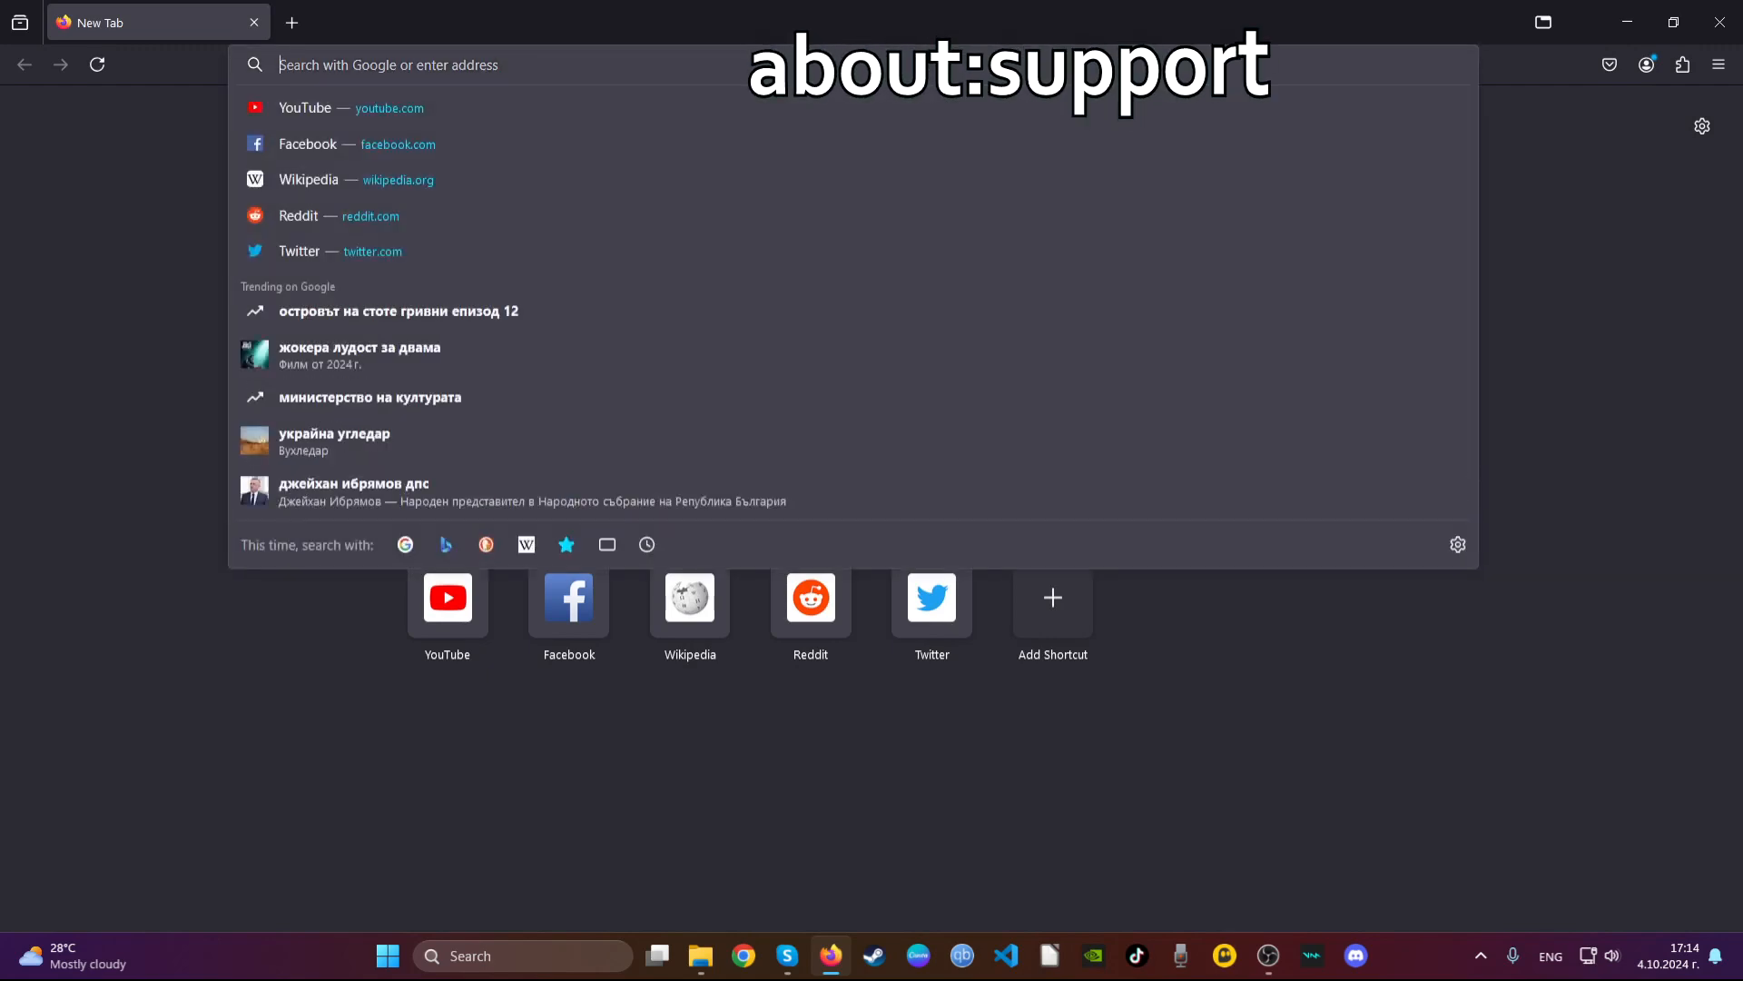
On the about:support page, confirm Refresh Firefox to restore default settings.
text(about:support)
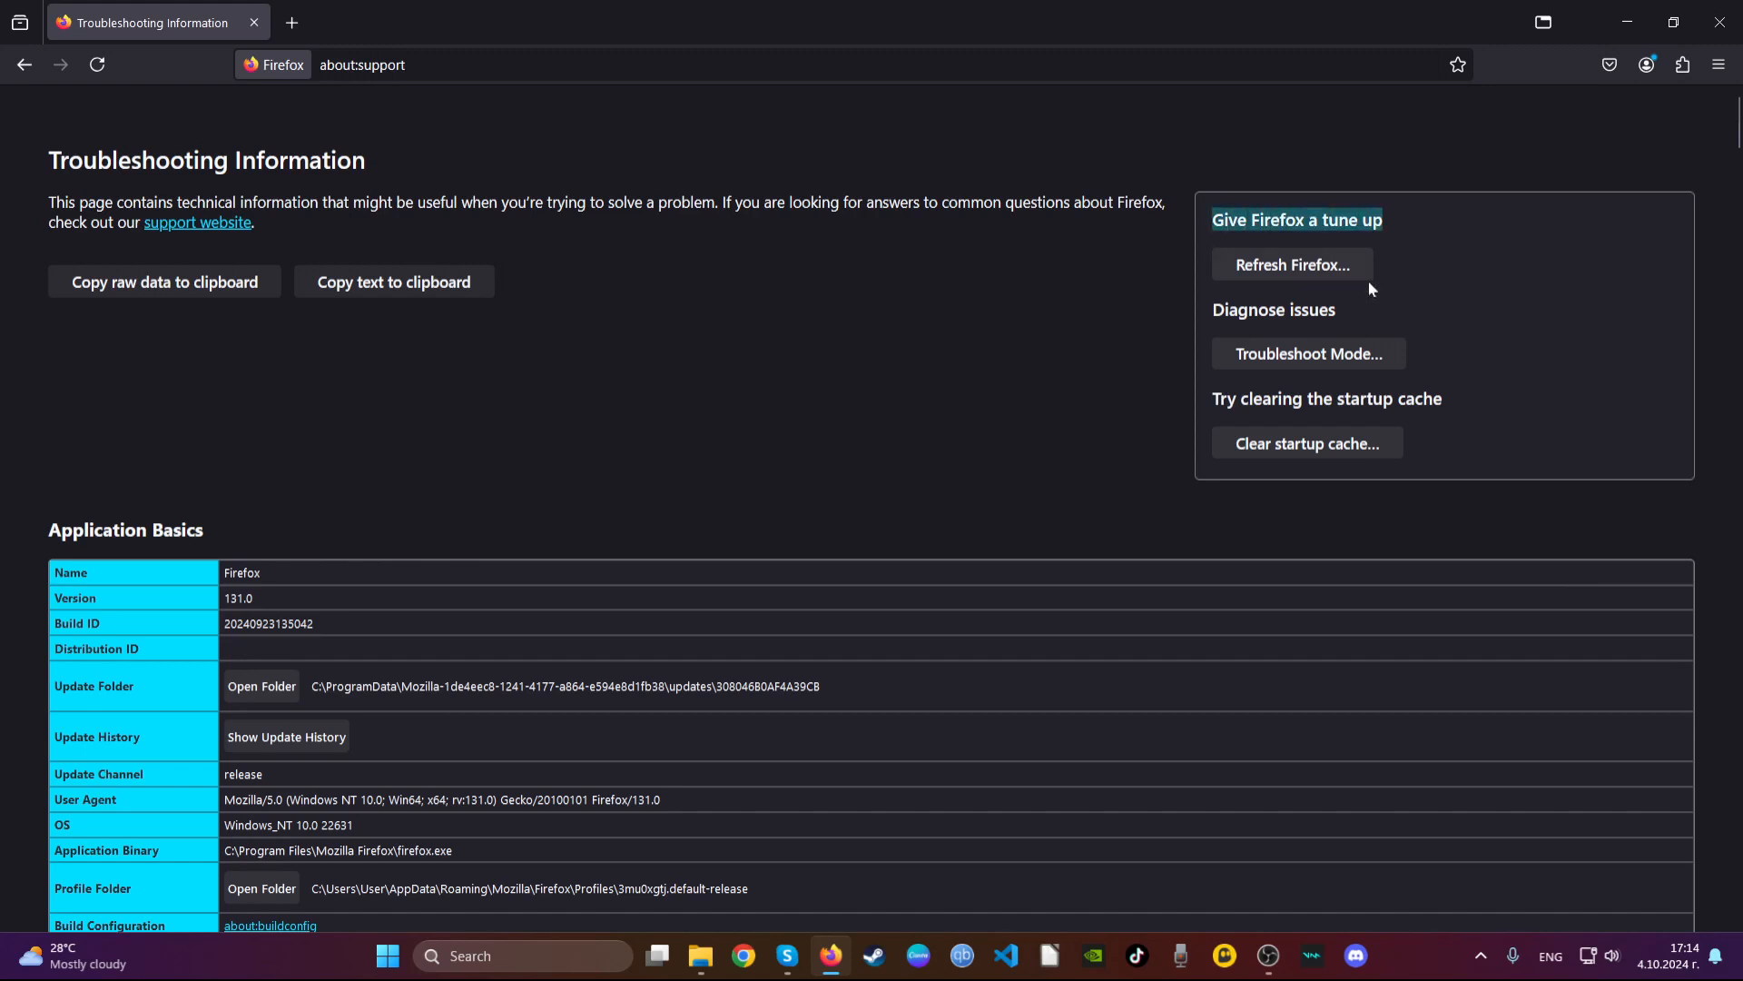
click(1293, 264)
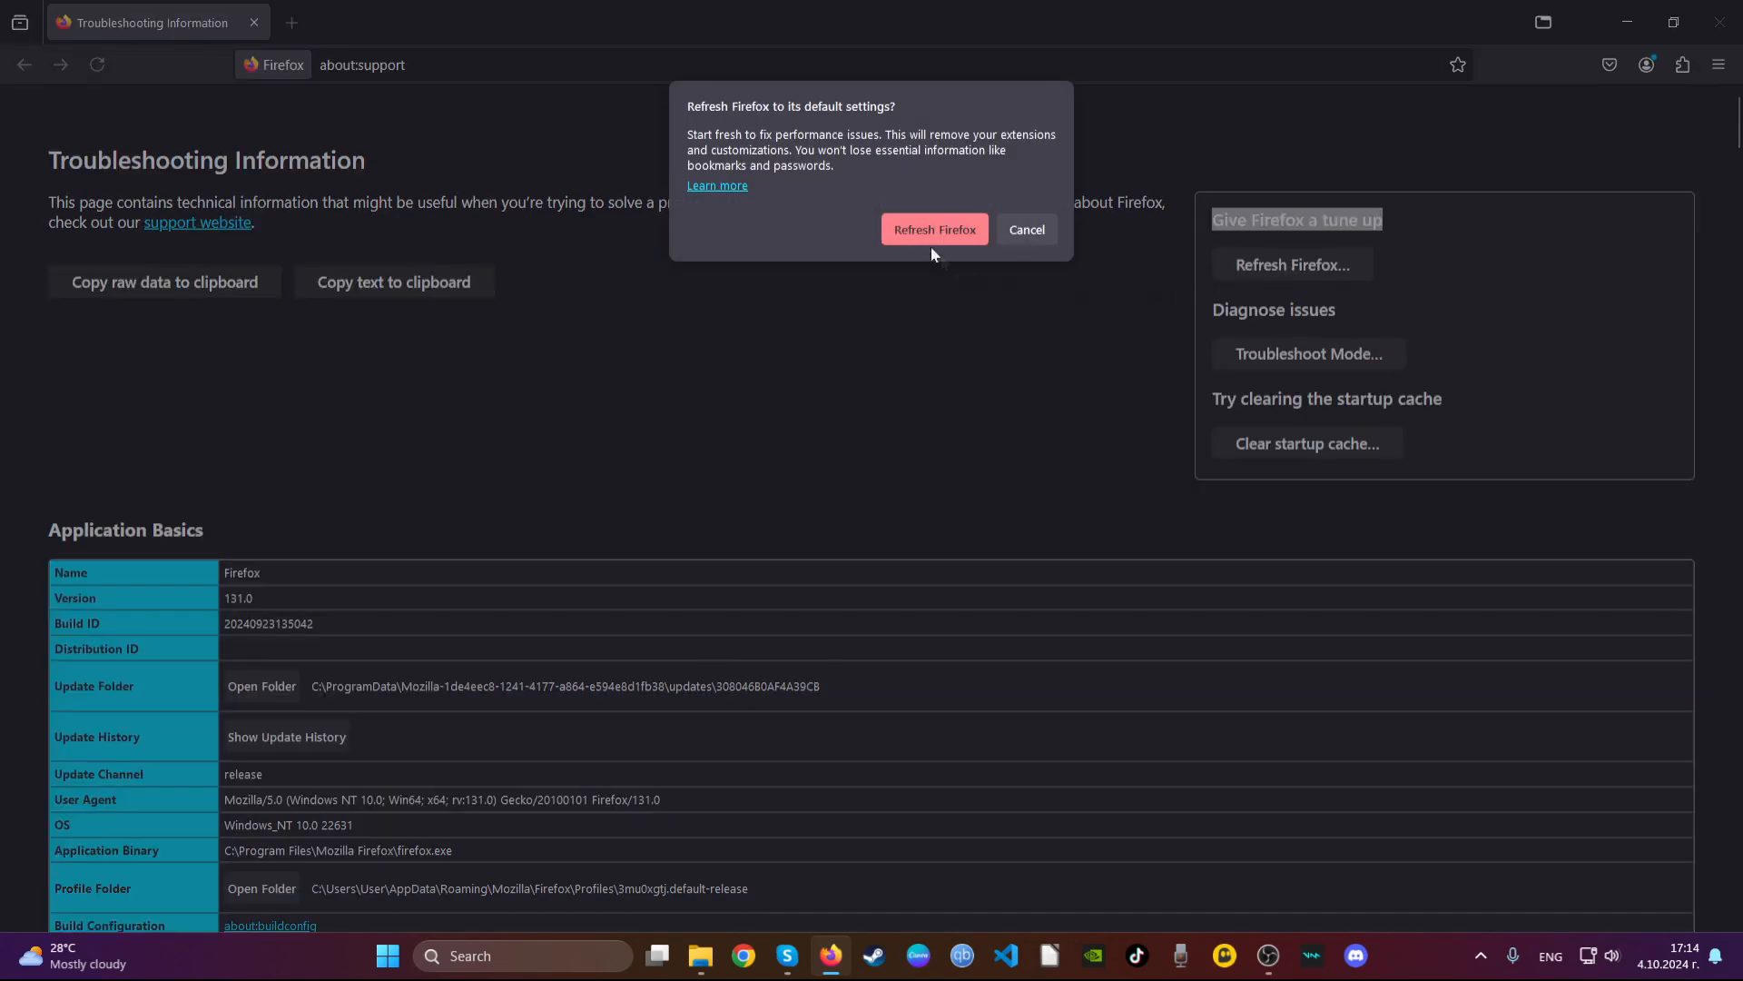
click(934, 229)
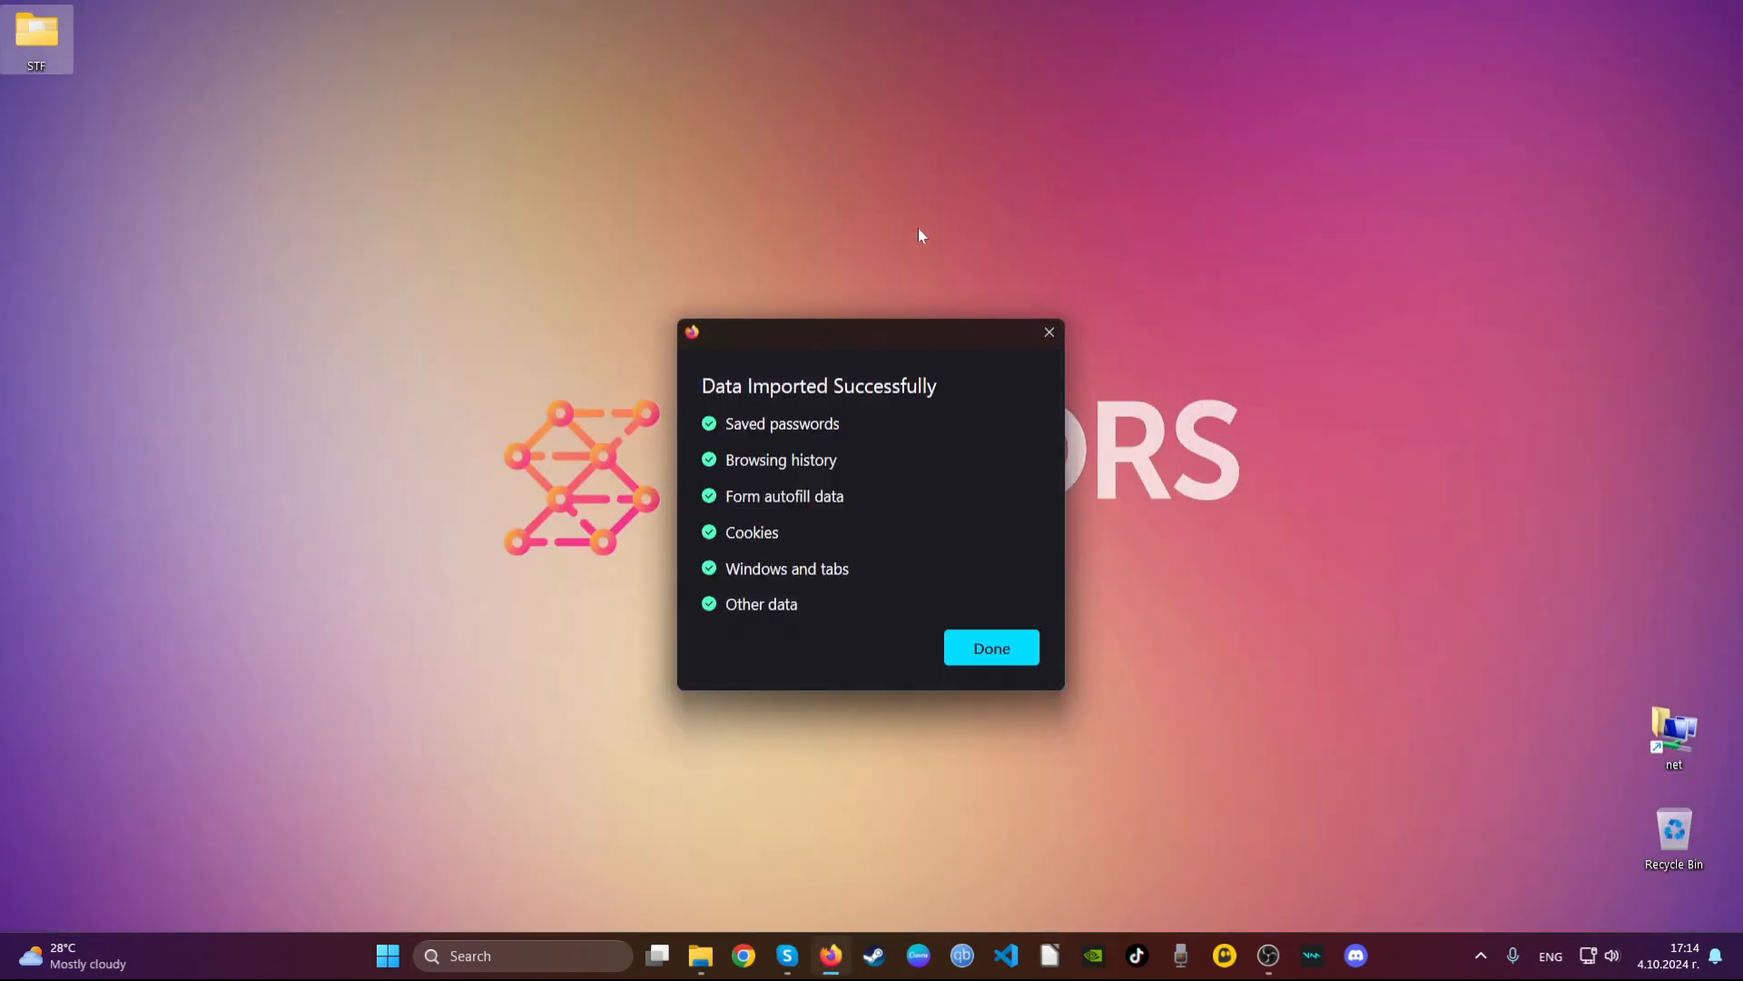
mouse_move(990, 642)
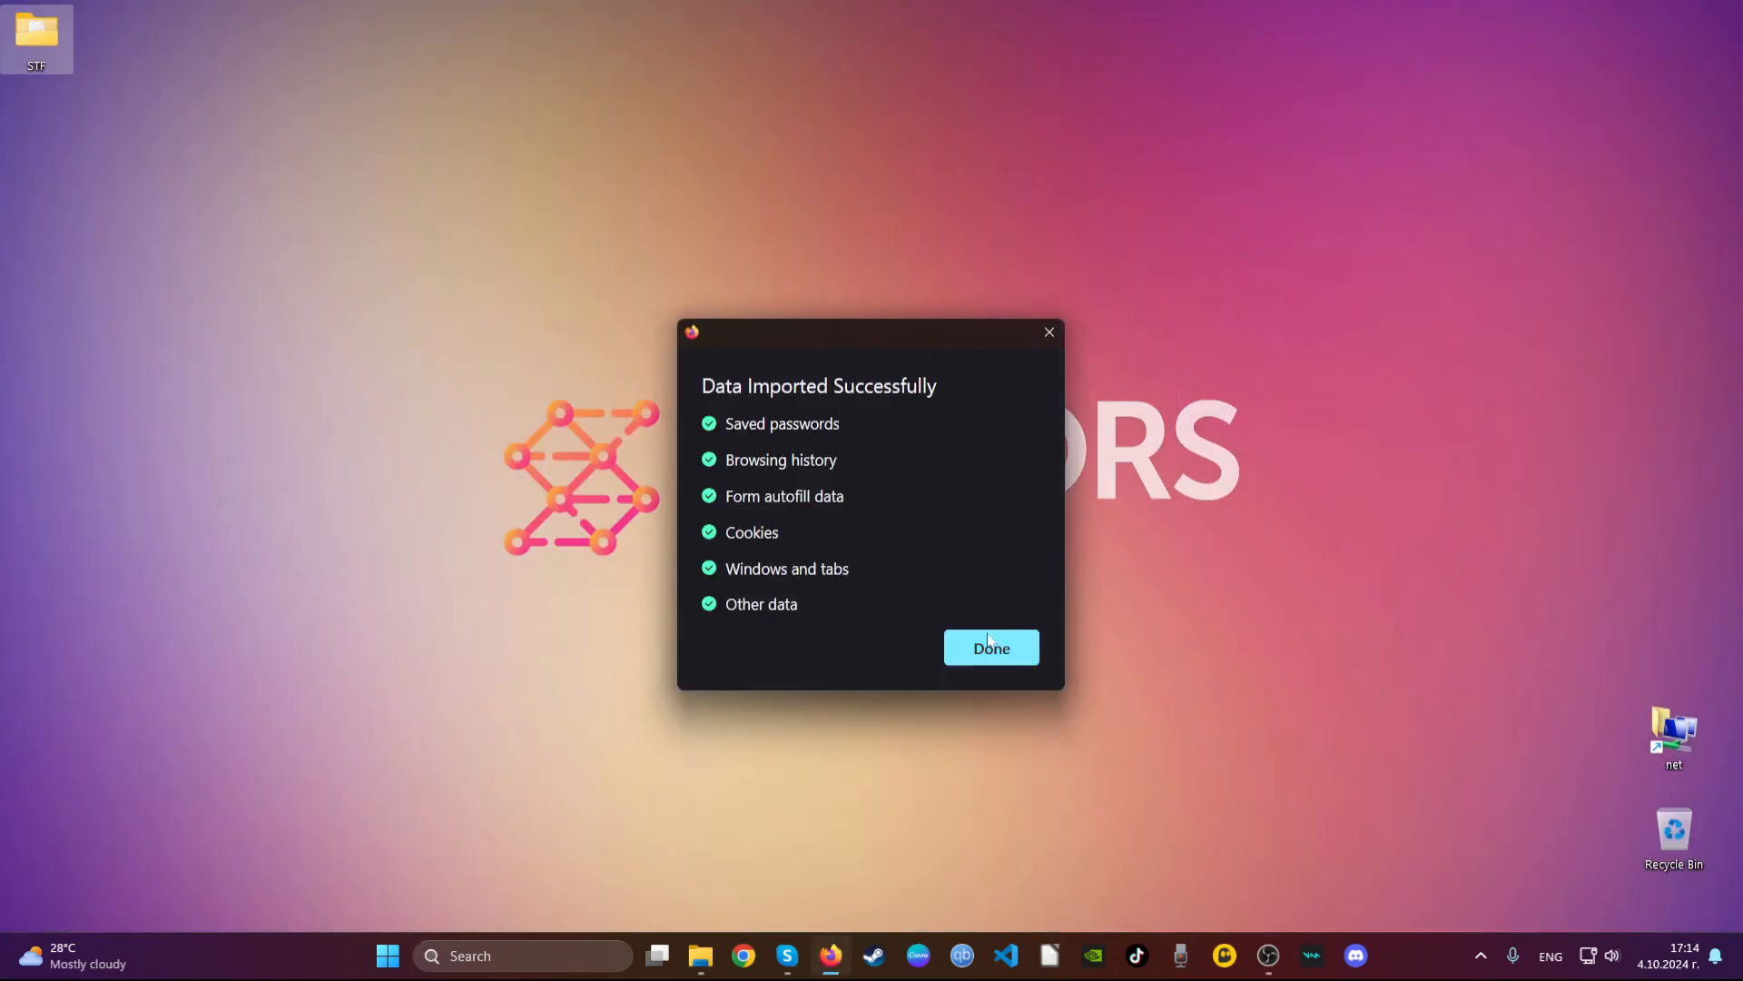
Dismiss the data import summary to reach Firefox's Success page.
click(991, 647)
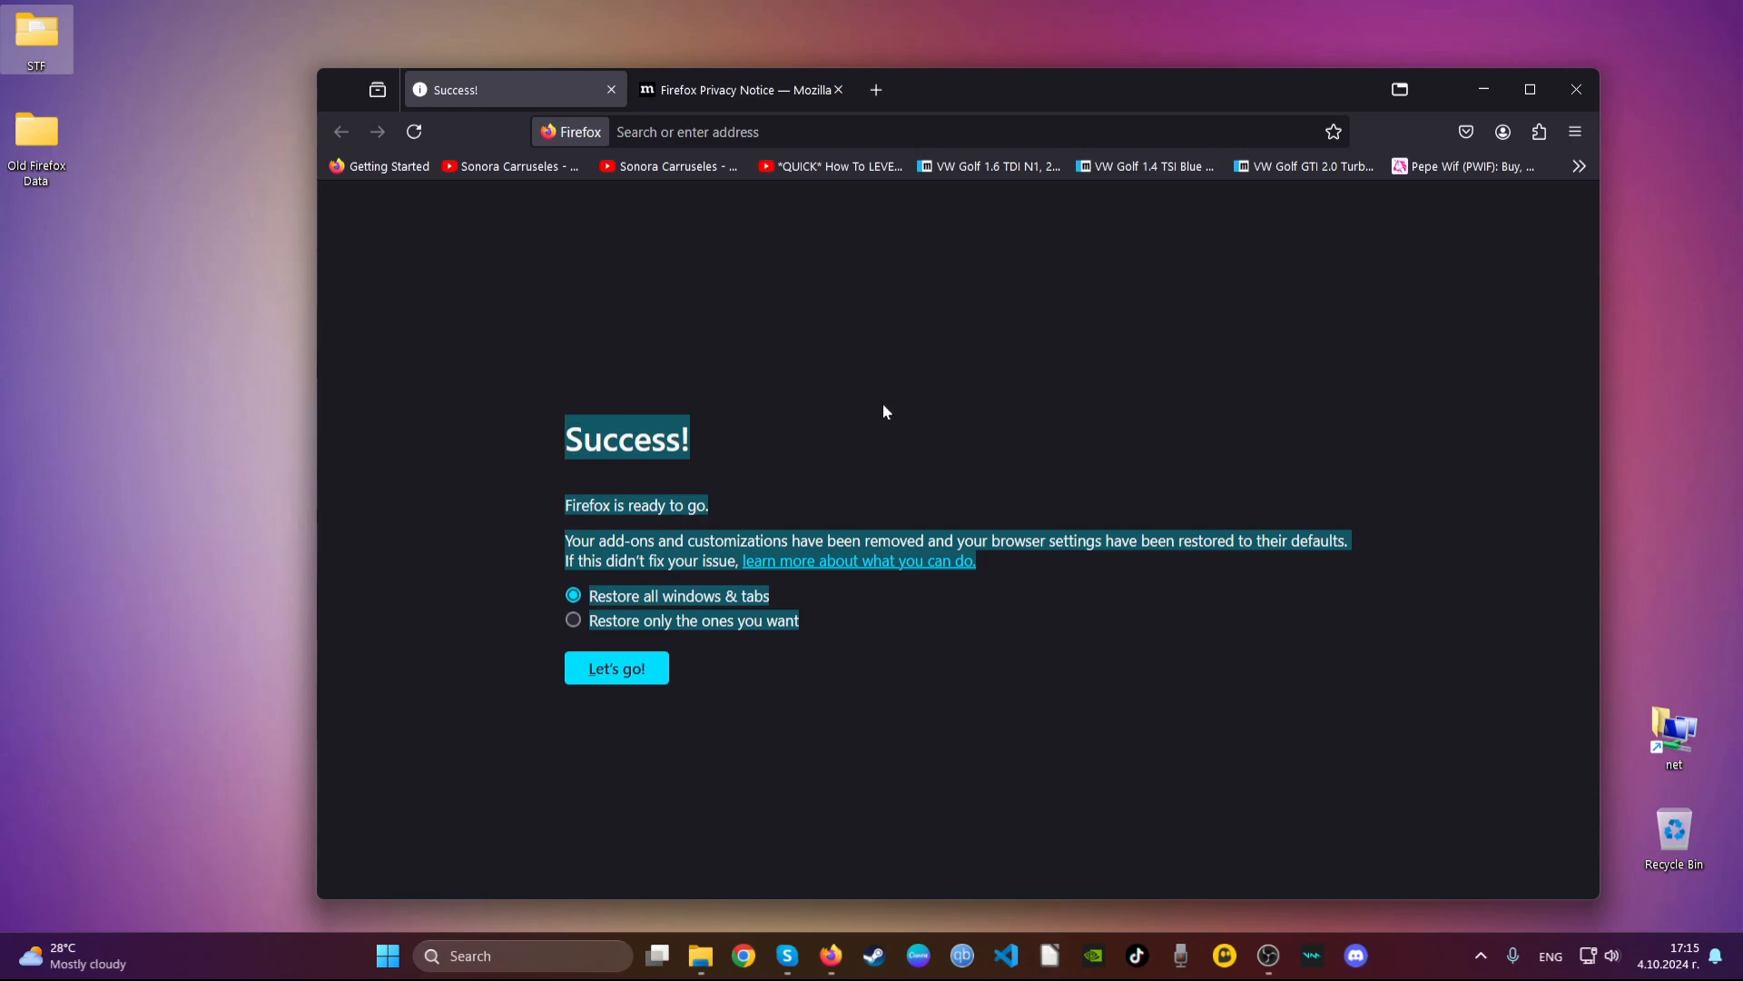
mouse_move(1491, 127)
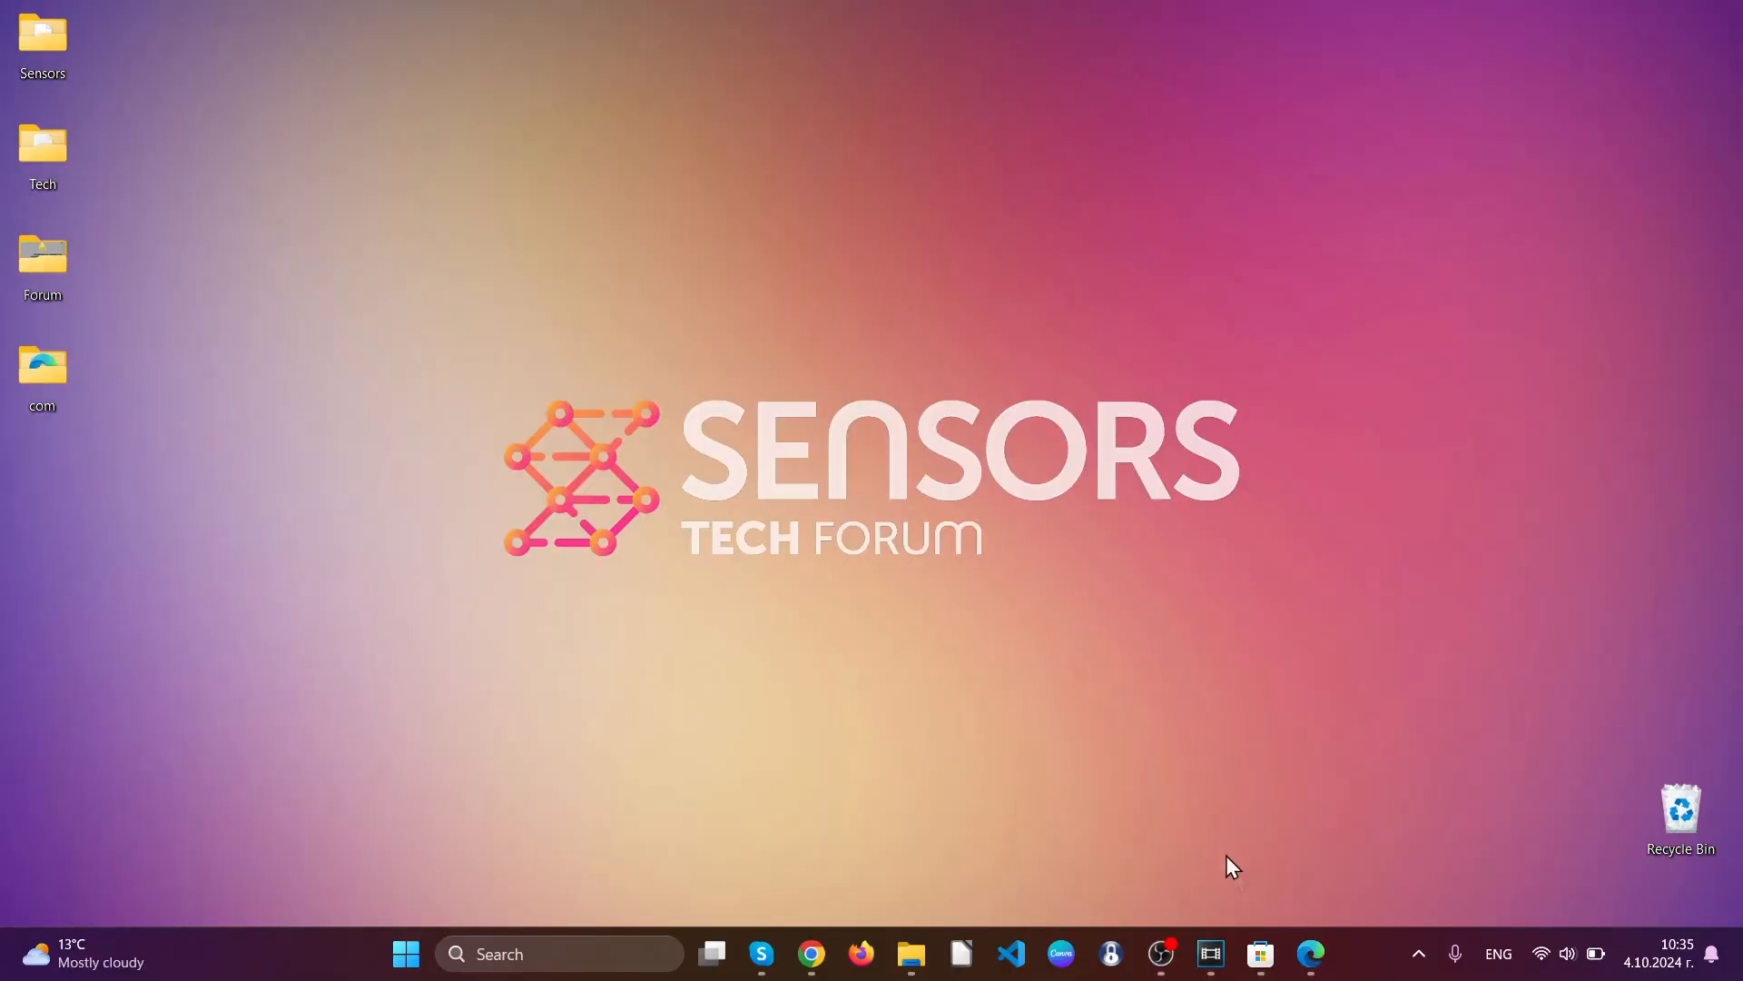
Launch Edge and remove the 'Search from Popup or ContextMenu' extension.
click(1310, 953)
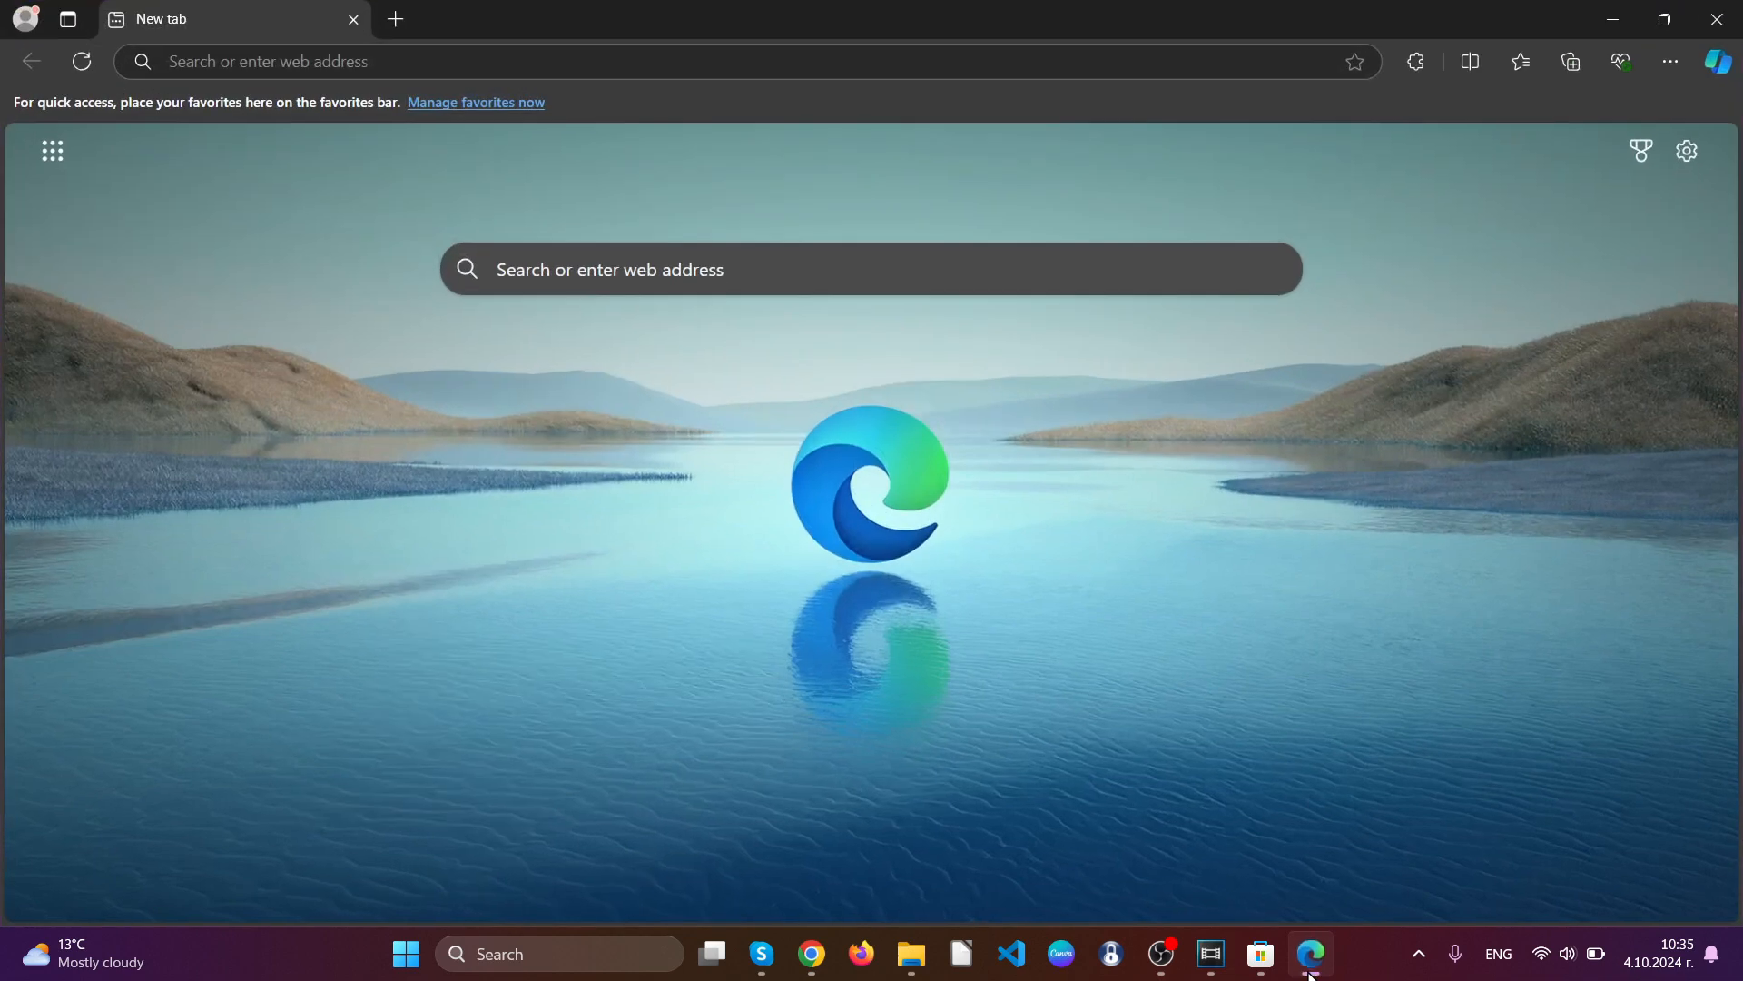
mouse_move(1395, 183)
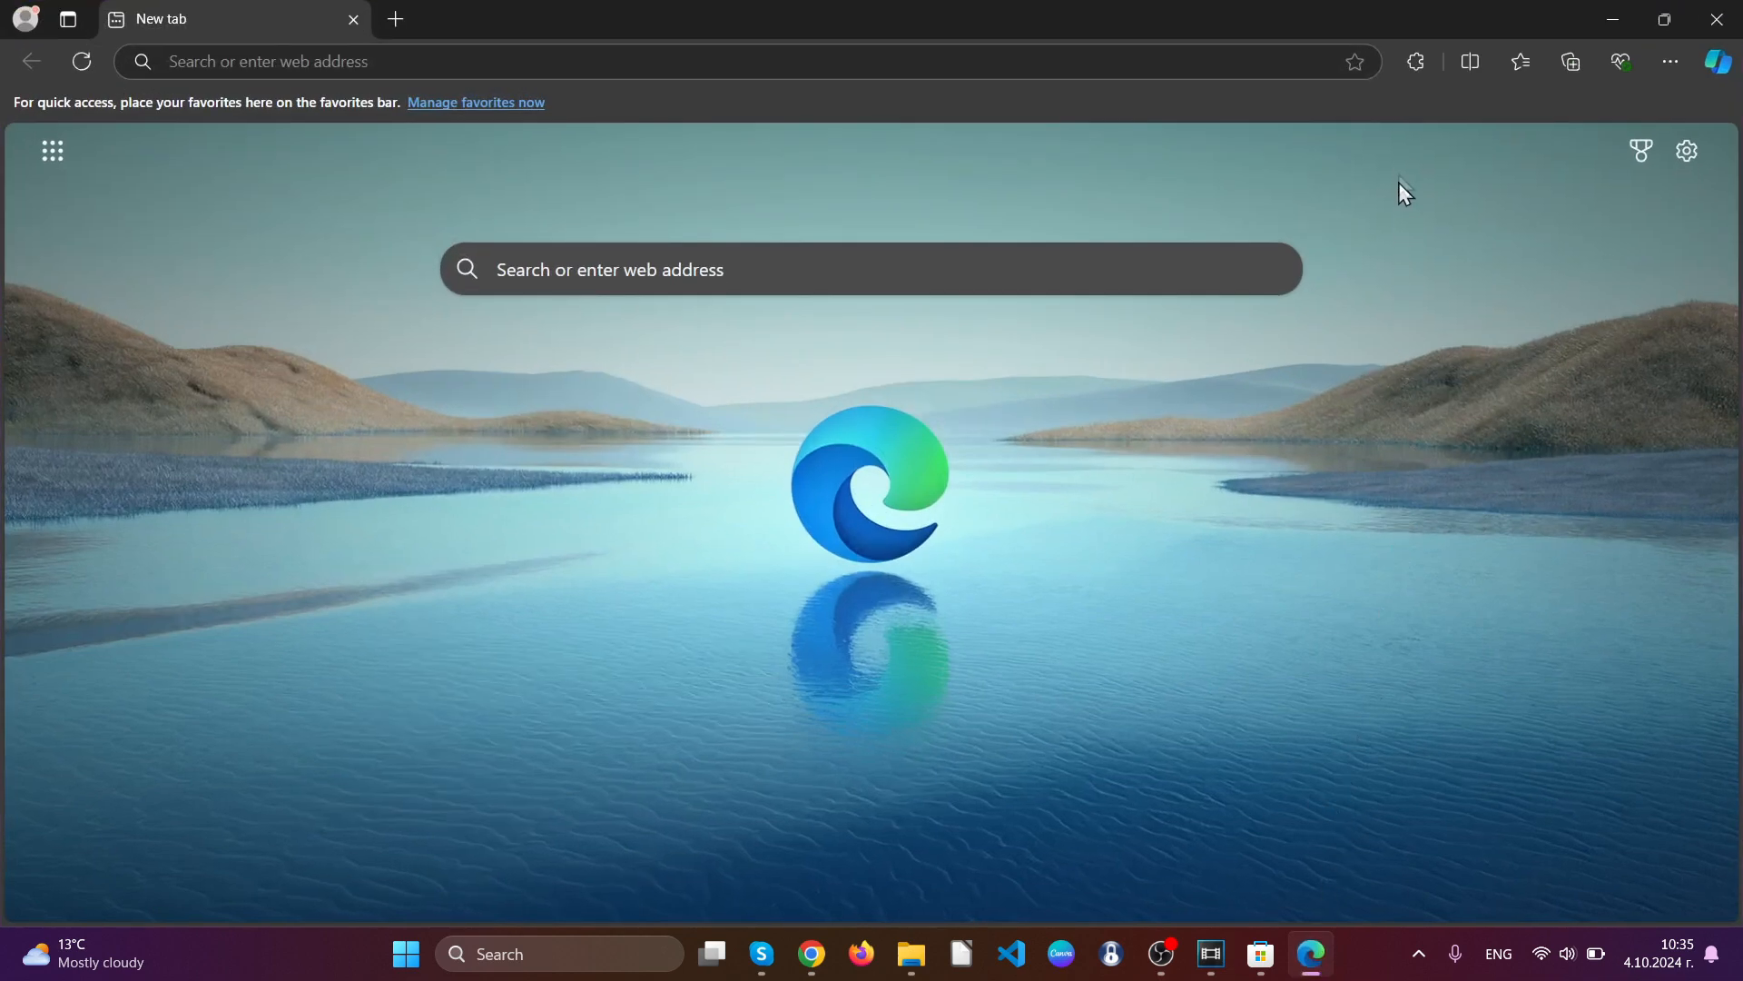
mouse_move(1416, 62)
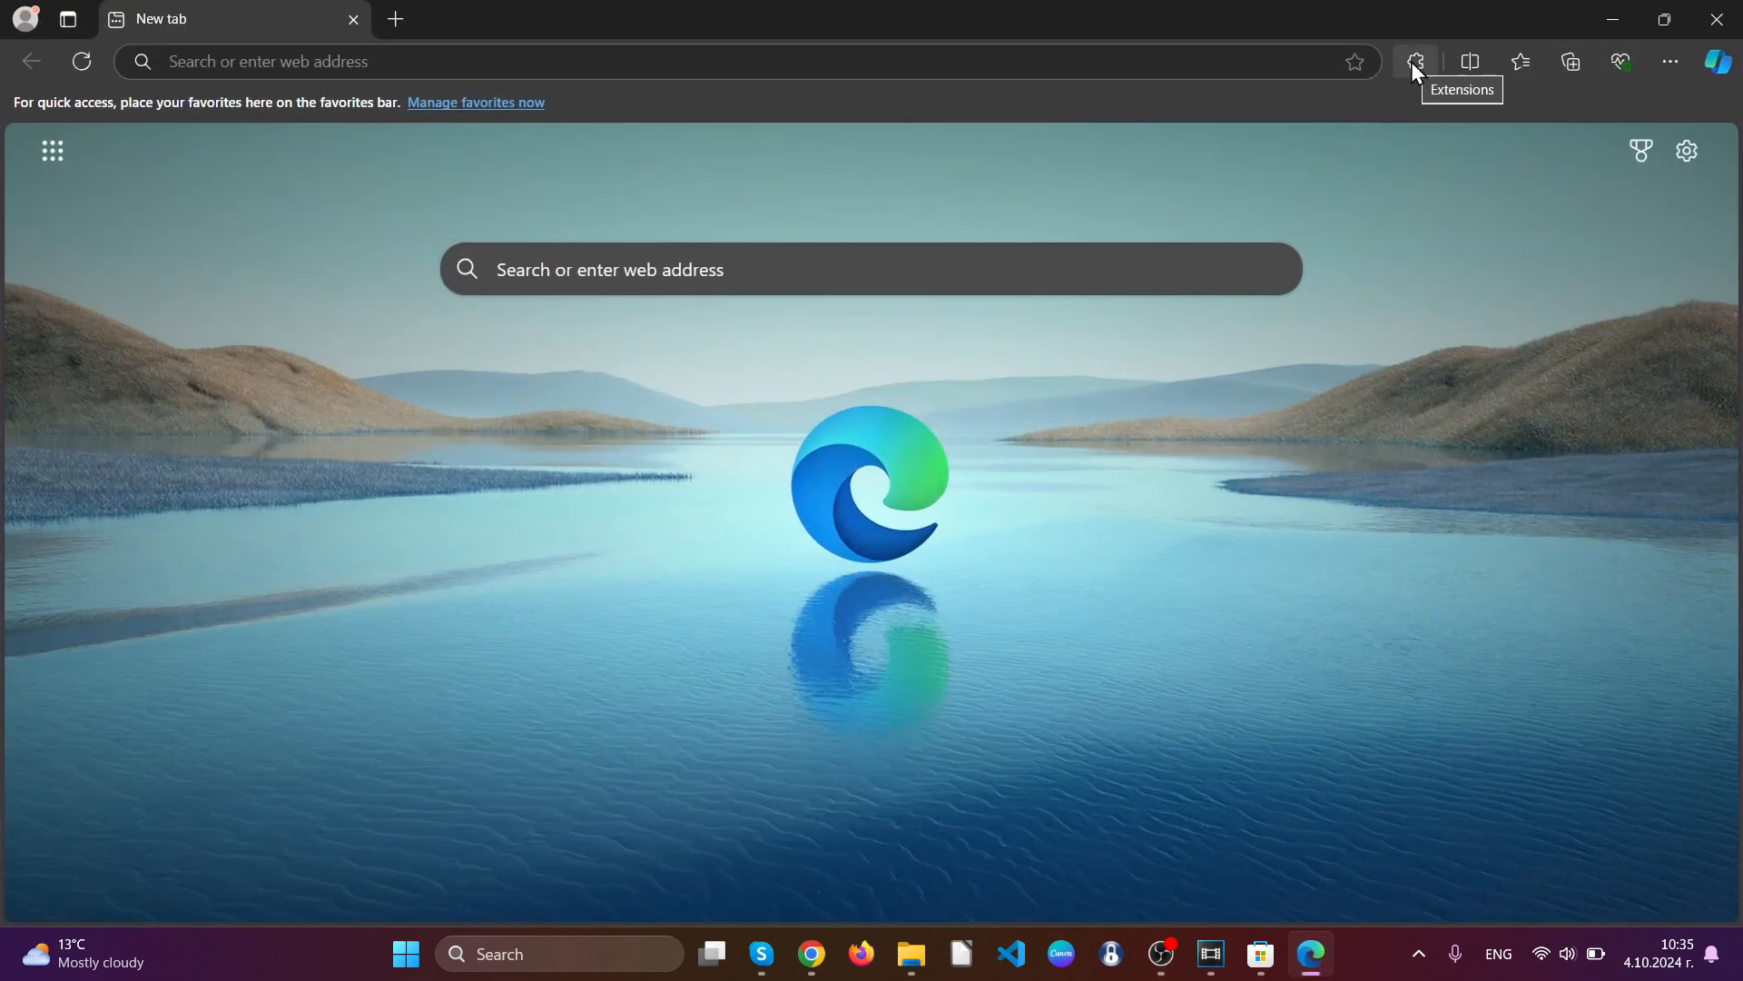
click(1415, 61)
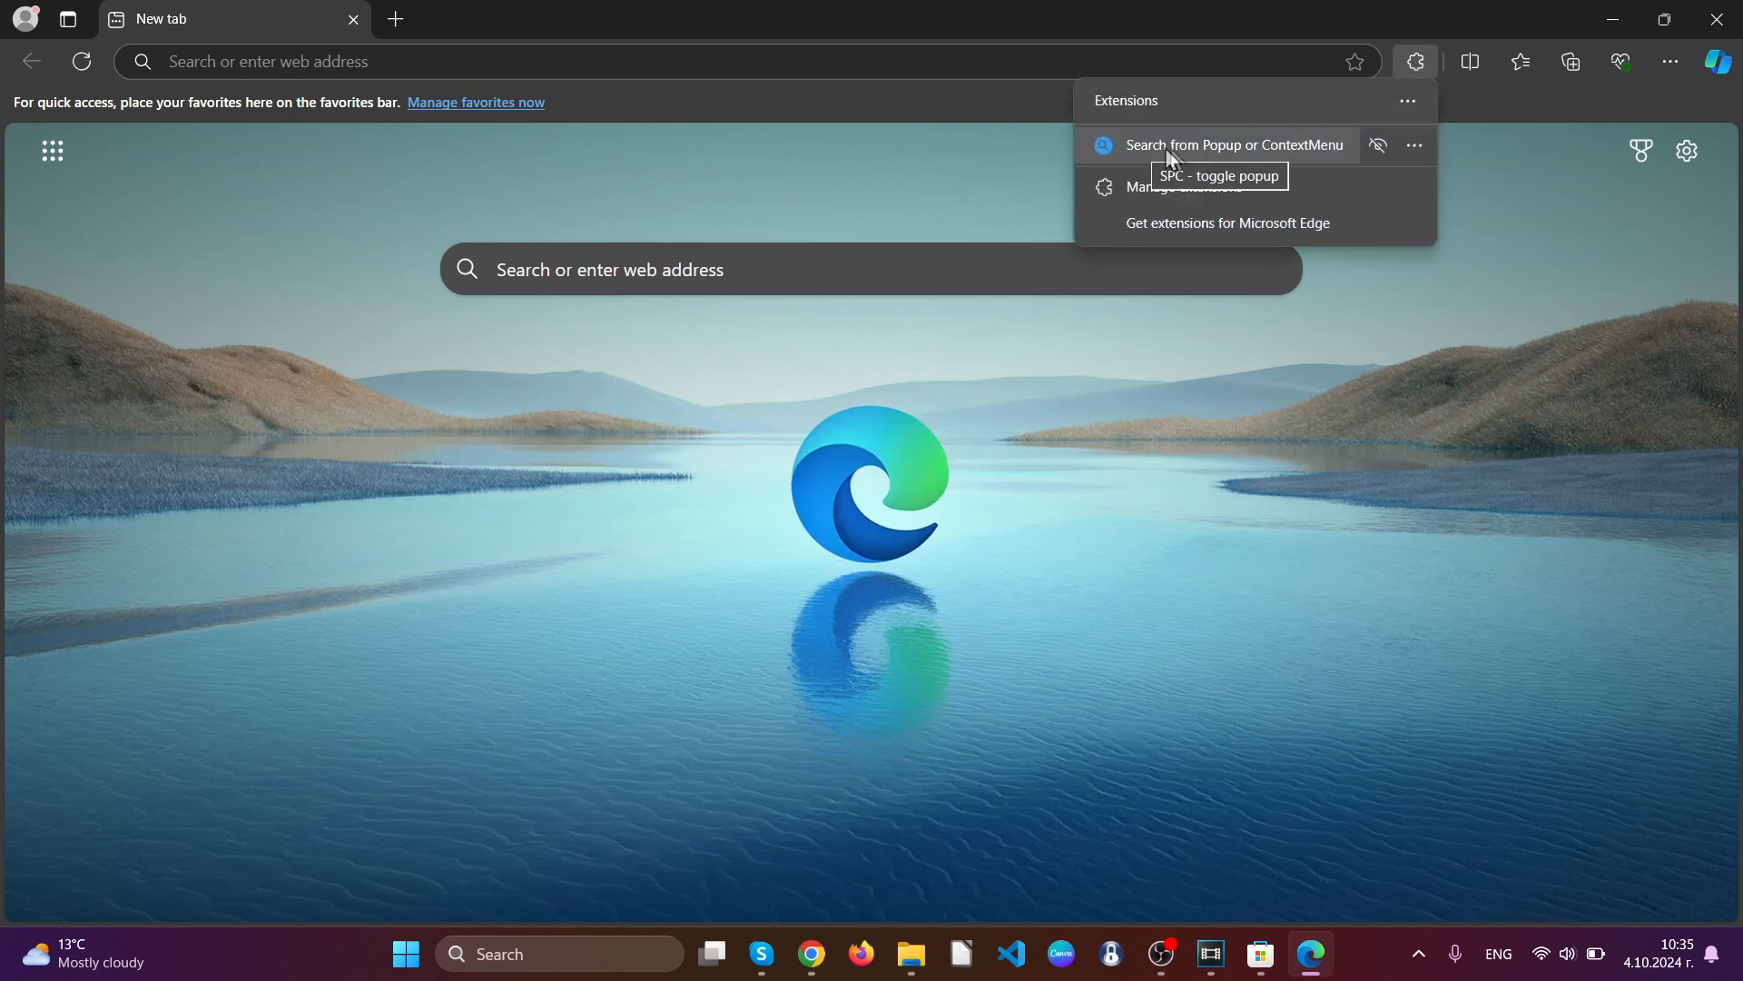
mouse_move(1414, 155)
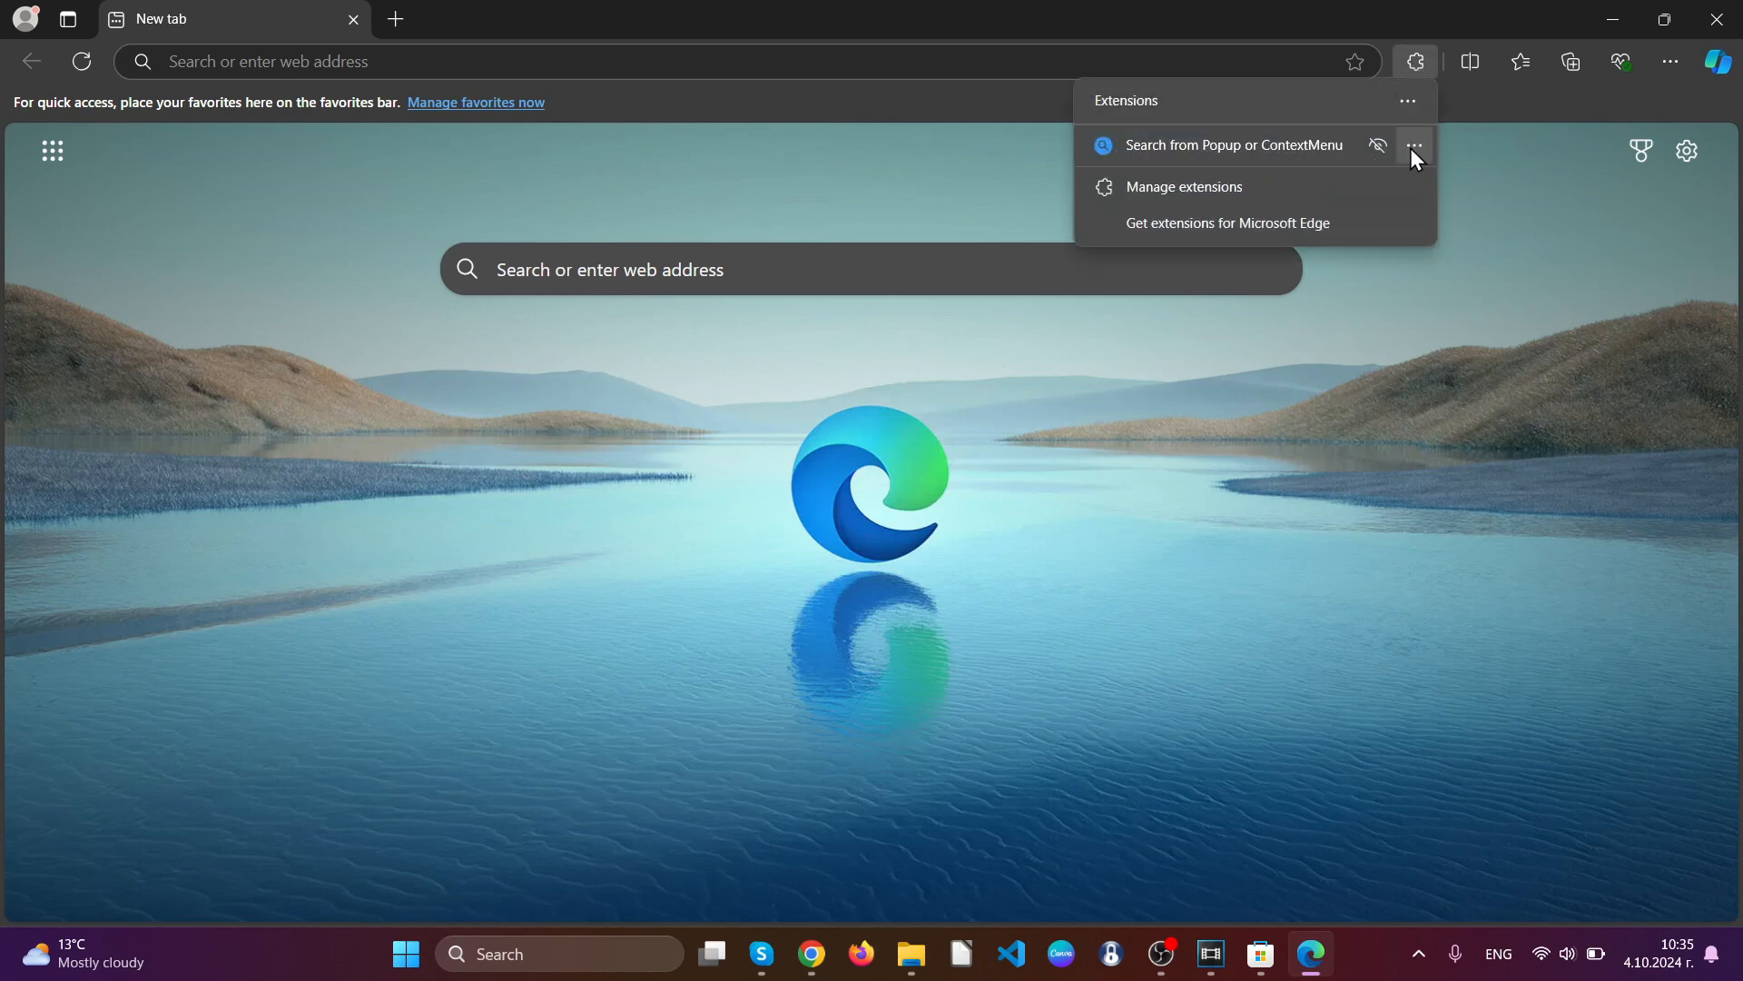
click(1415, 145)
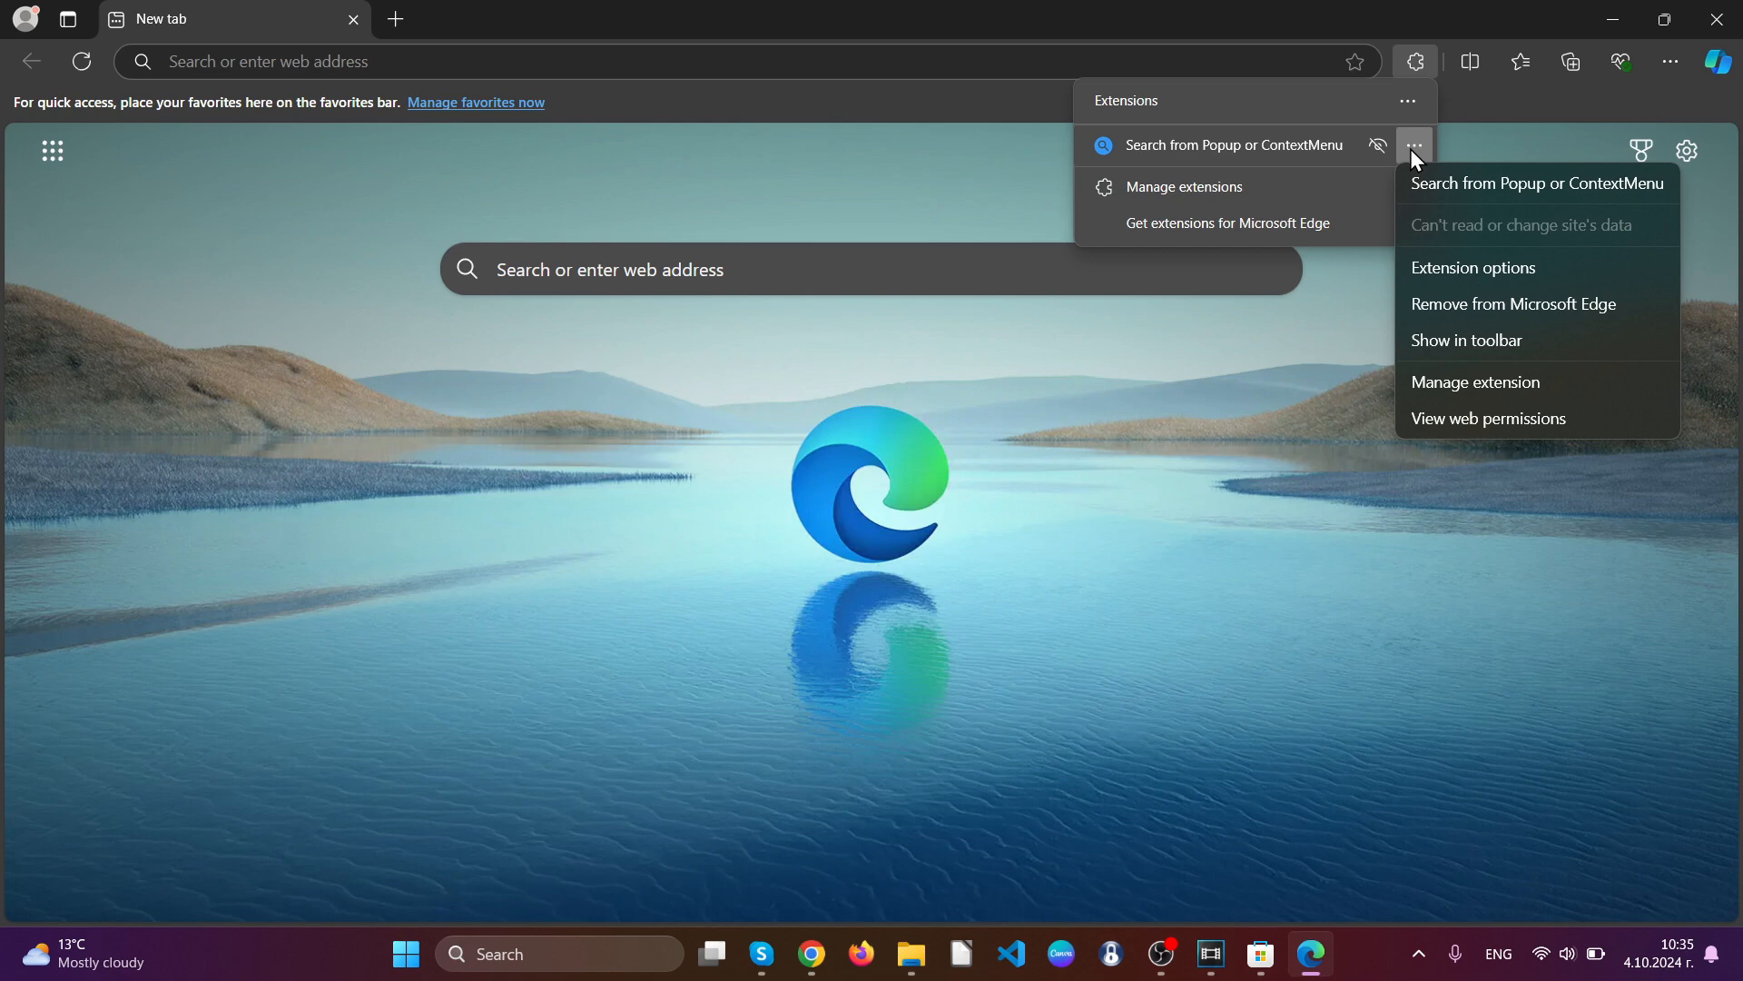
click(1514, 304)
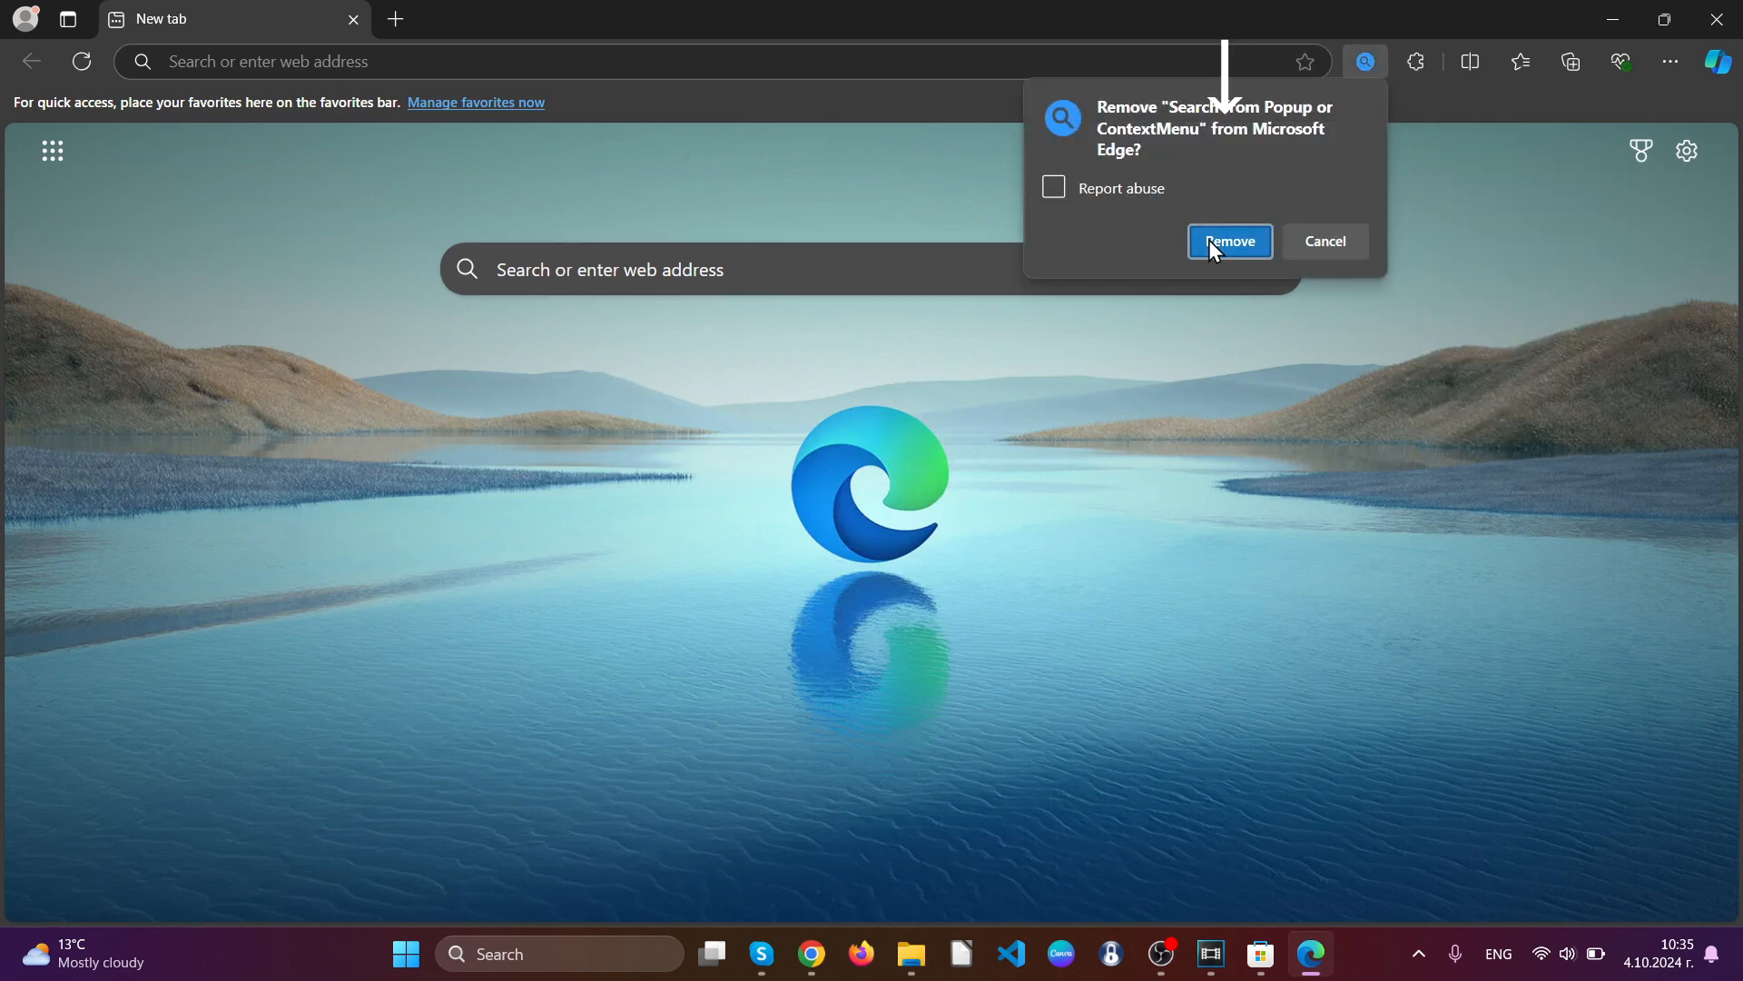
click(1230, 240)
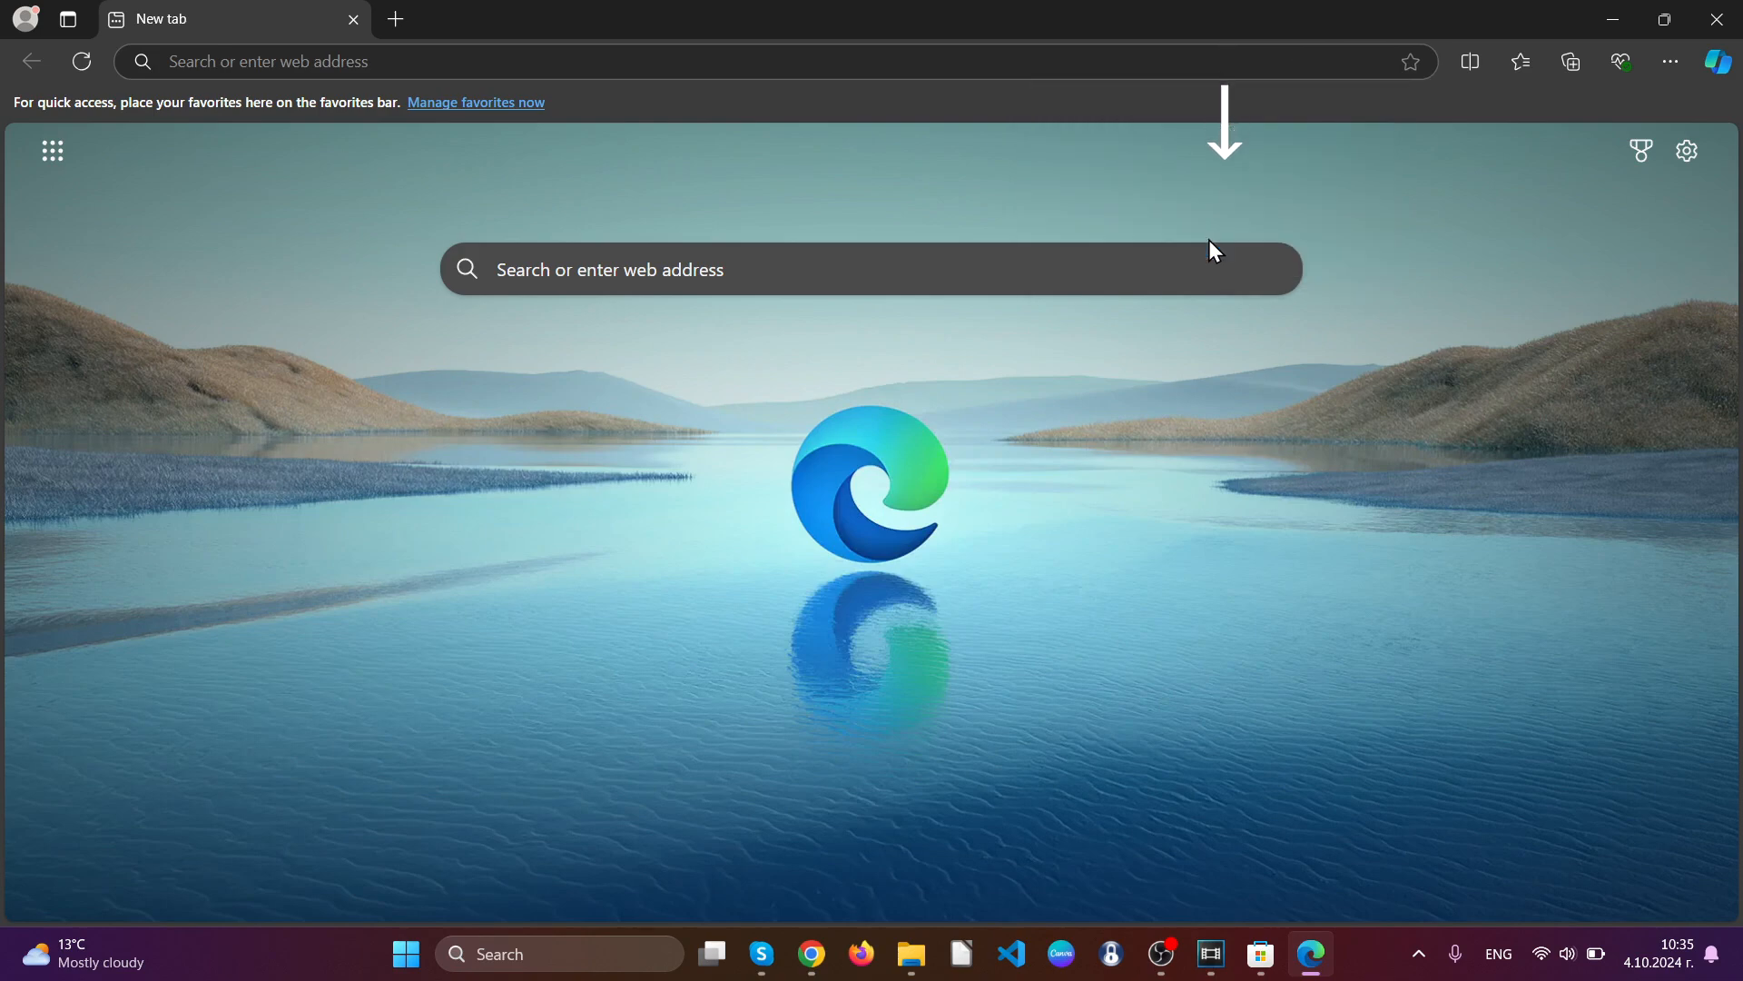
Clear Edge's browsing data for All time, including cookies and cache, then close Edge.
text(edge://settings/clearBrowserData)
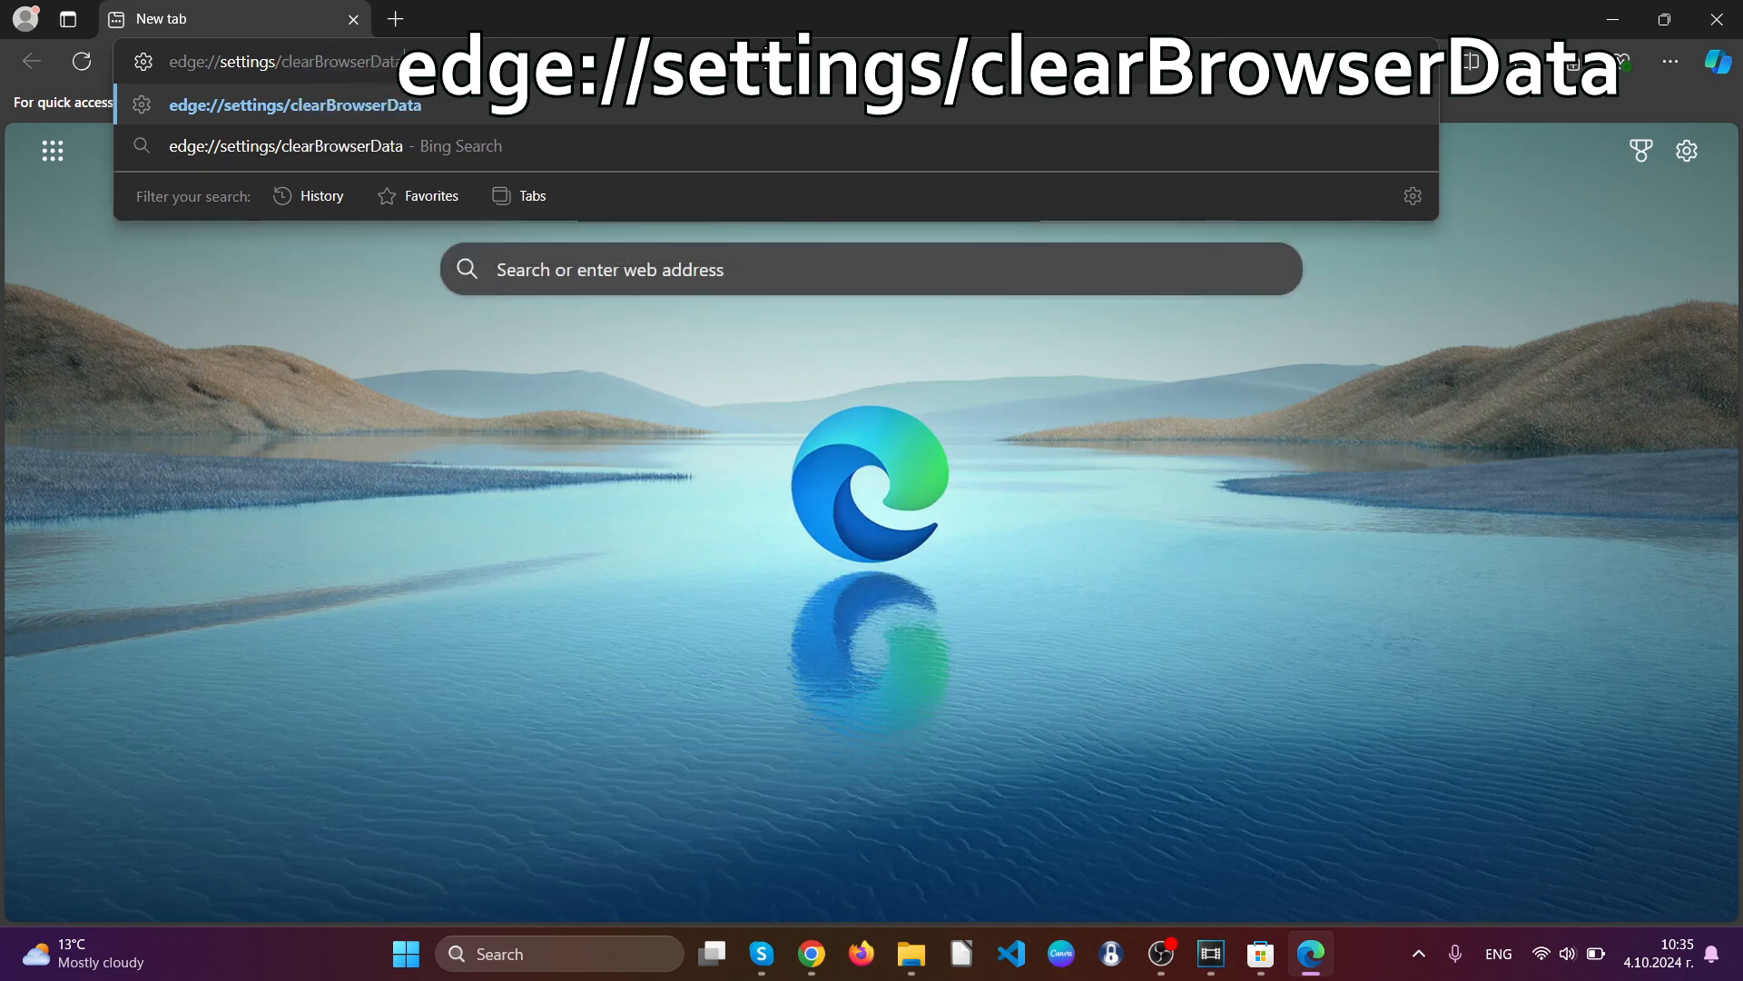
key(Enter)
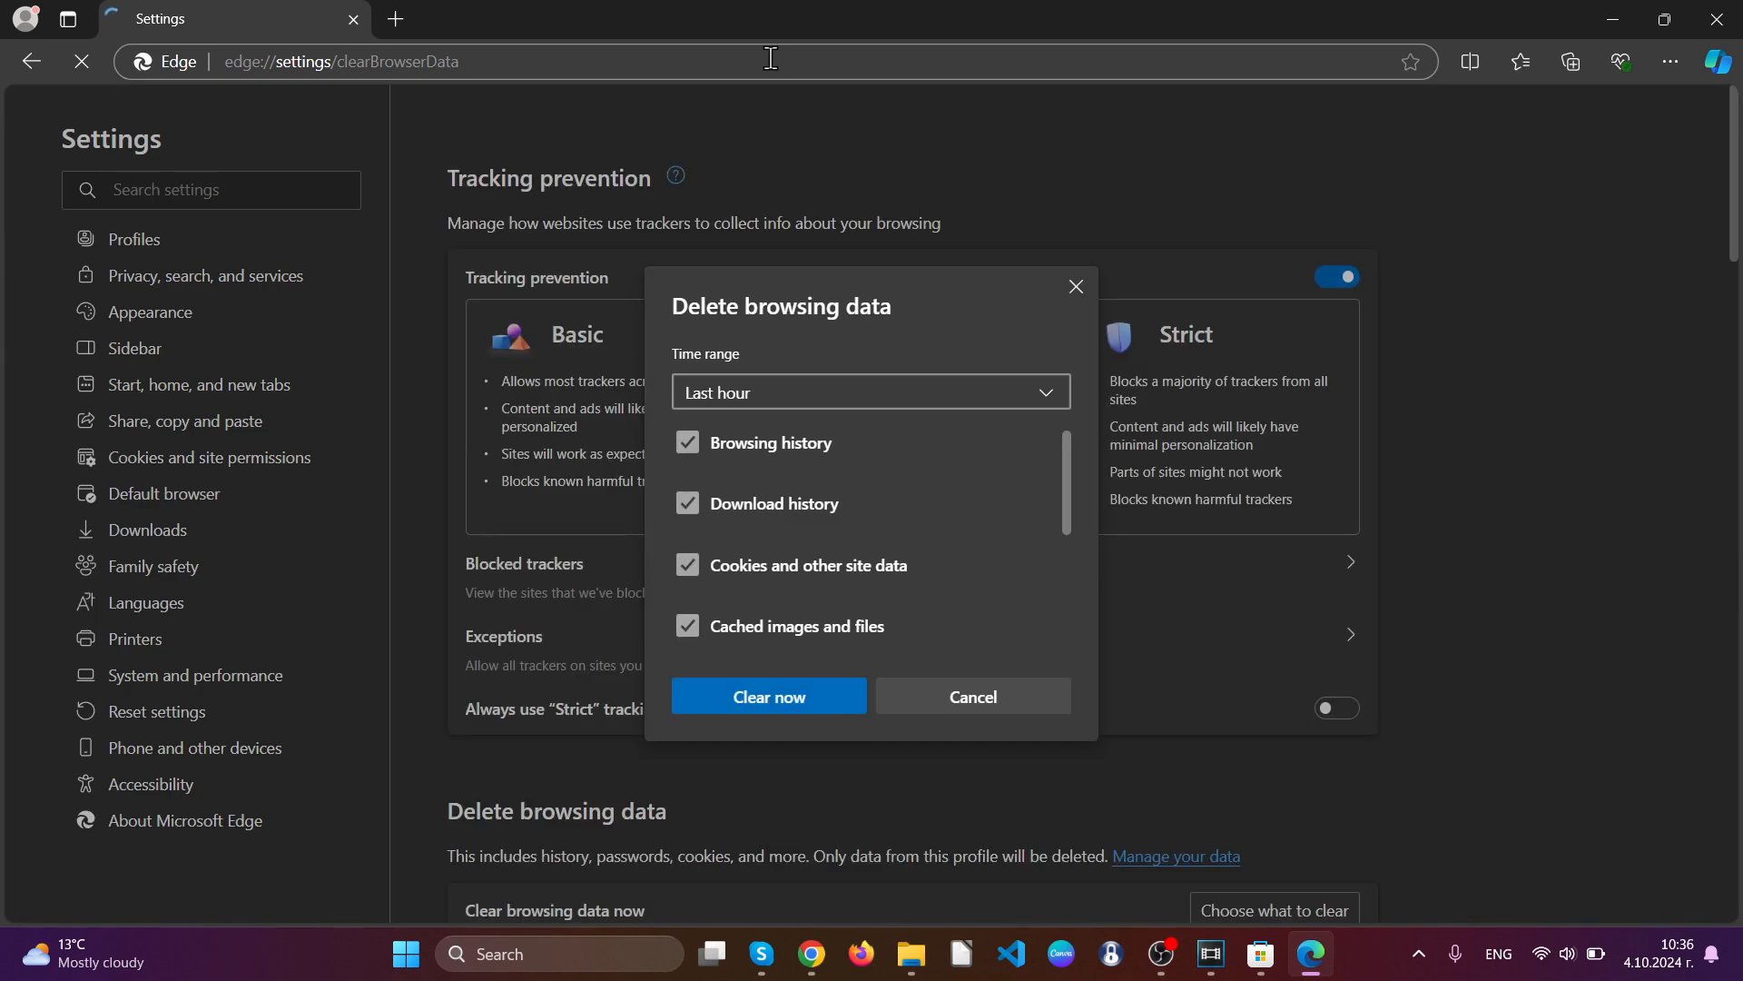
click(871, 392)
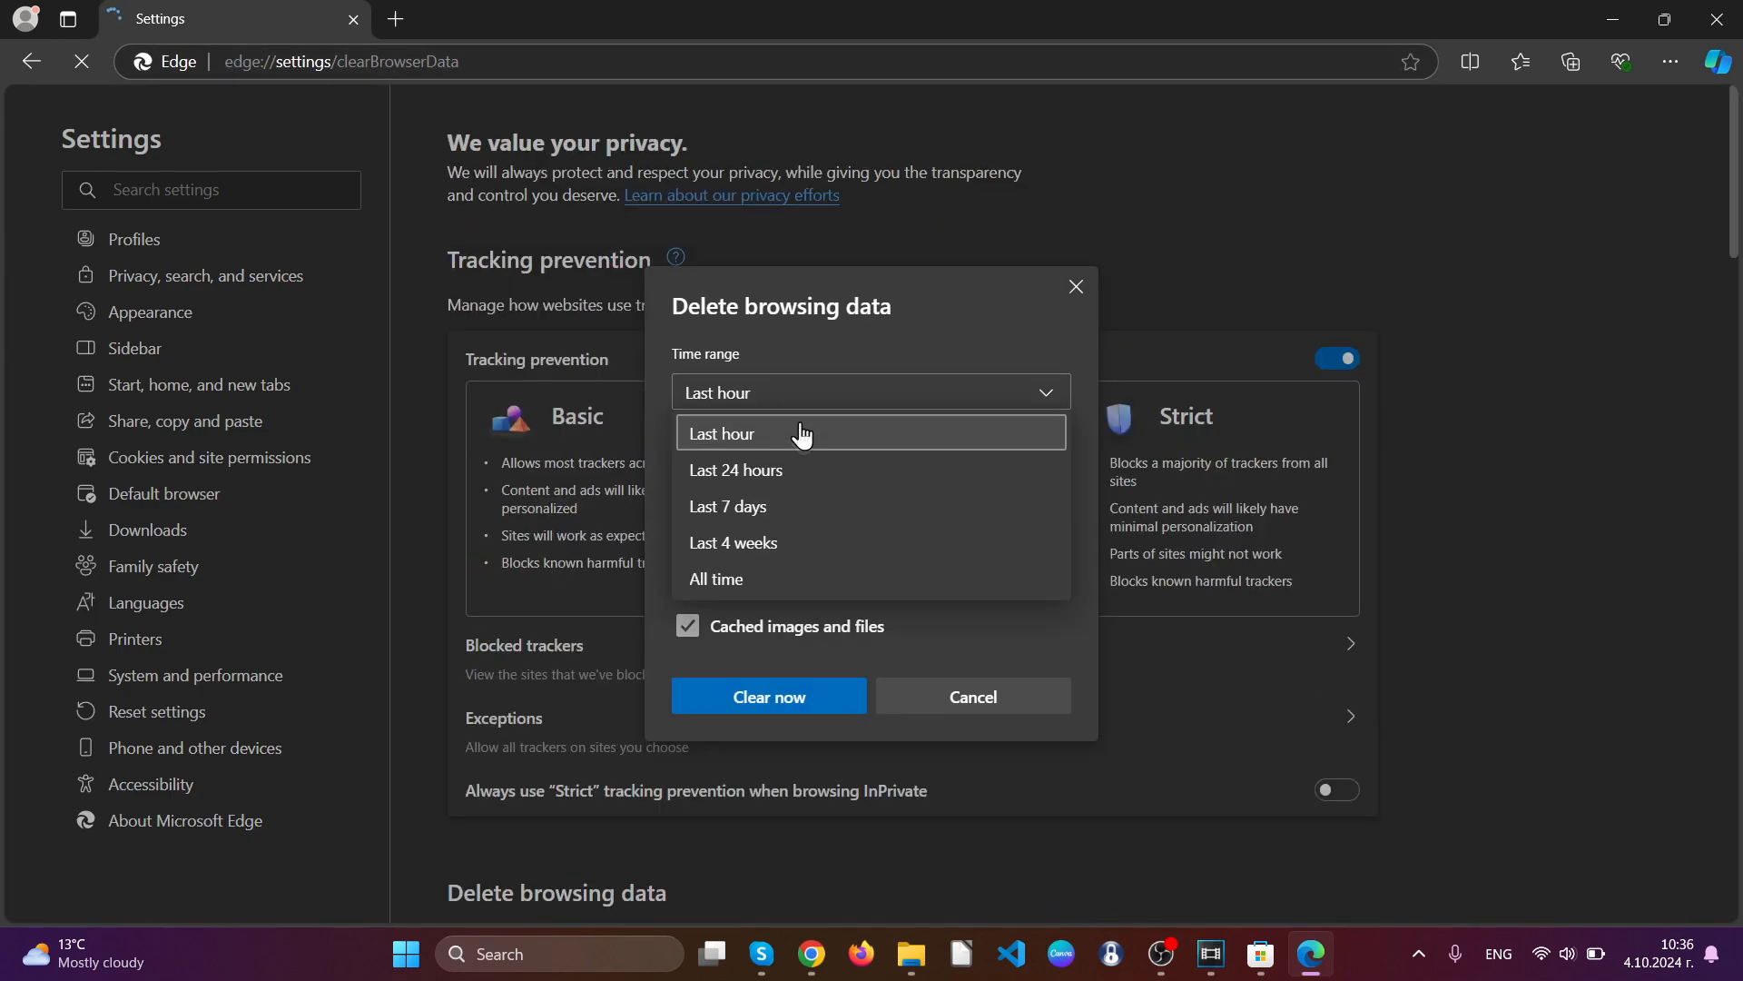
click(717, 578)
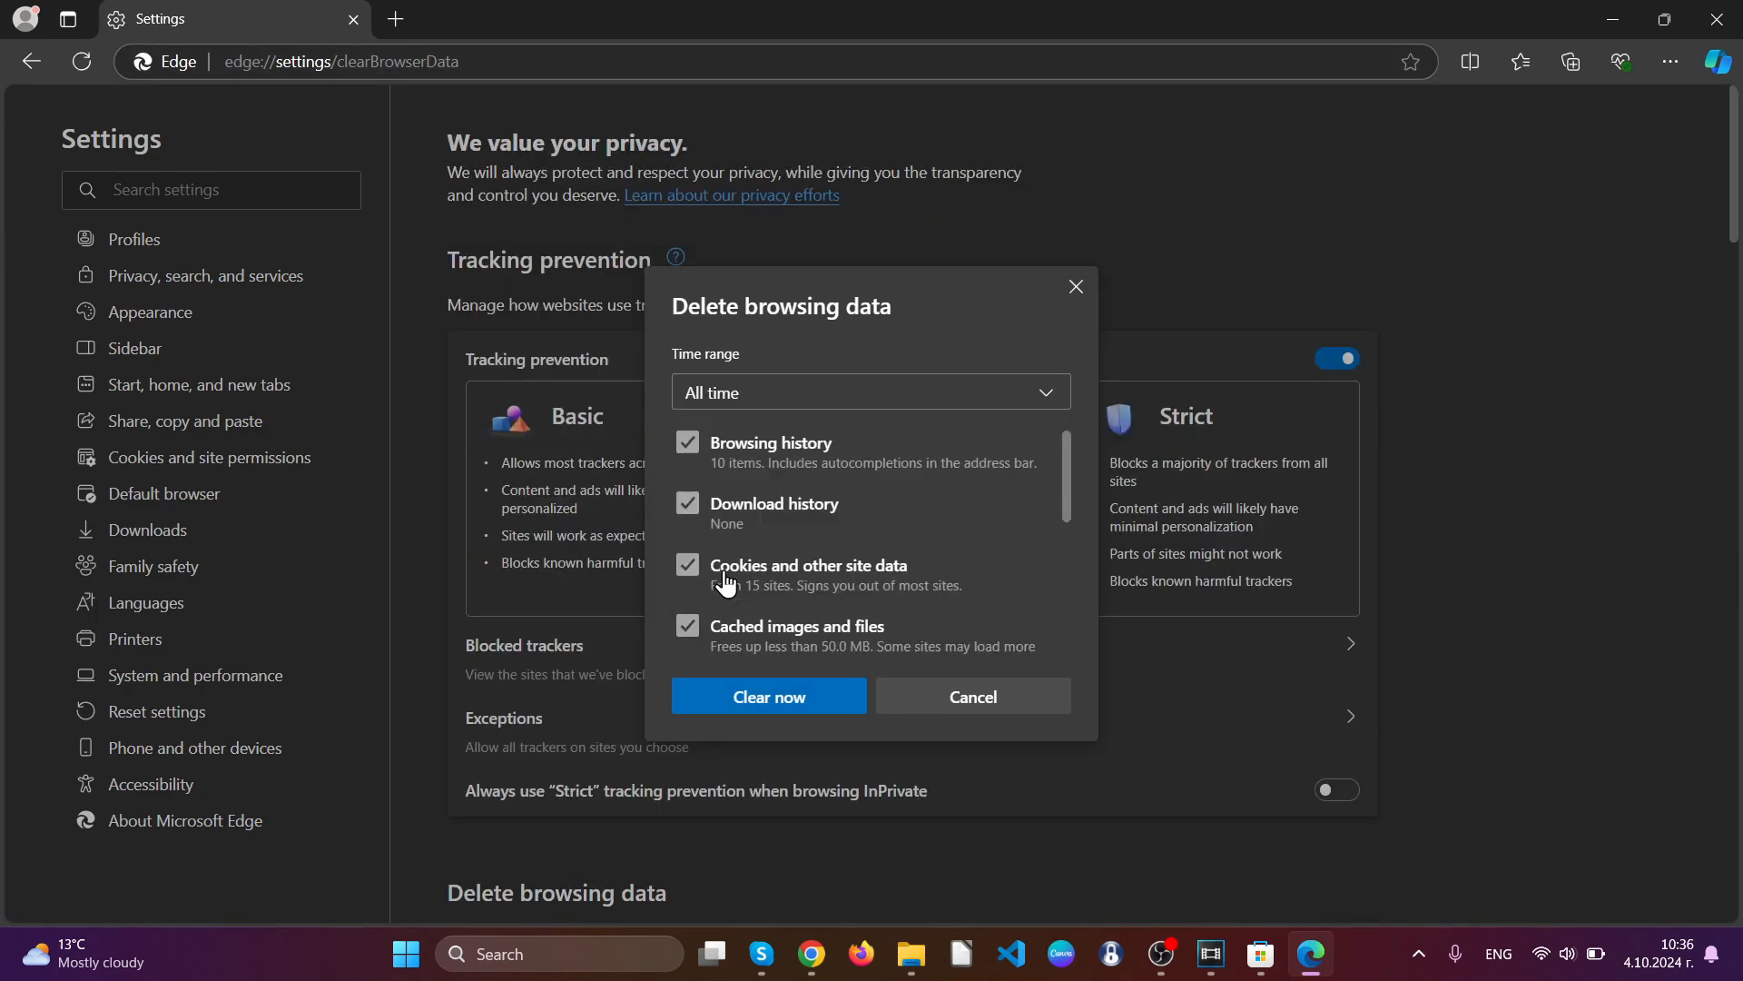
scroll(down, 3)
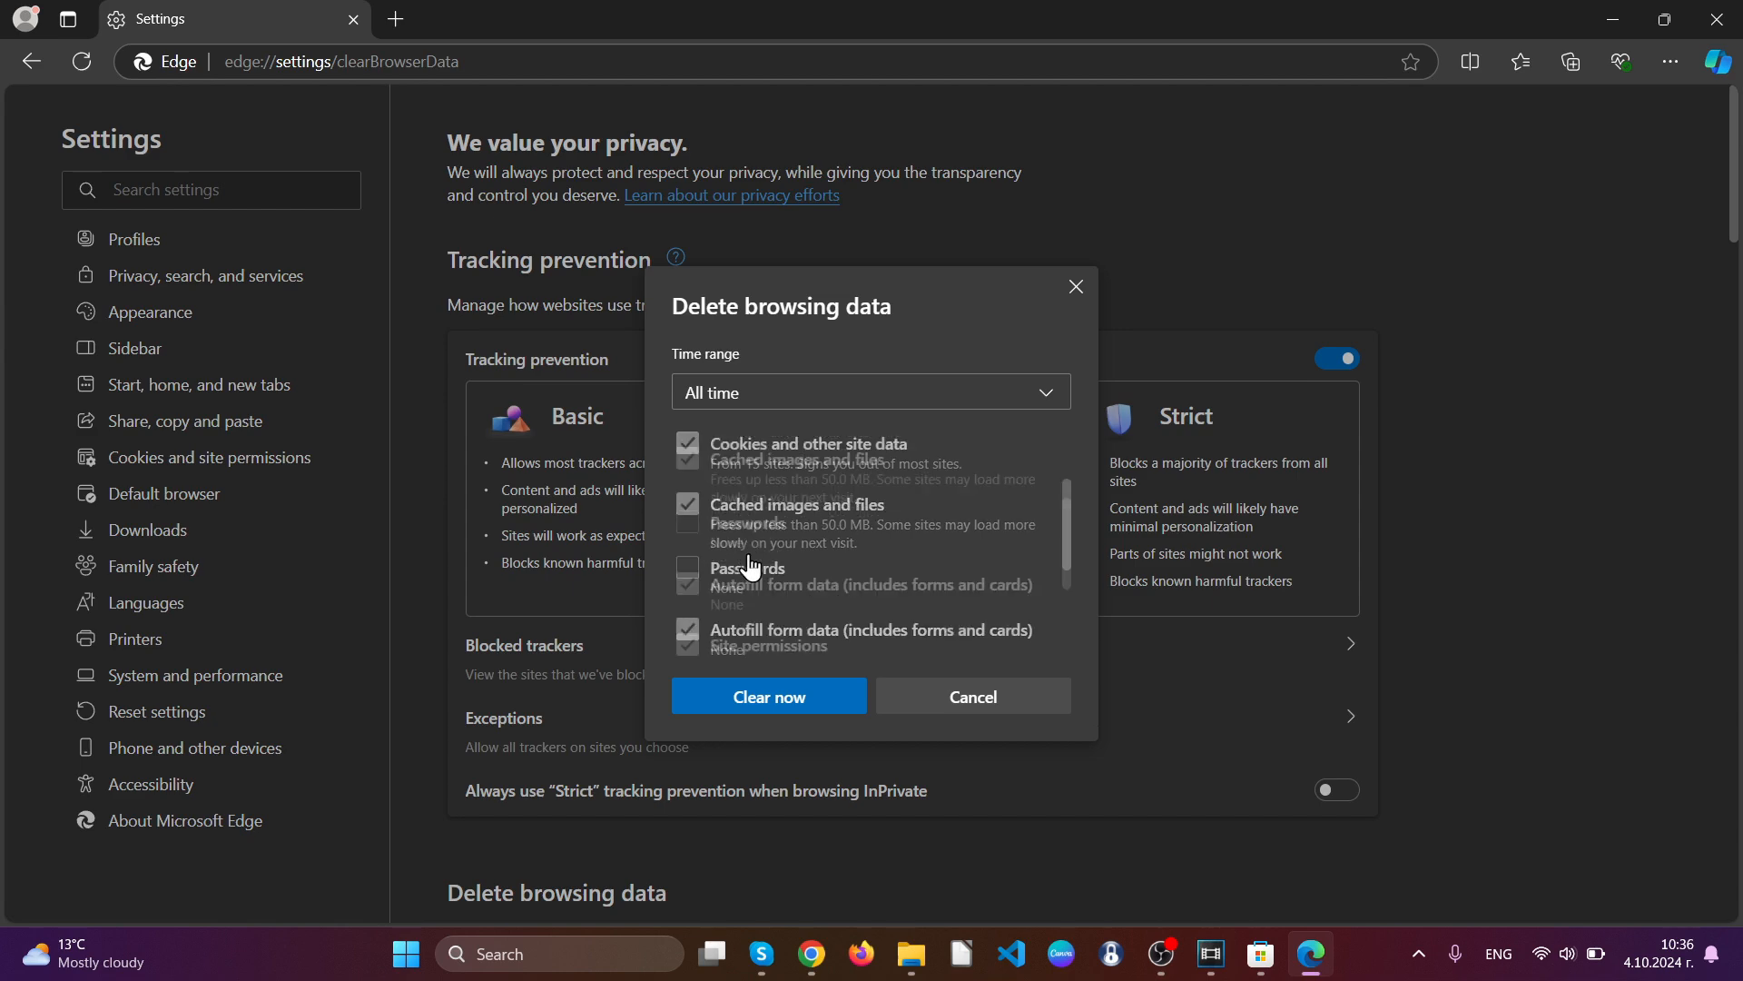
scroll(down, 3)
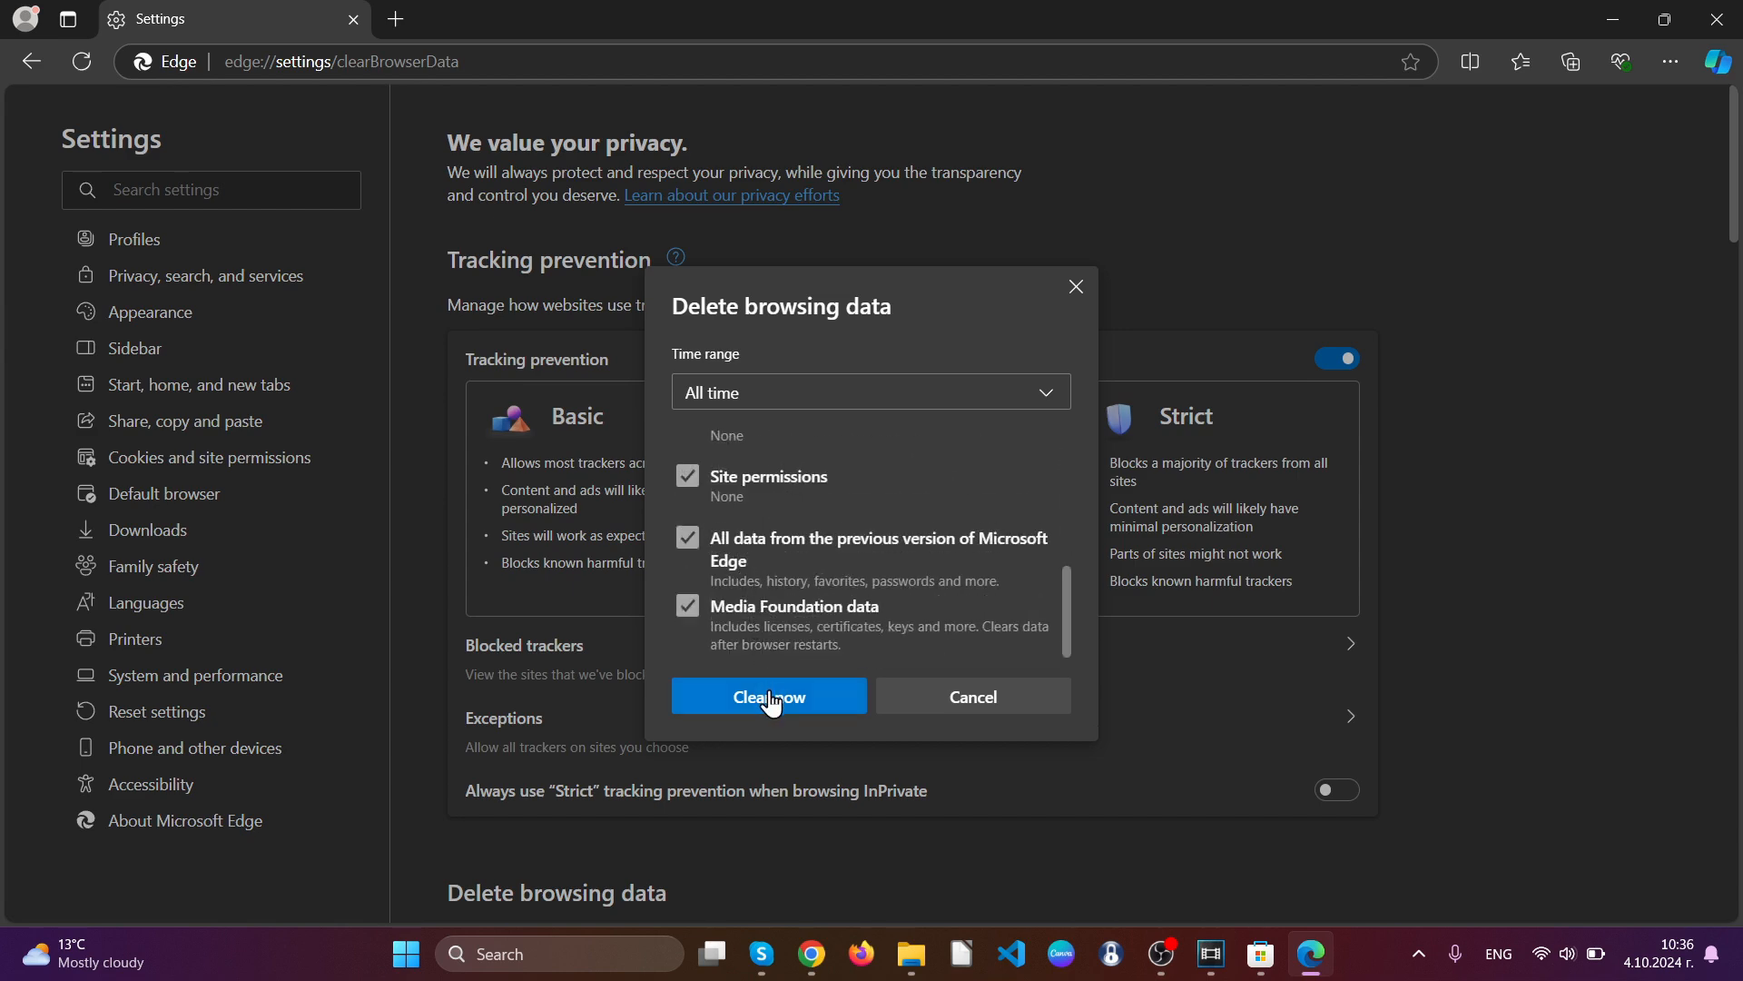
click(769, 696)
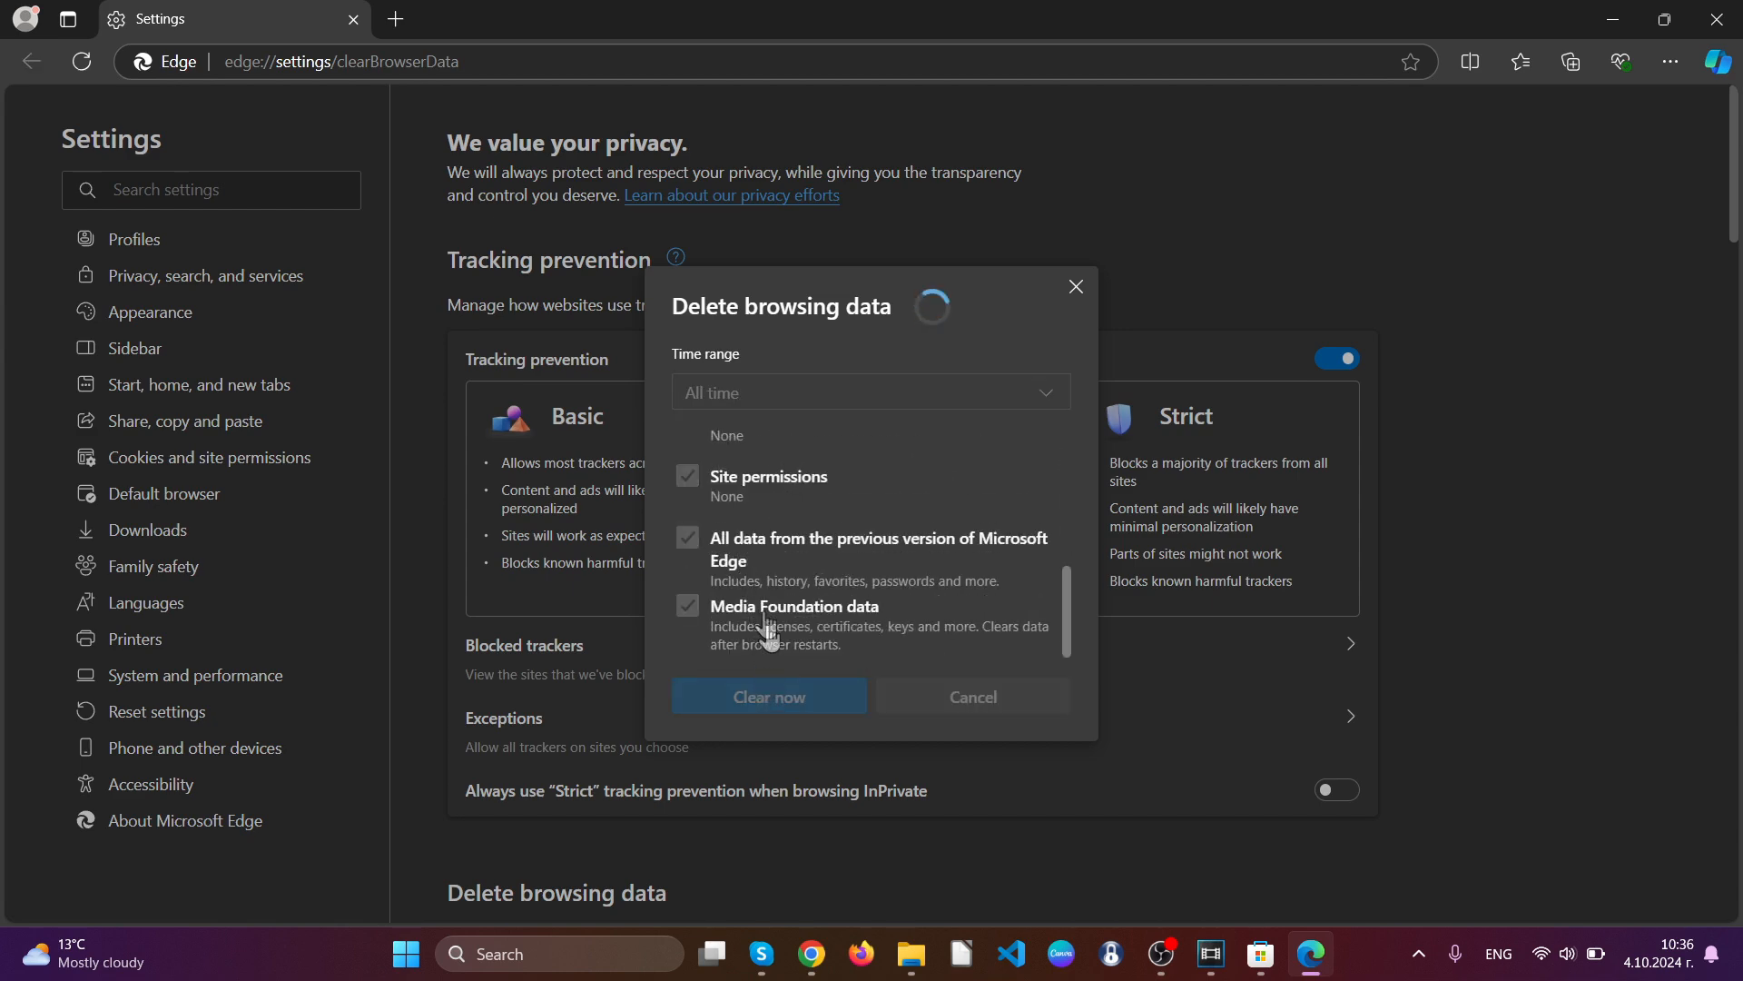
click(769, 696)
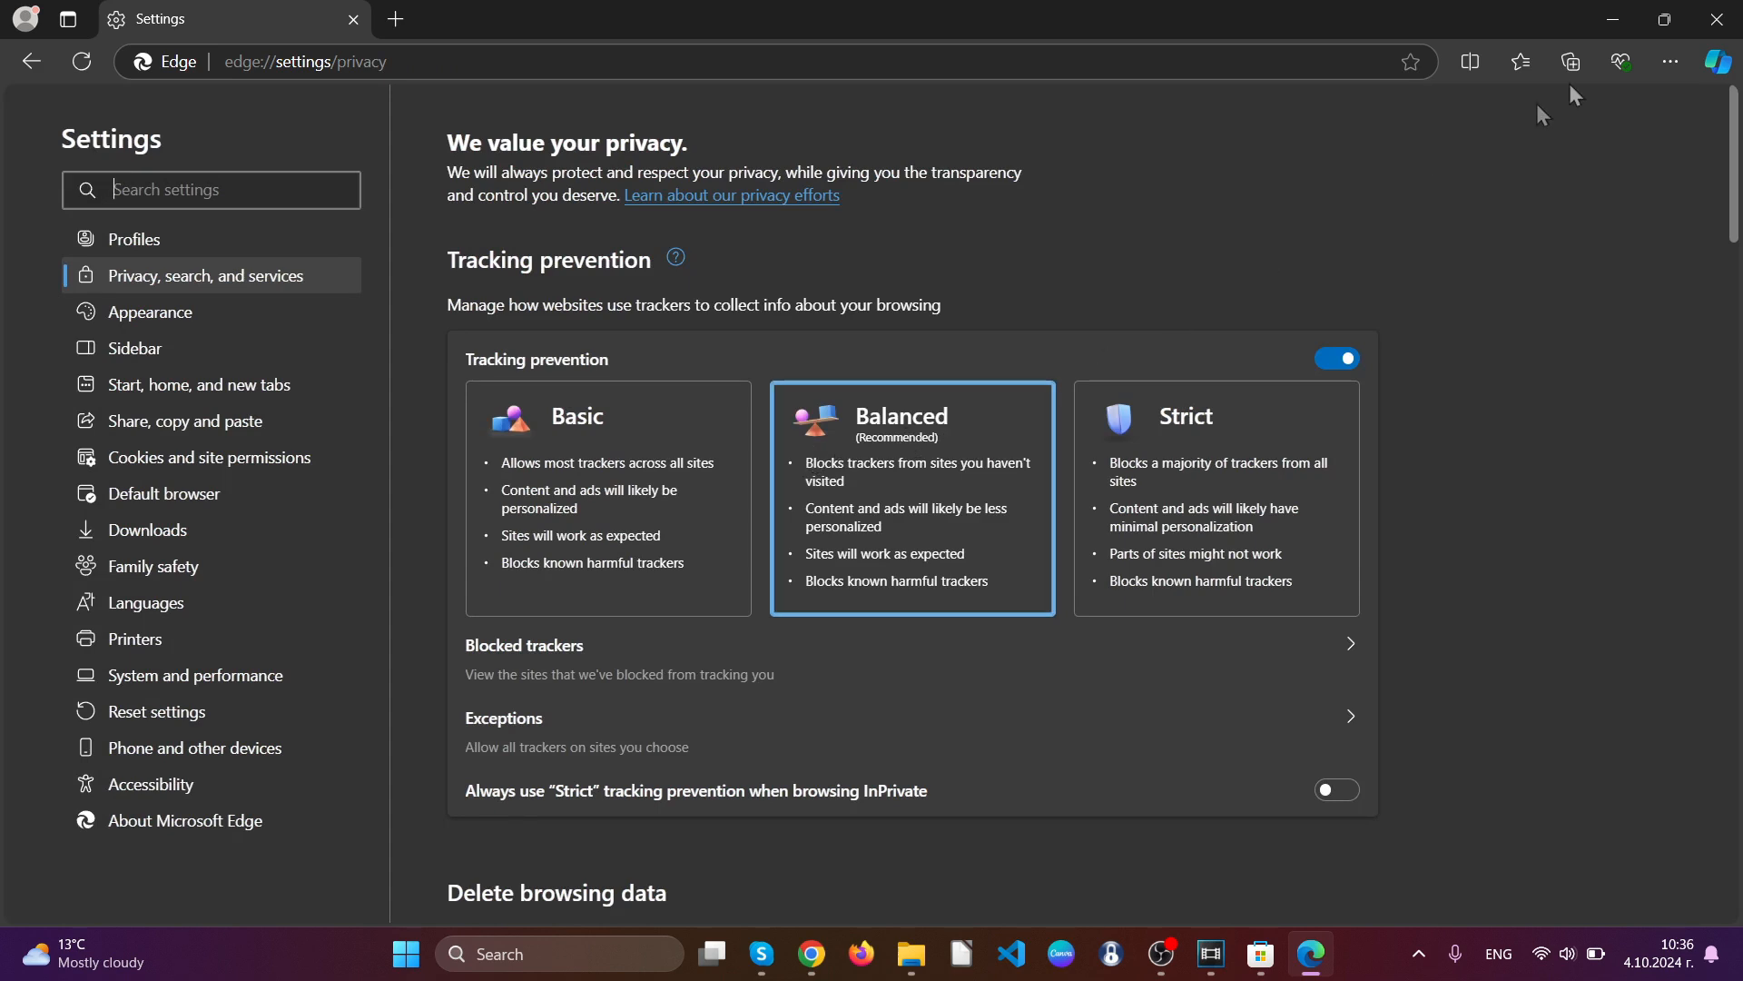
click(1716, 18)
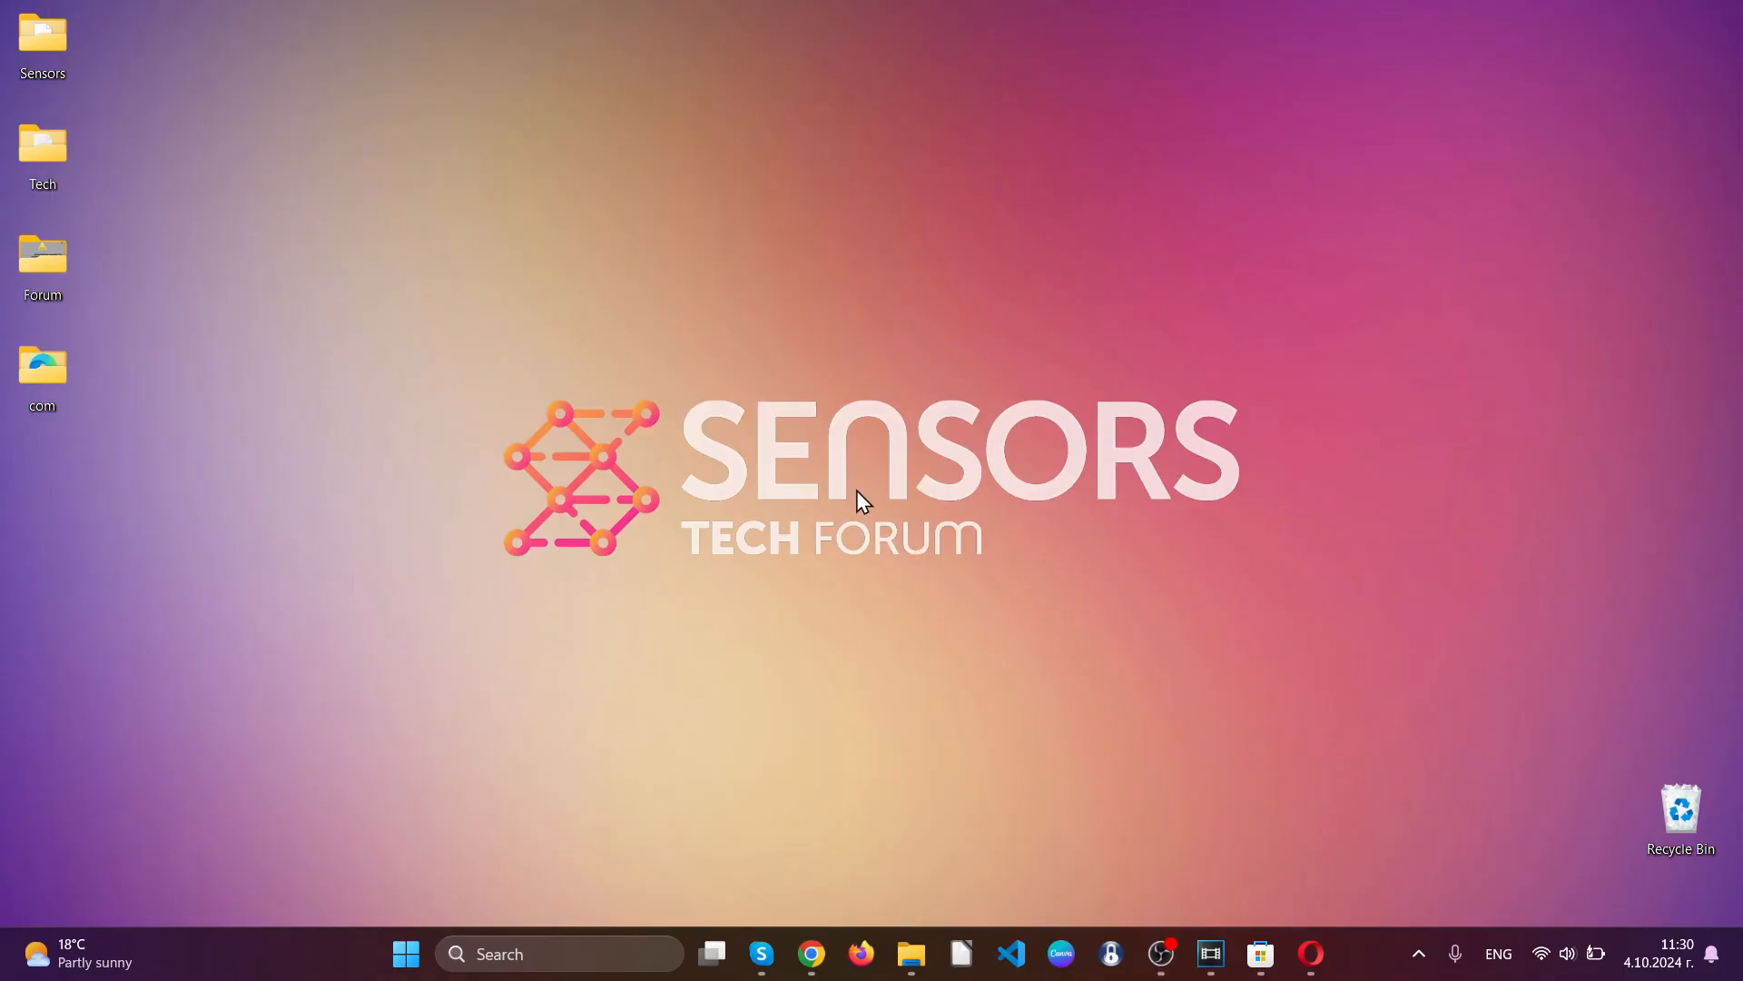
Launch Opera, remove the Search all Tabs extension, and close its feedback tab.
click(1311, 954)
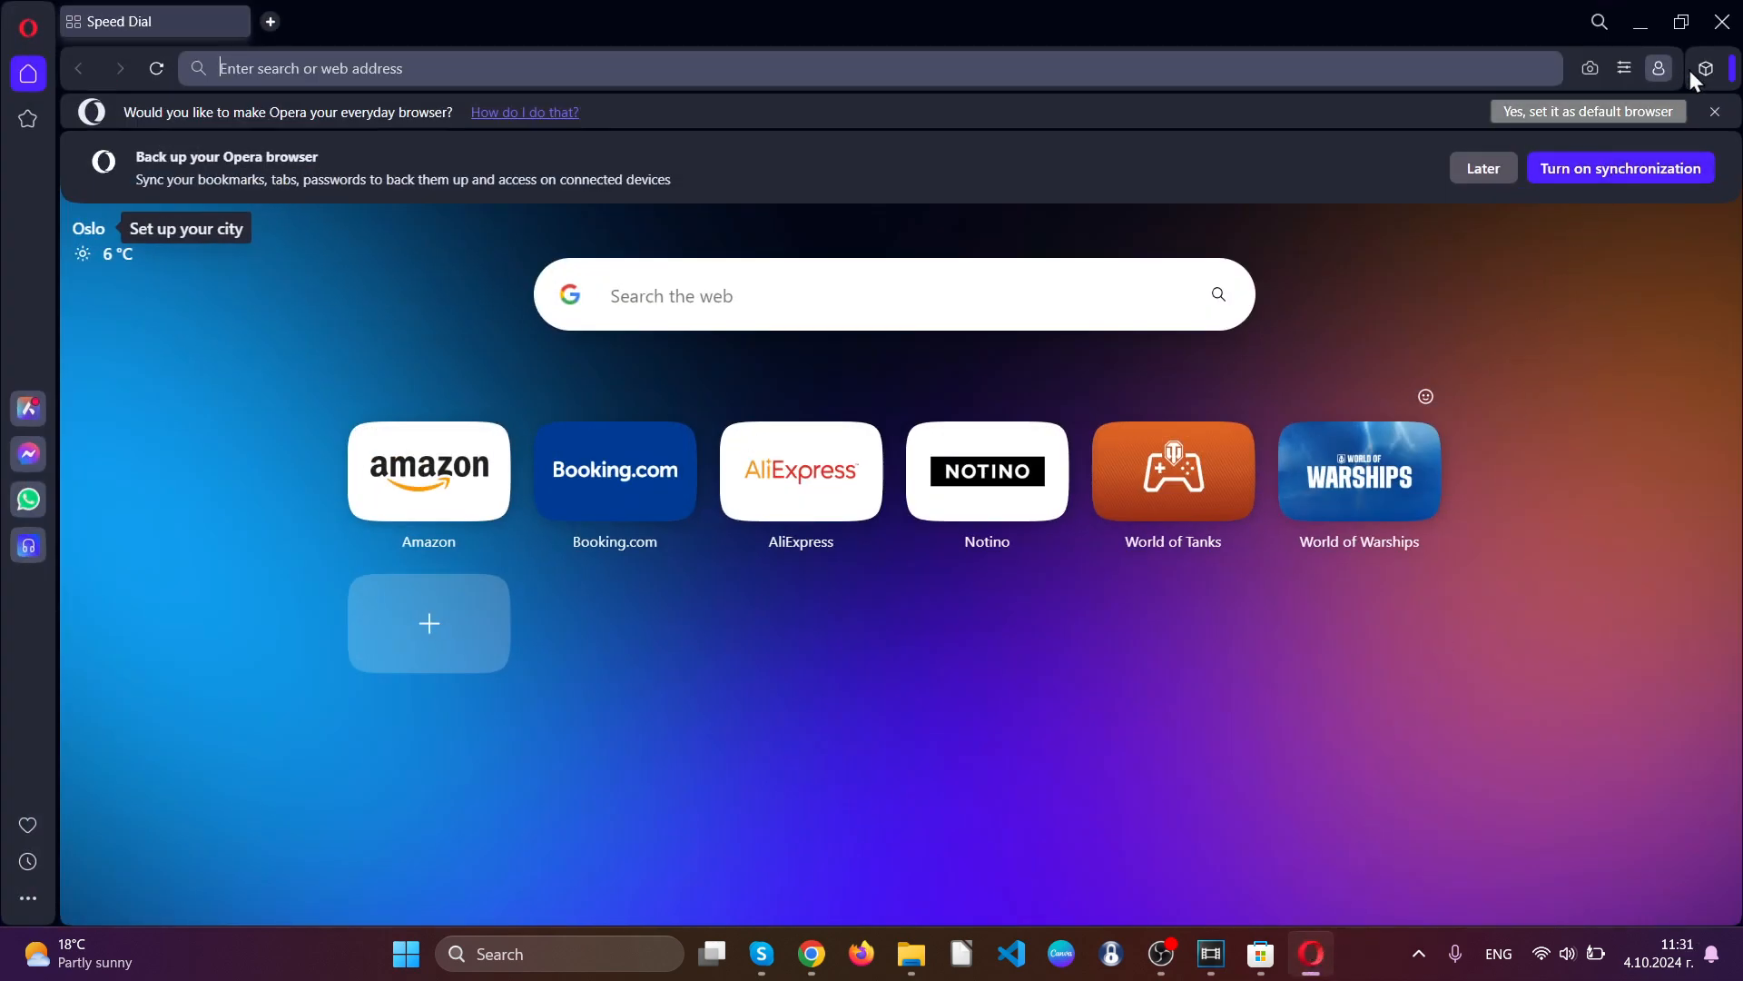
click(1705, 68)
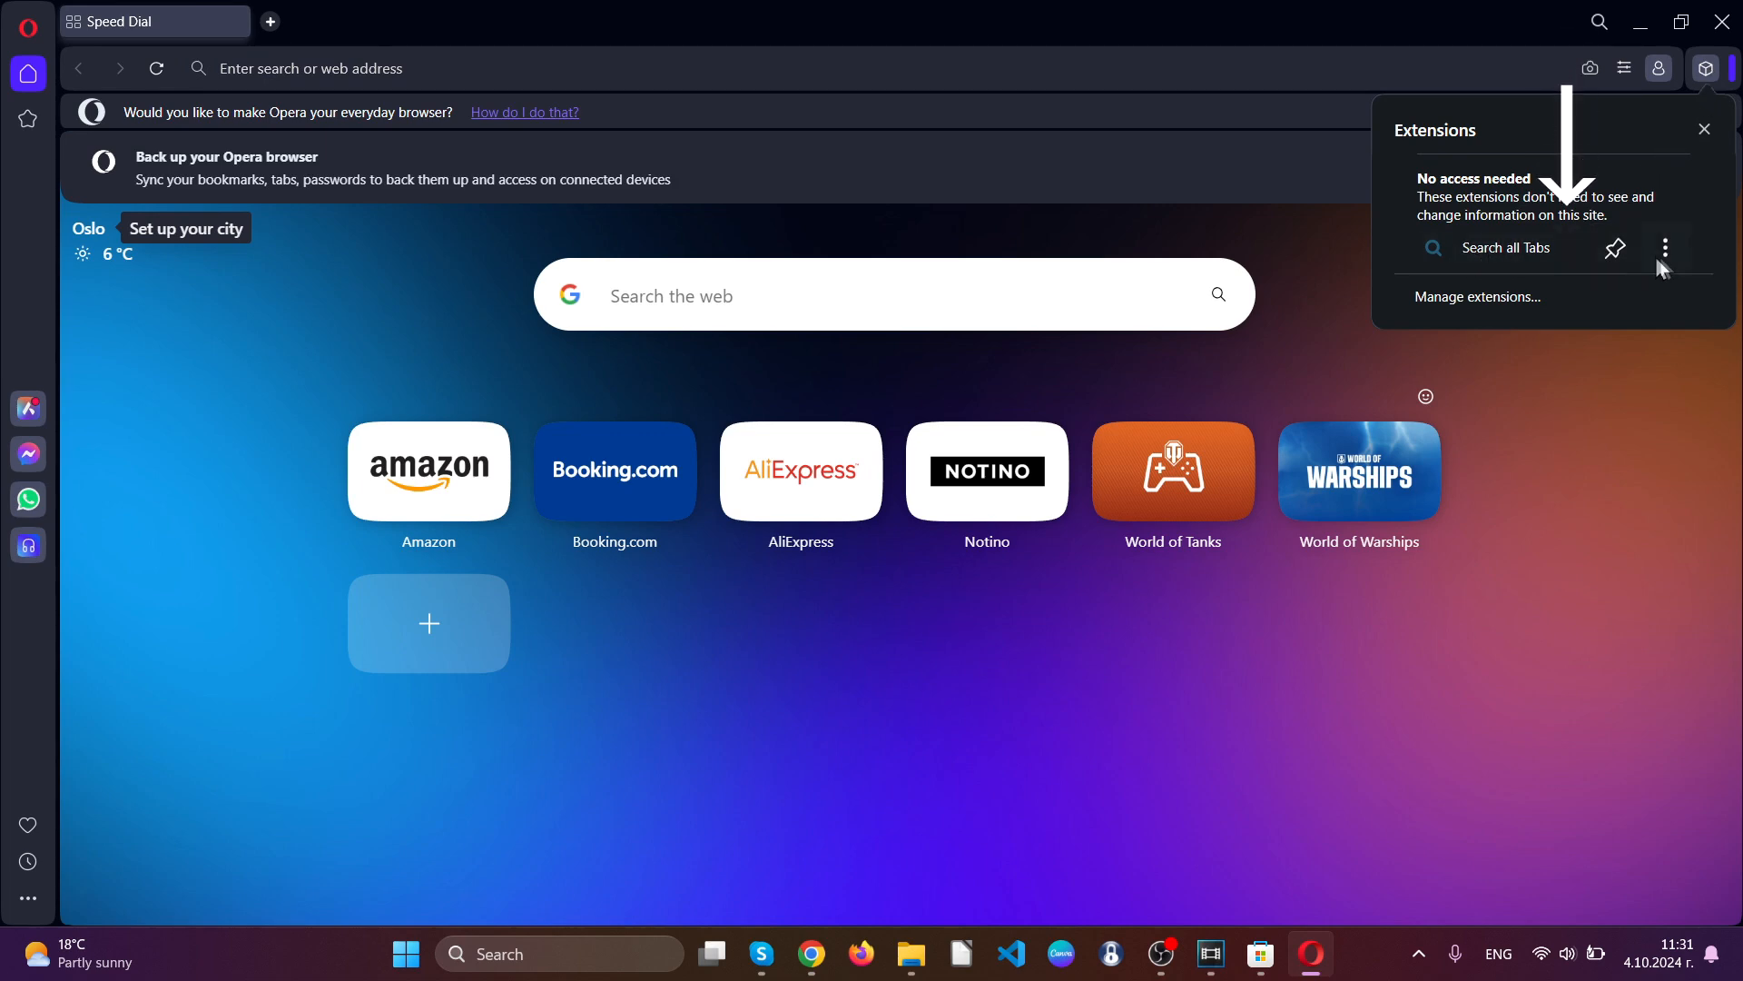
click(1665, 247)
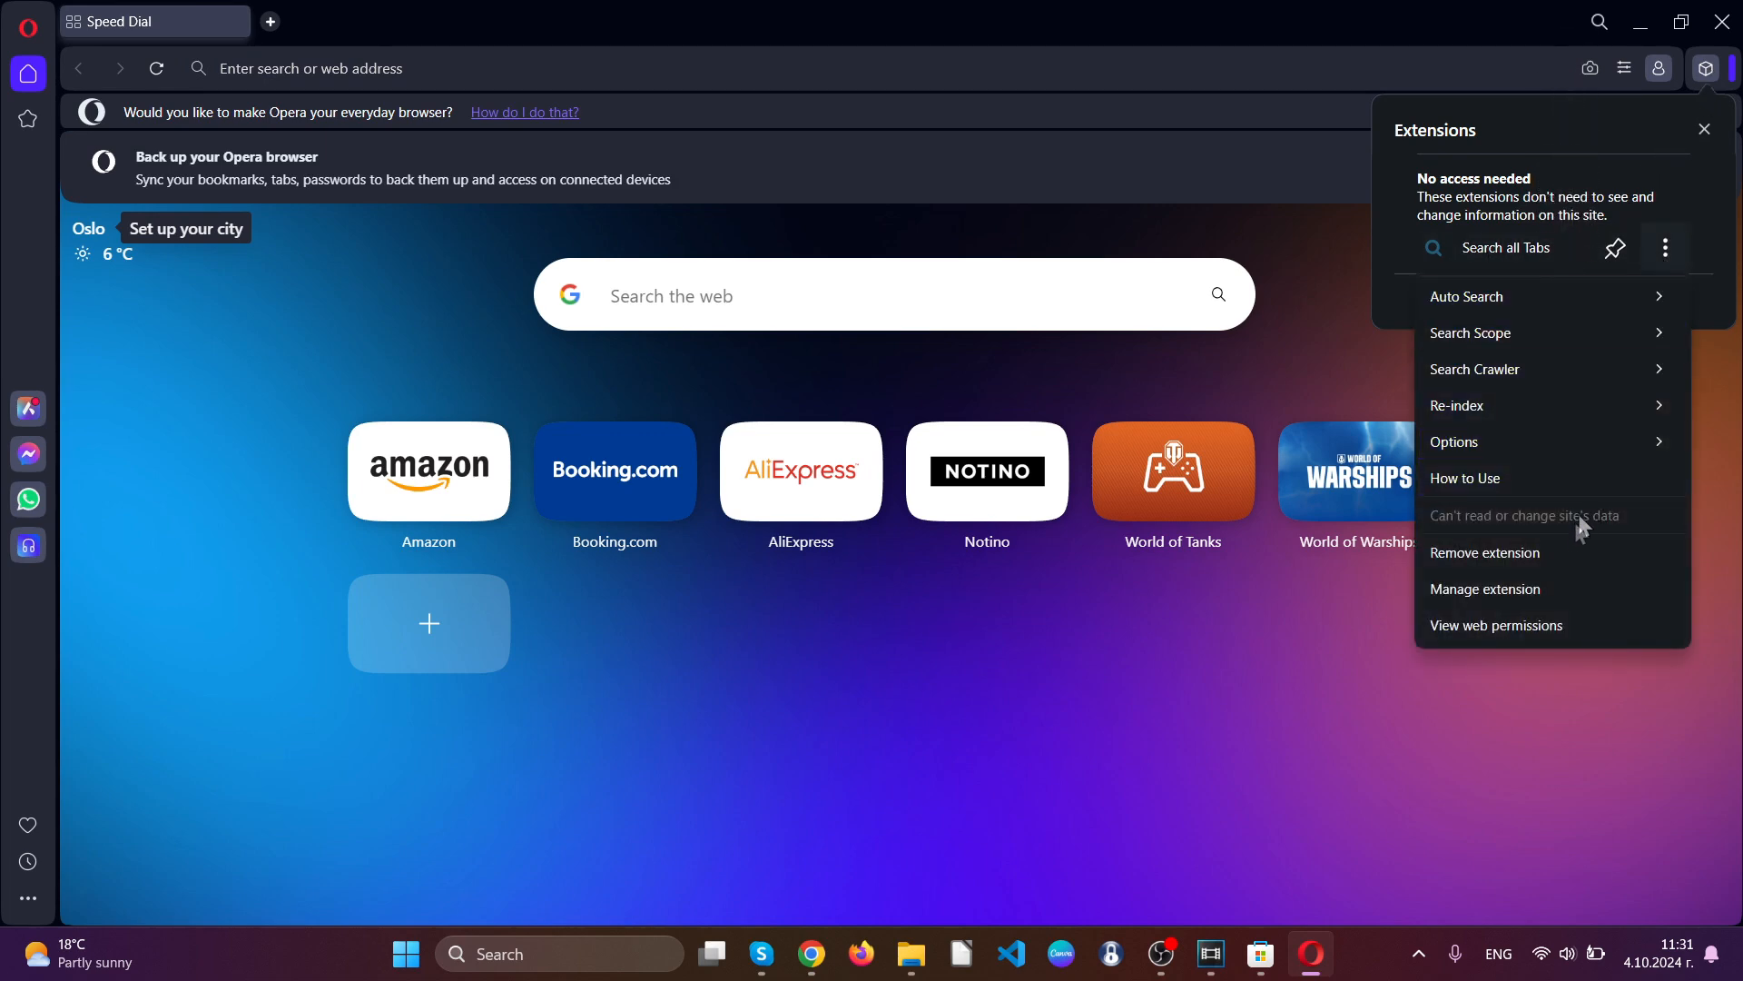
click(1485, 553)
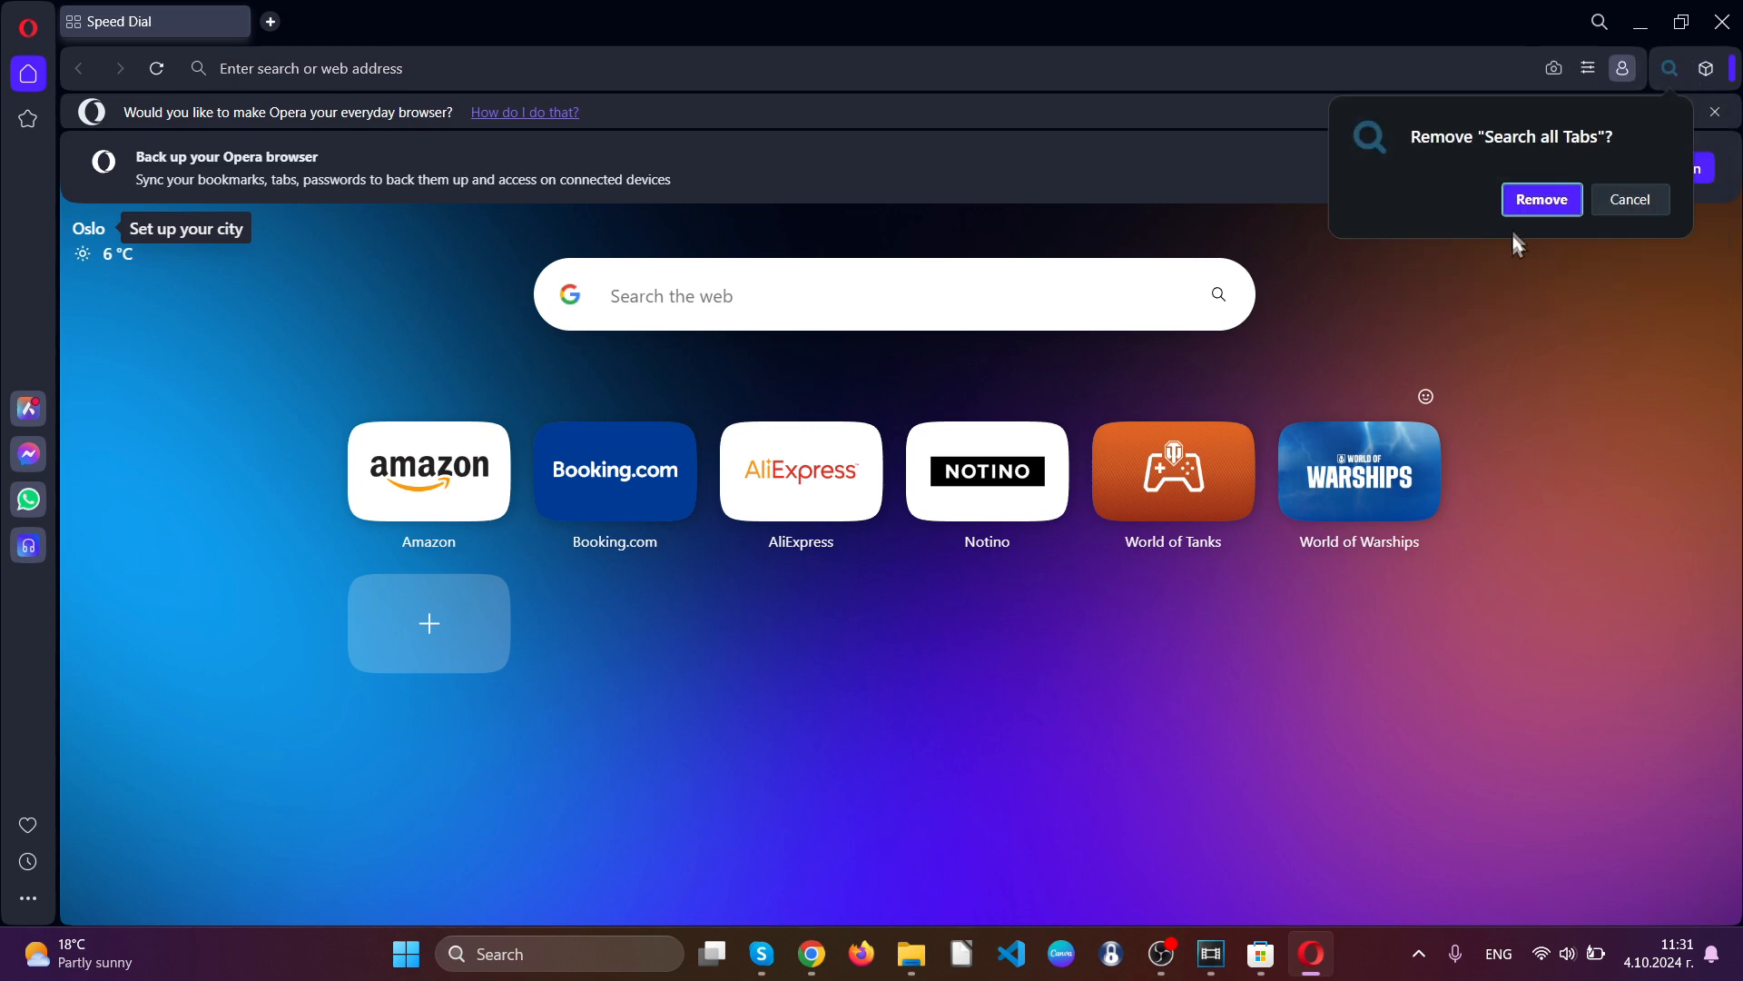
click(1542, 199)
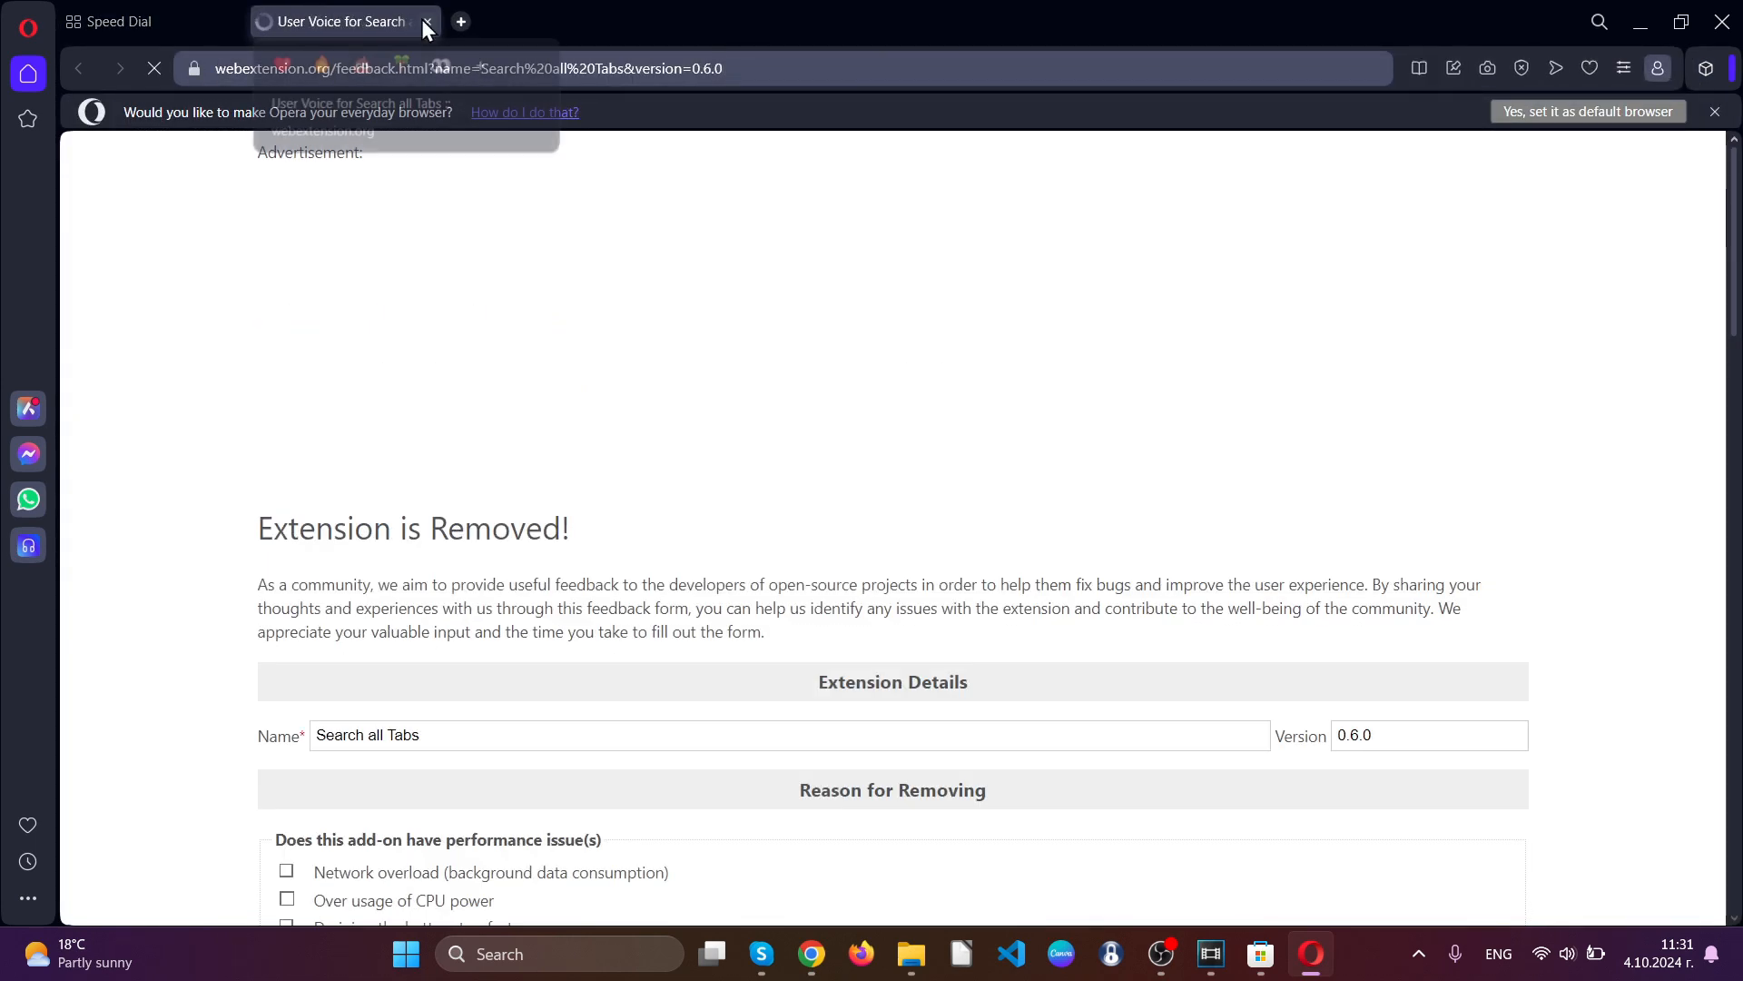
click(425, 21)
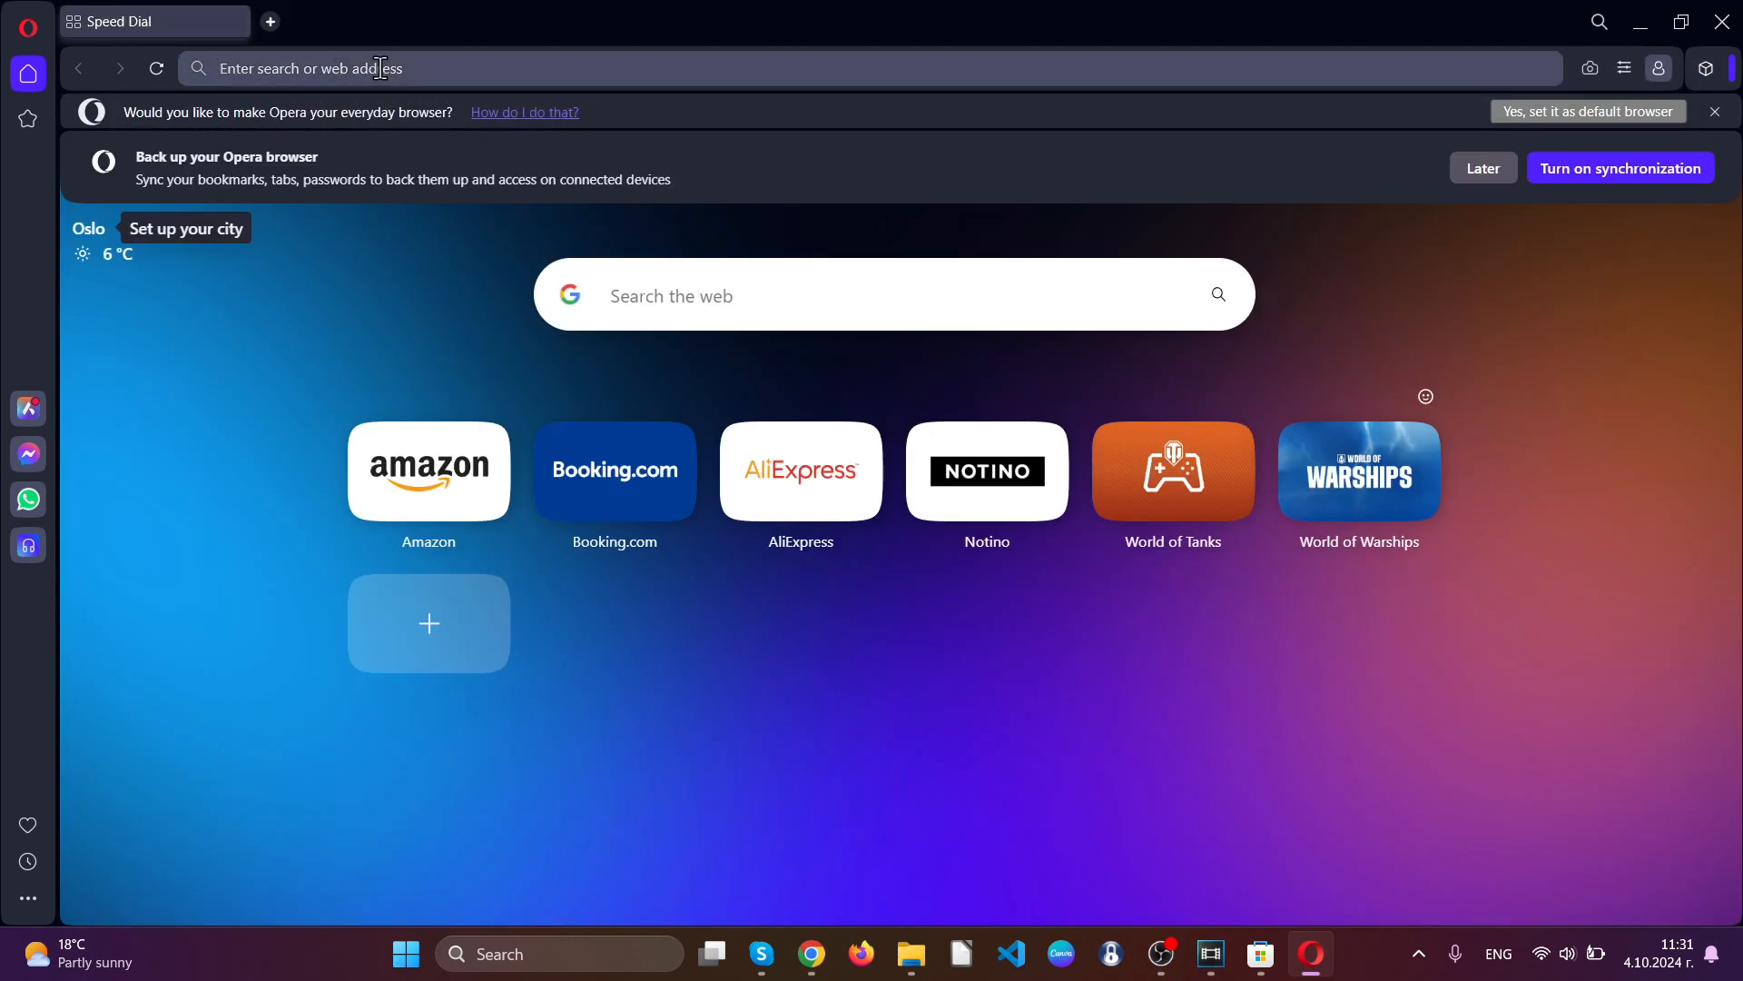
Delete Opera's browsing data from opera://settings Privacy & security, keeping passwords and sign-in data.
text(opera/settings)
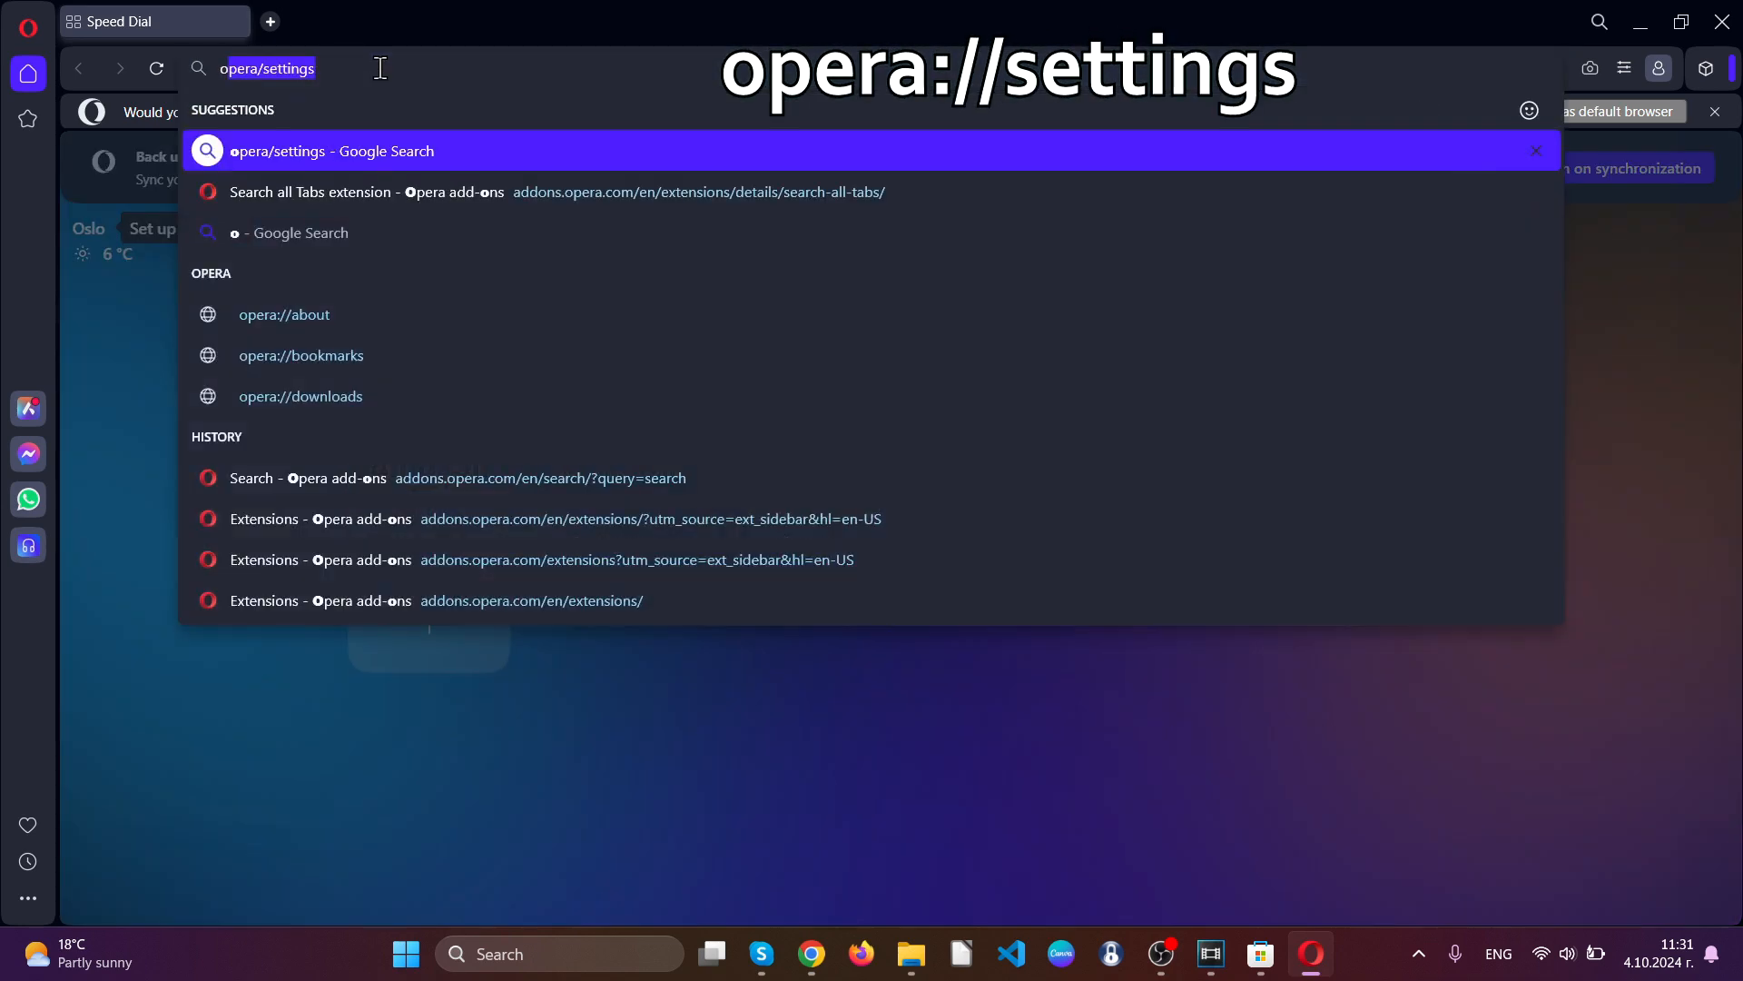
text(opera://)
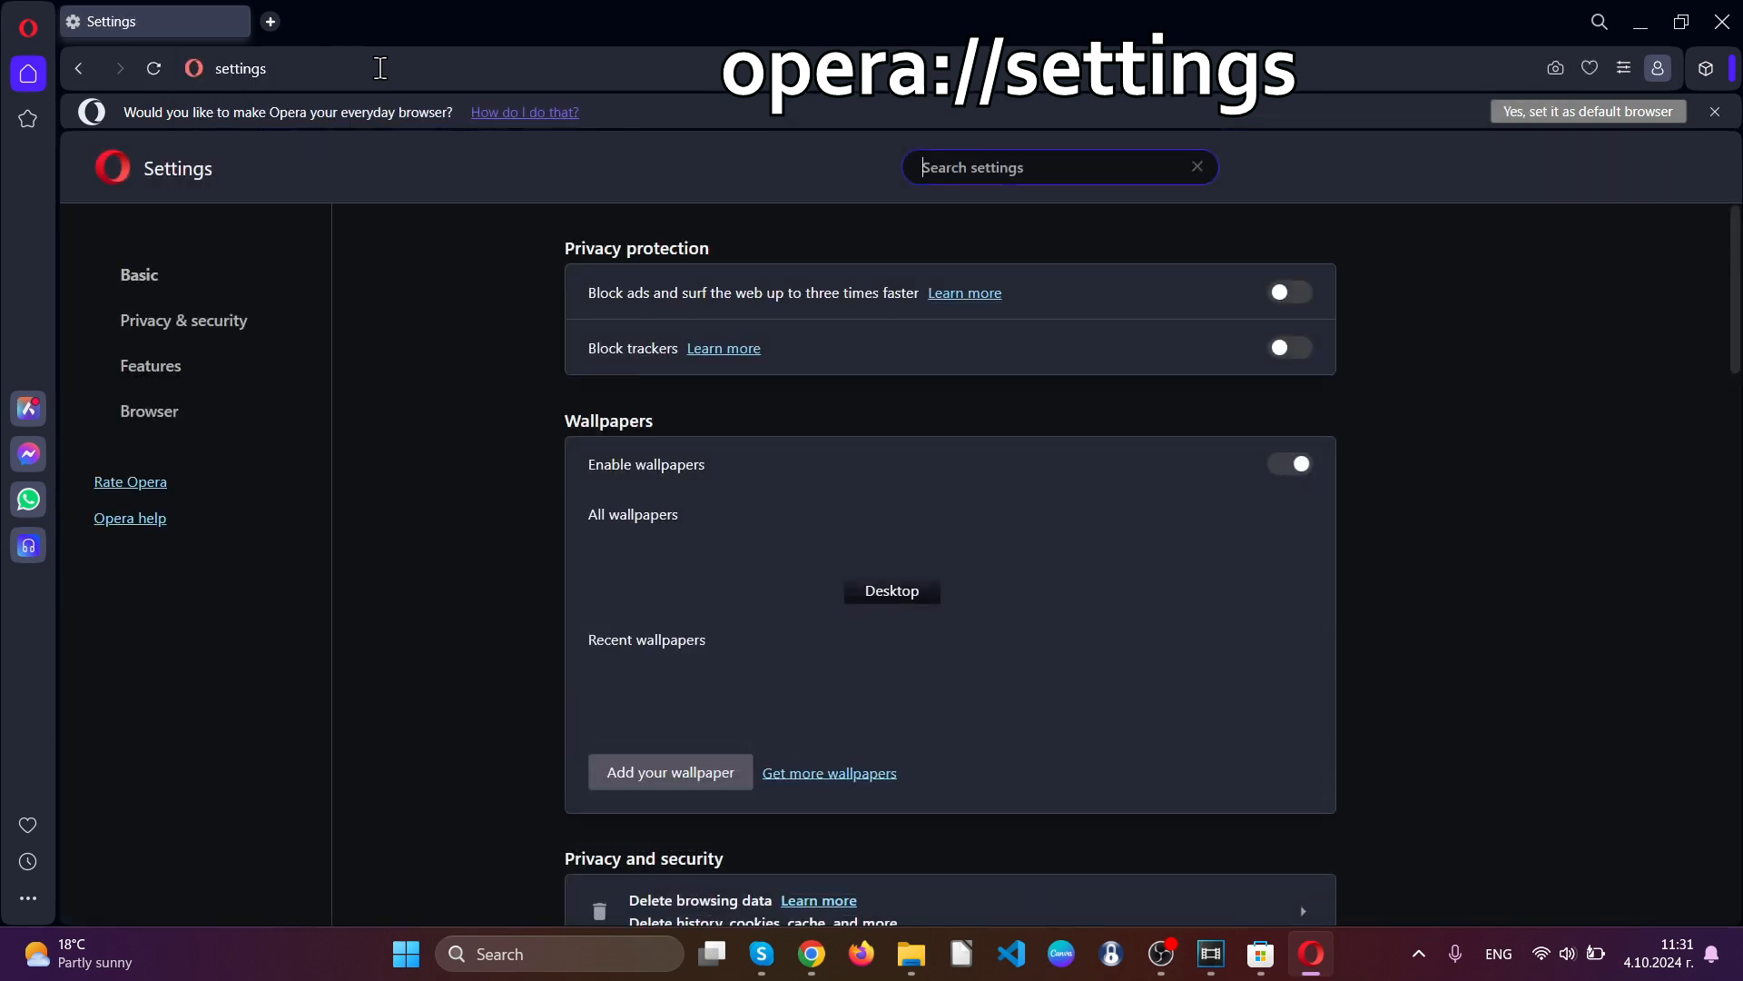
click(1289, 463)
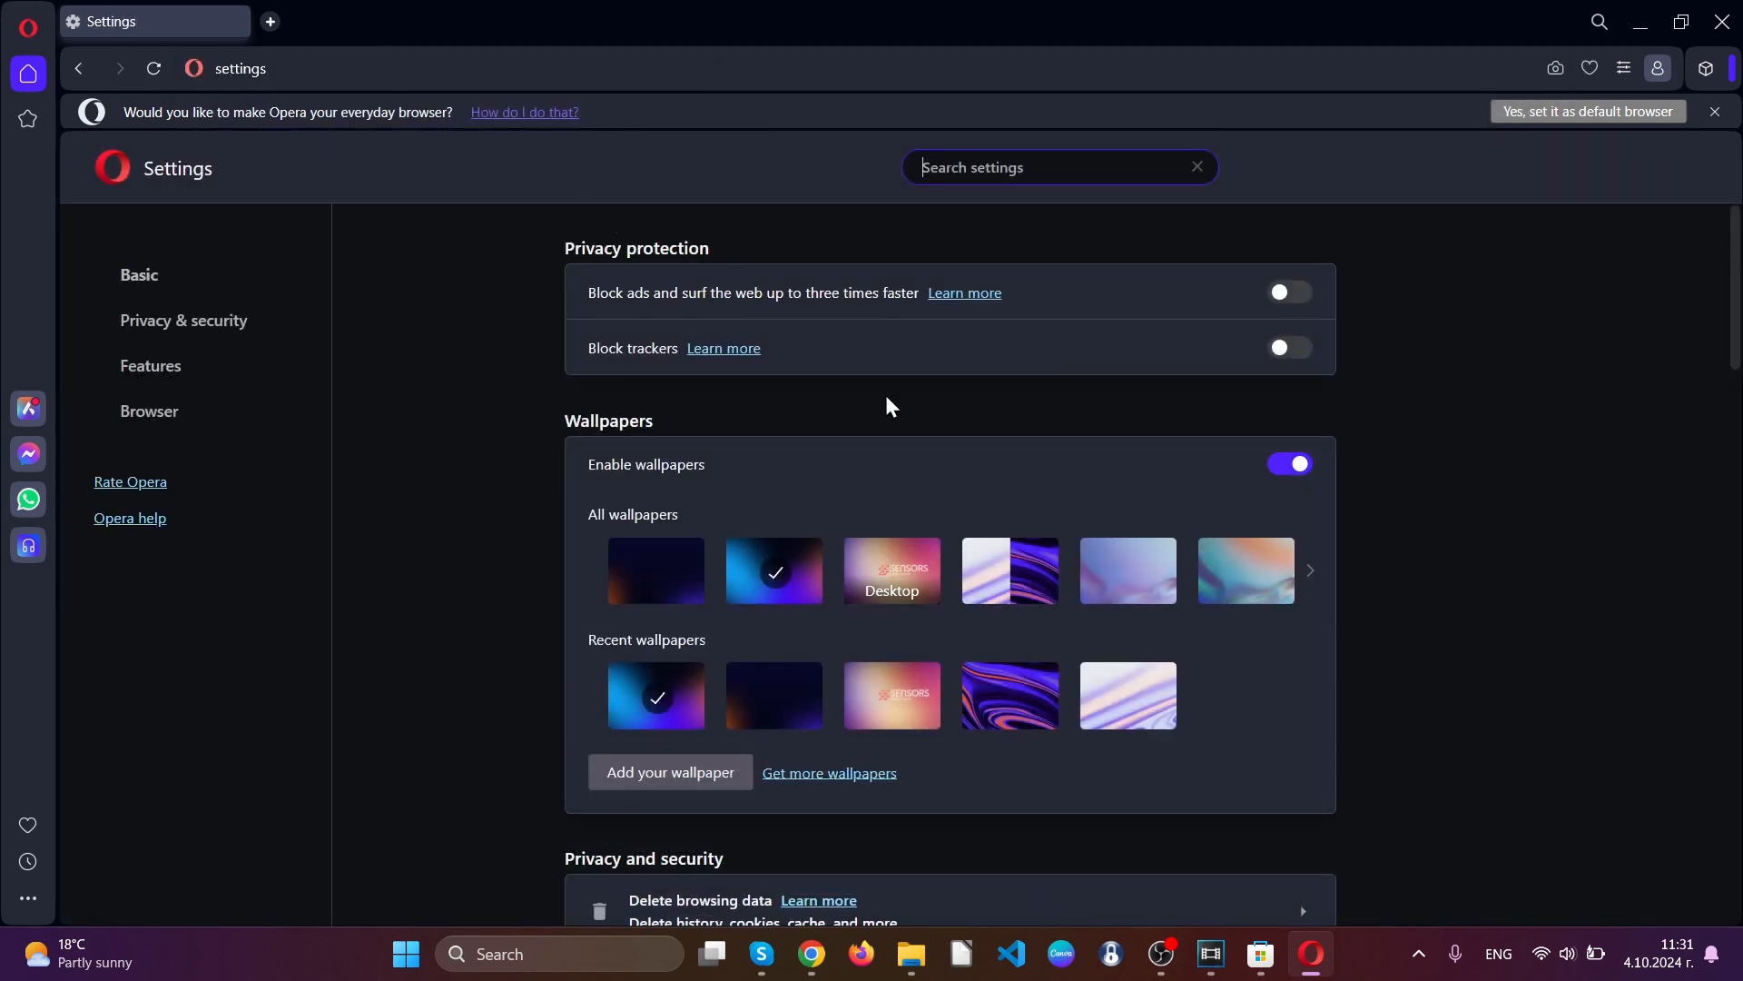
click(183, 319)
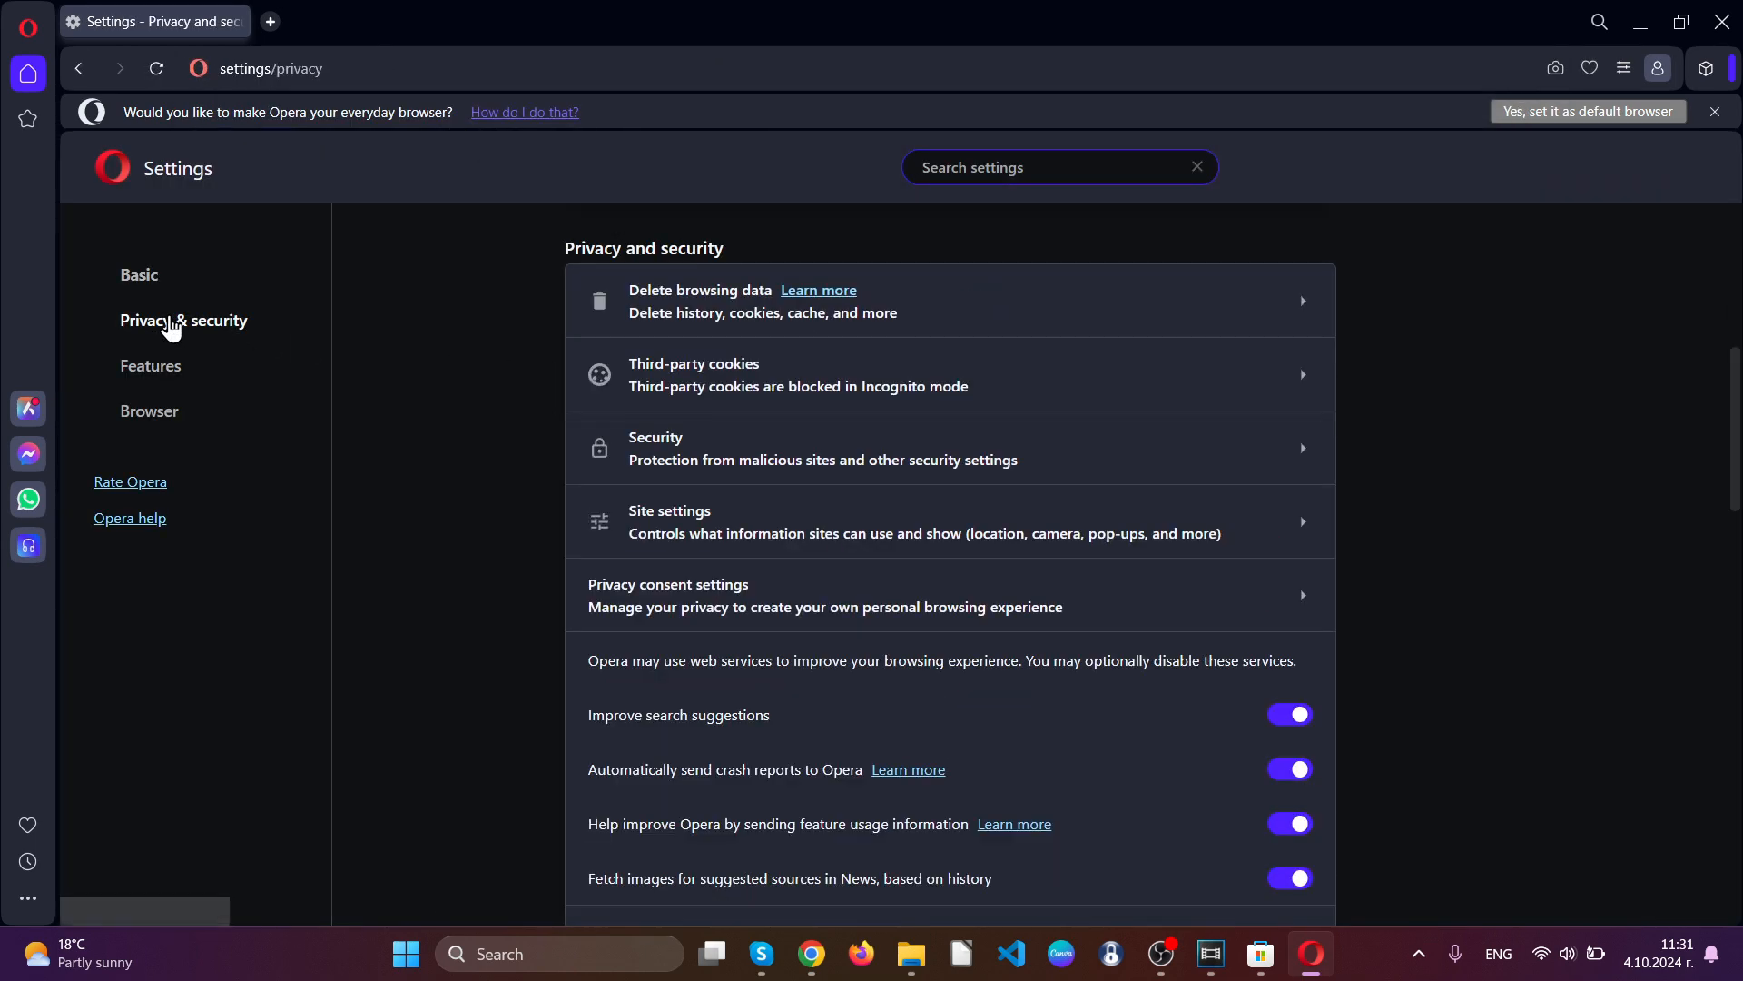
click(700, 299)
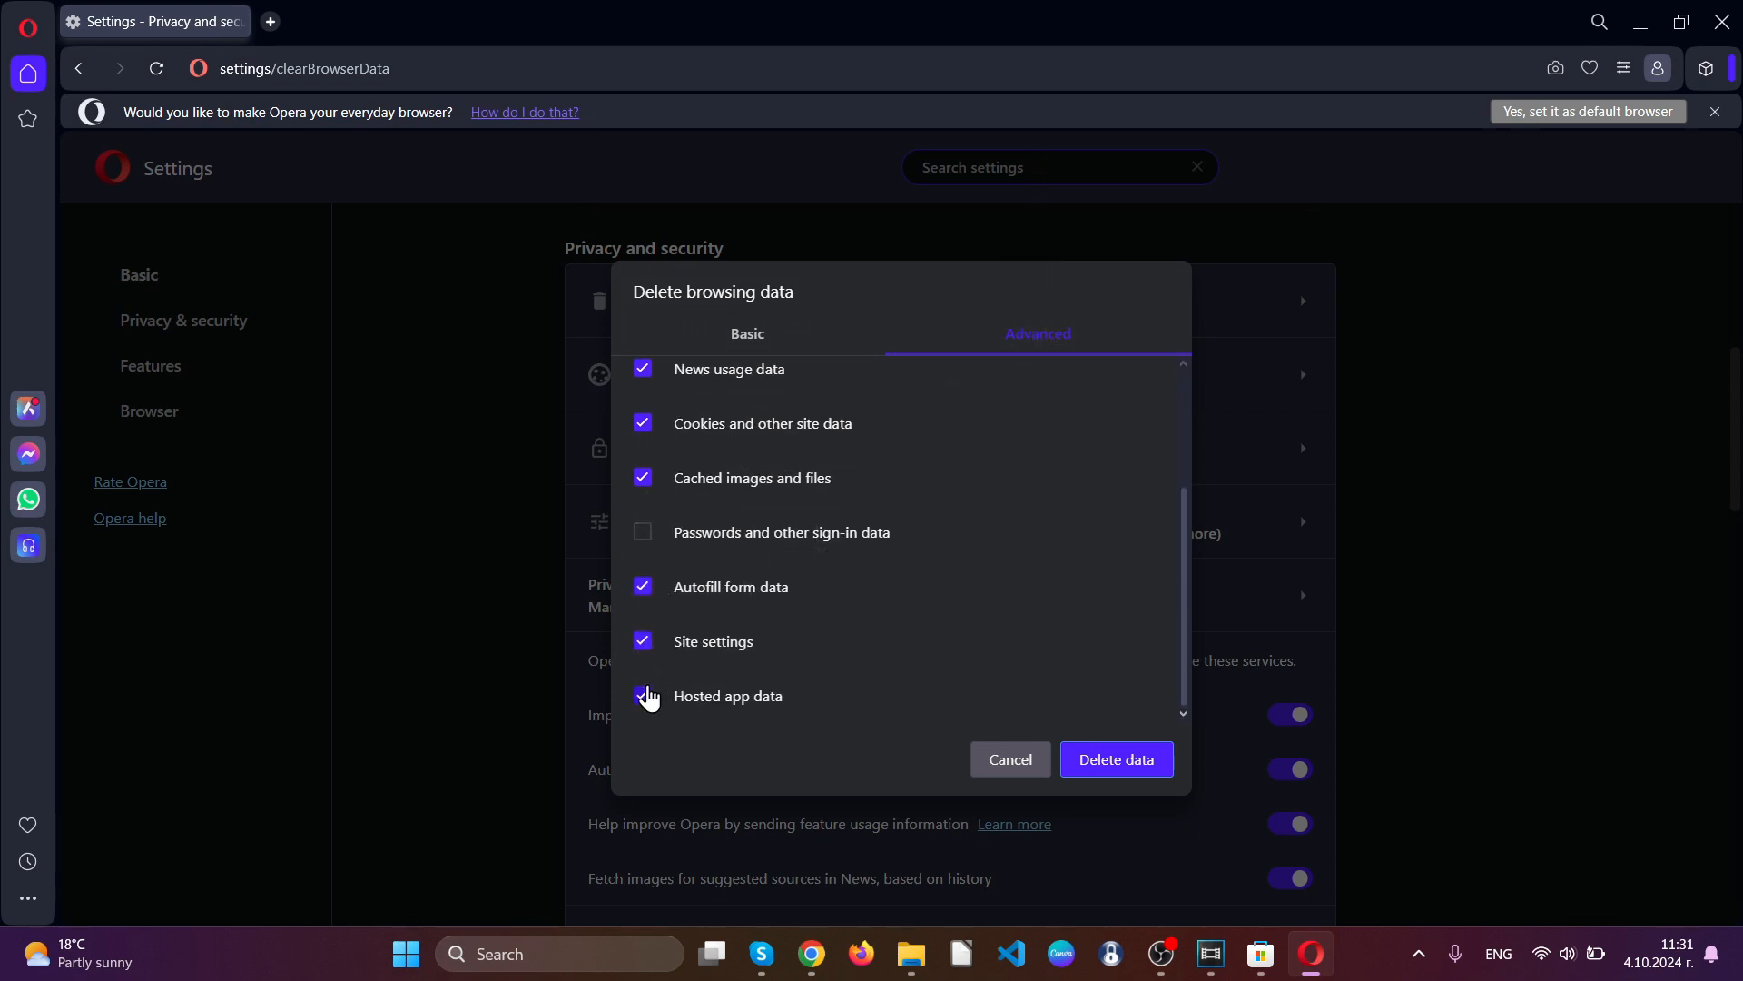
click(1010, 759)
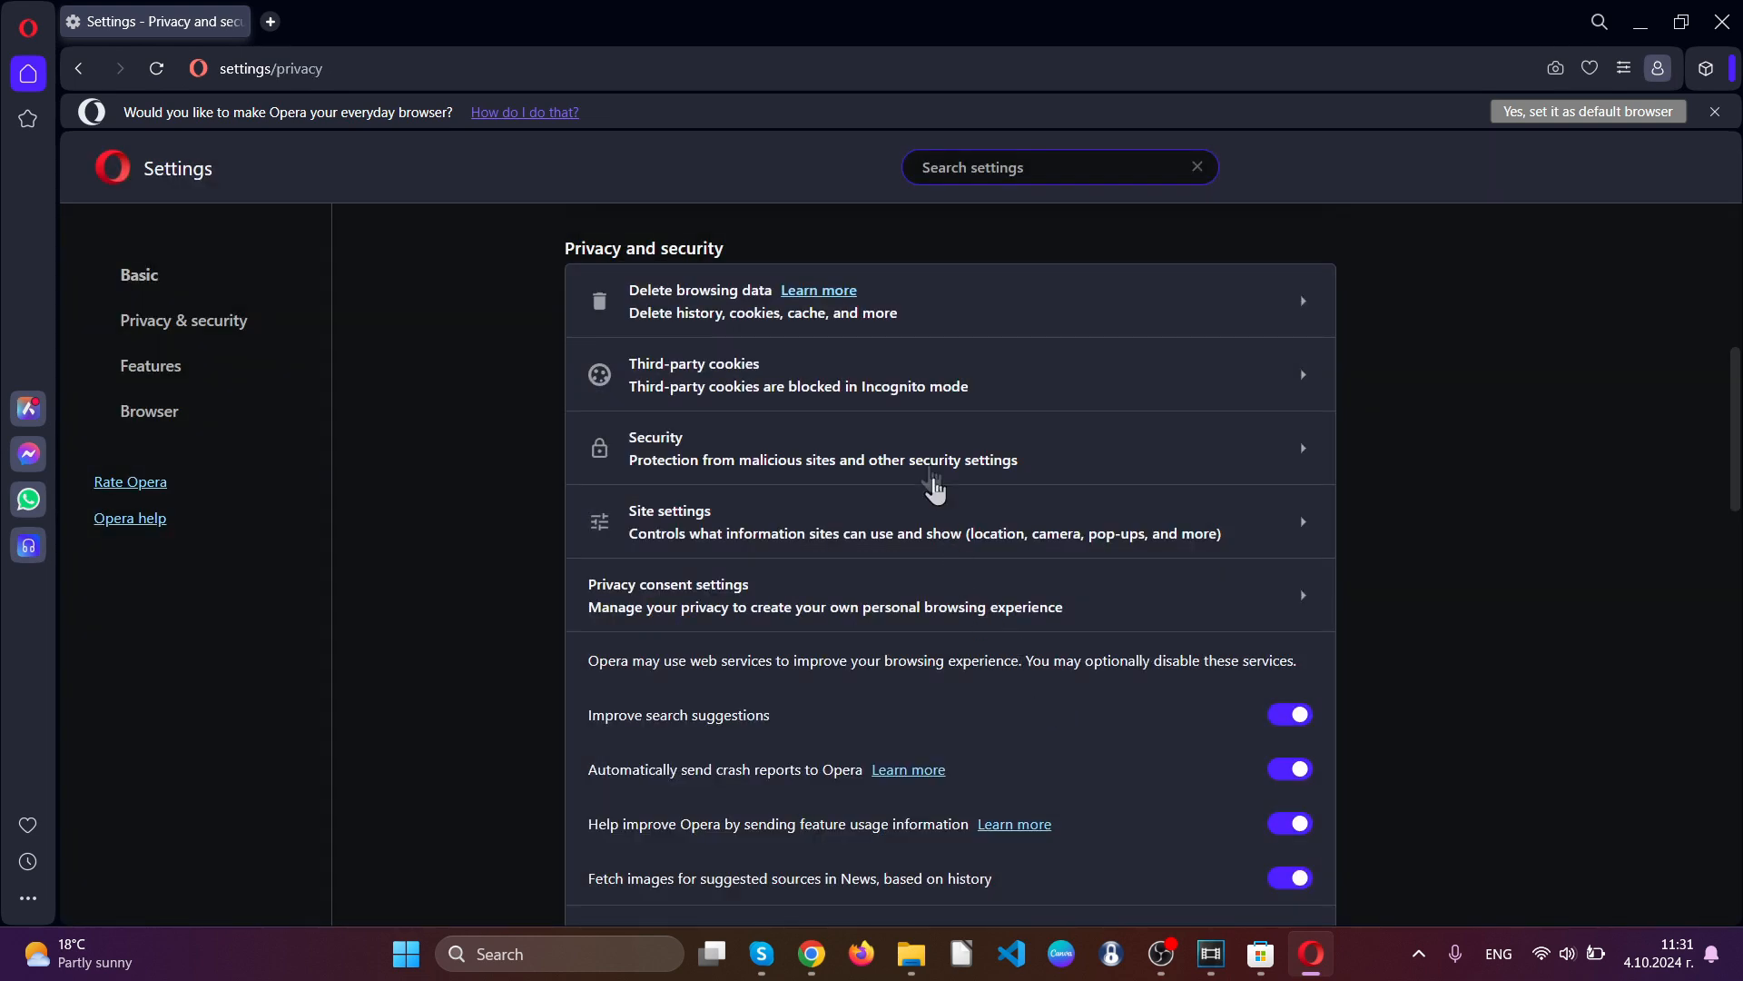
mouse_move(1422, 250)
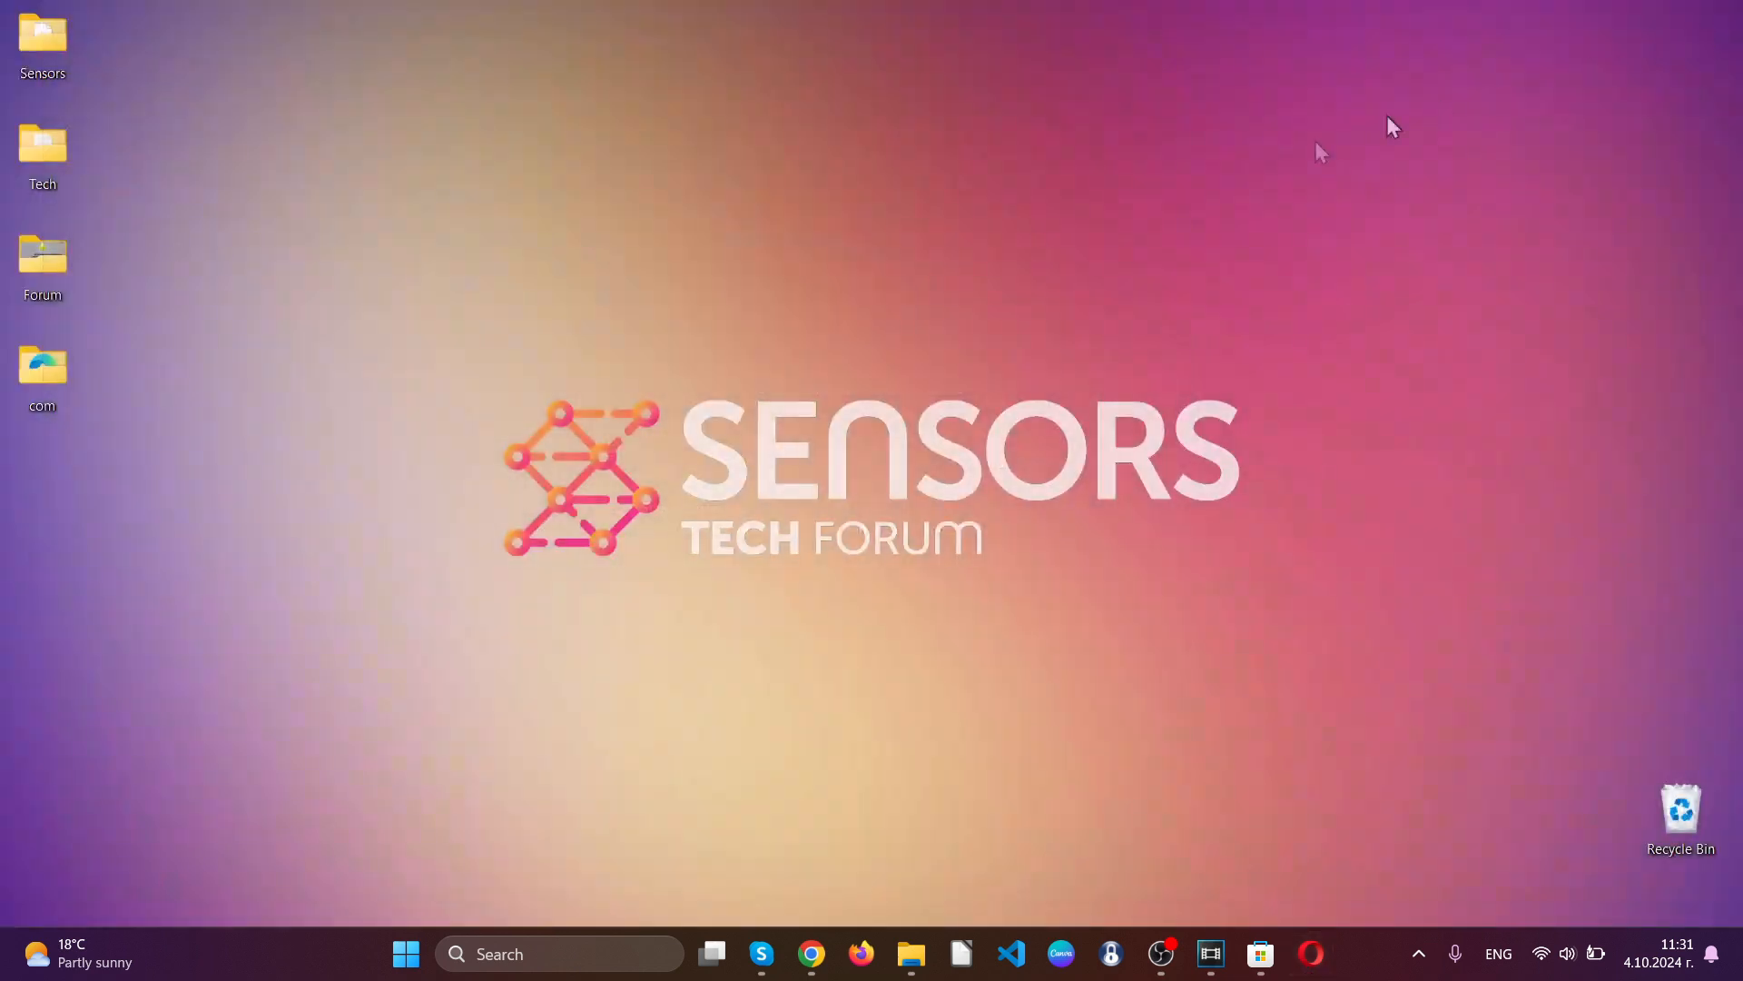
mouse_move(867, 431)
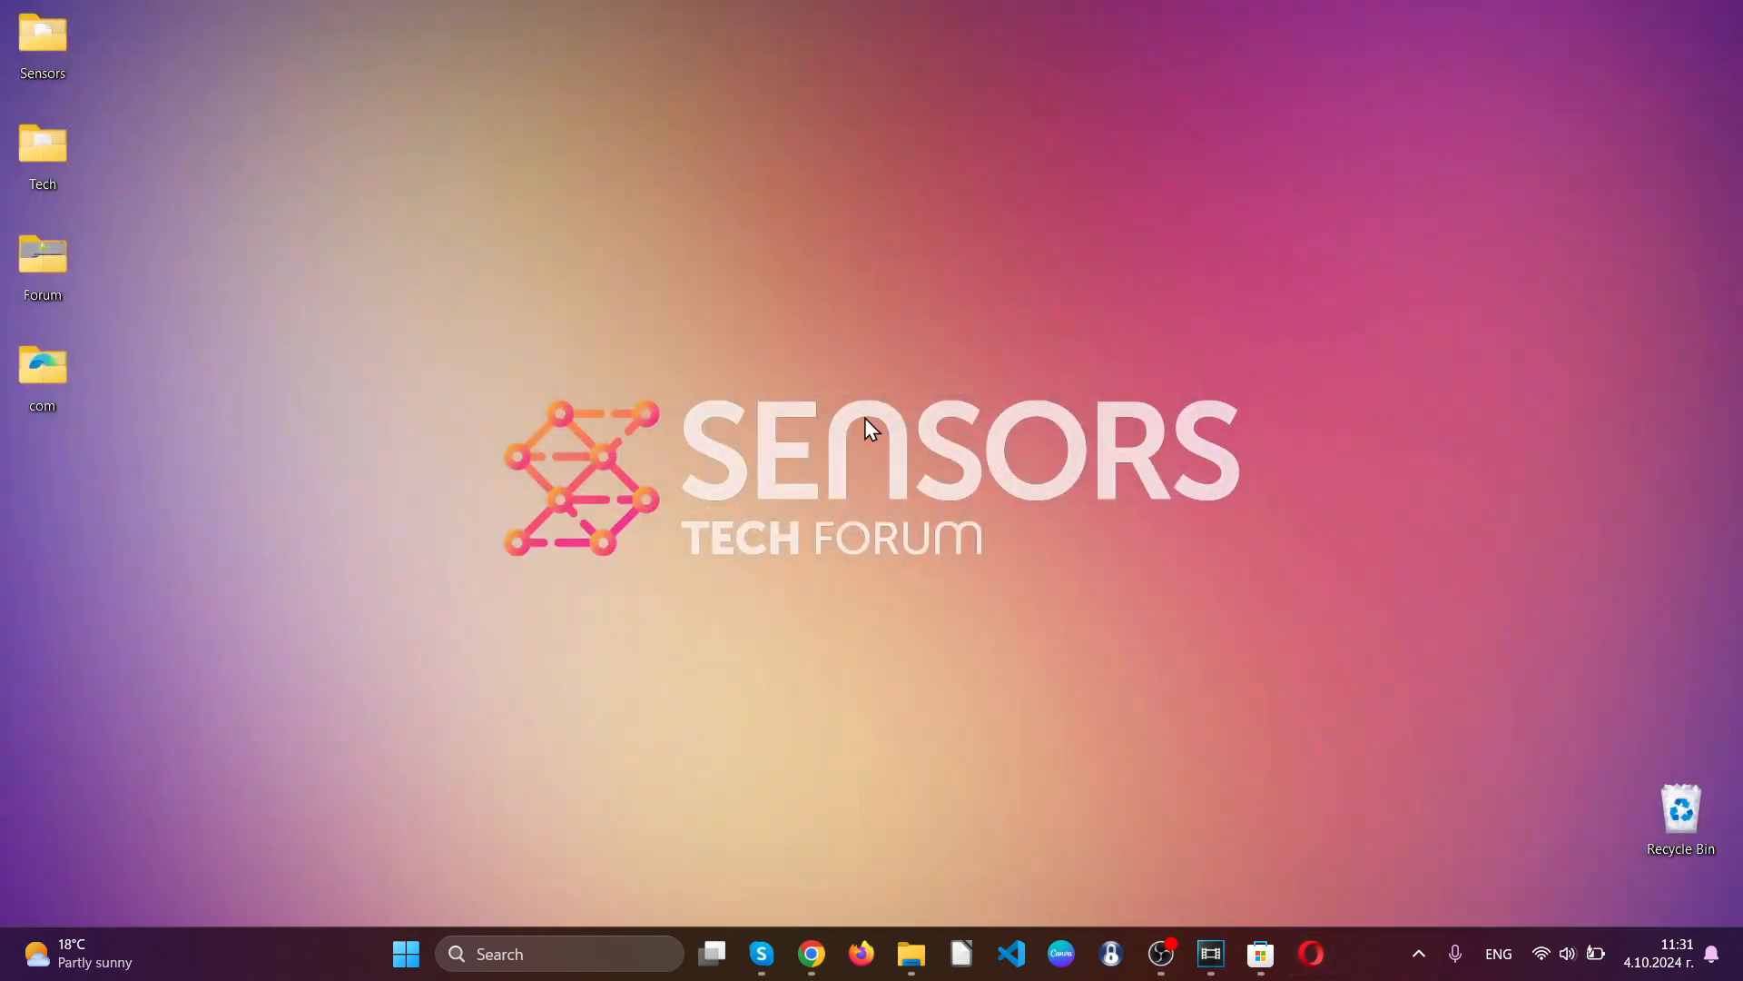